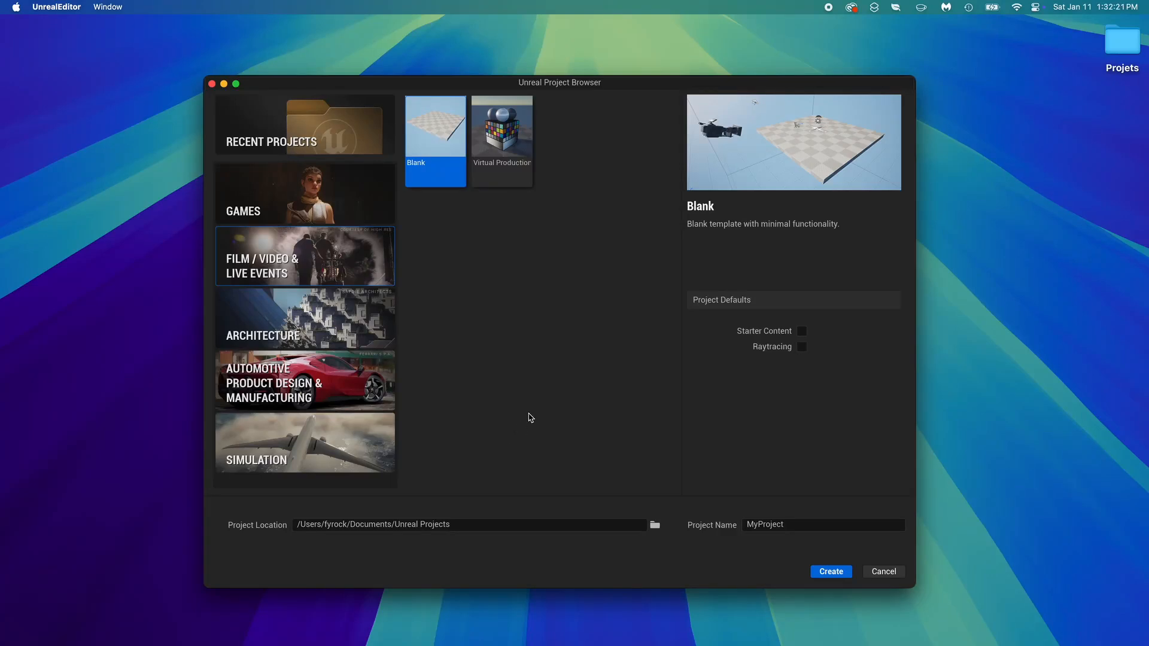
mouse_move(533, 411)
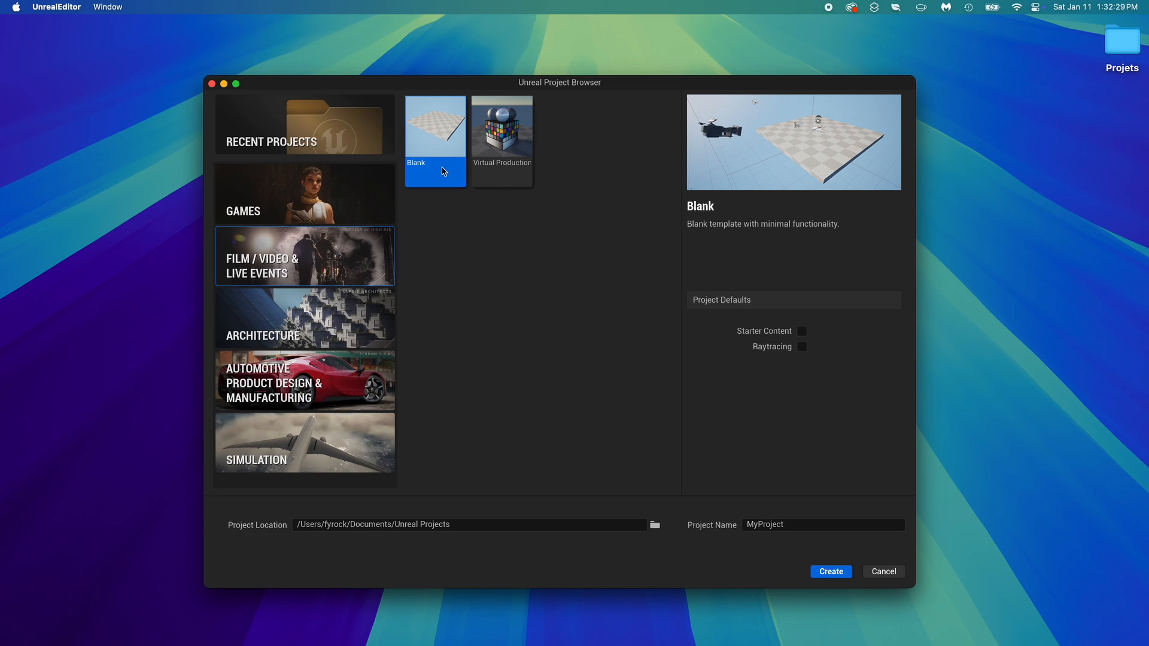
mouse_move(628, 484)
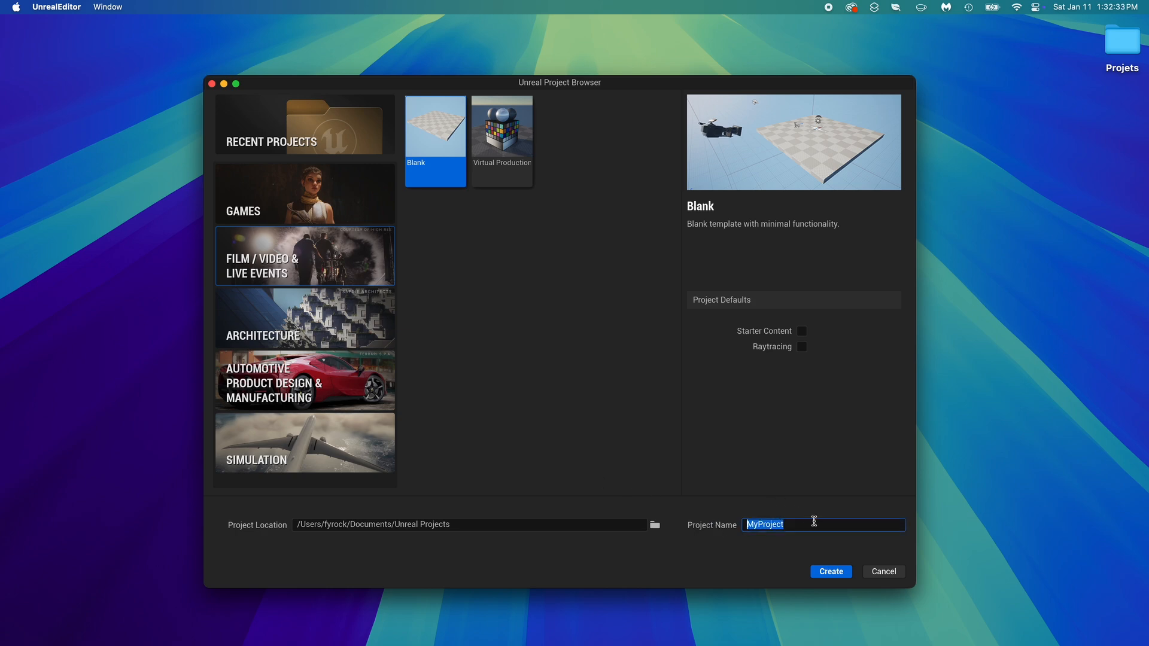
- Name the new Blank project 'EasyForest' and create it
text(EasyFore)
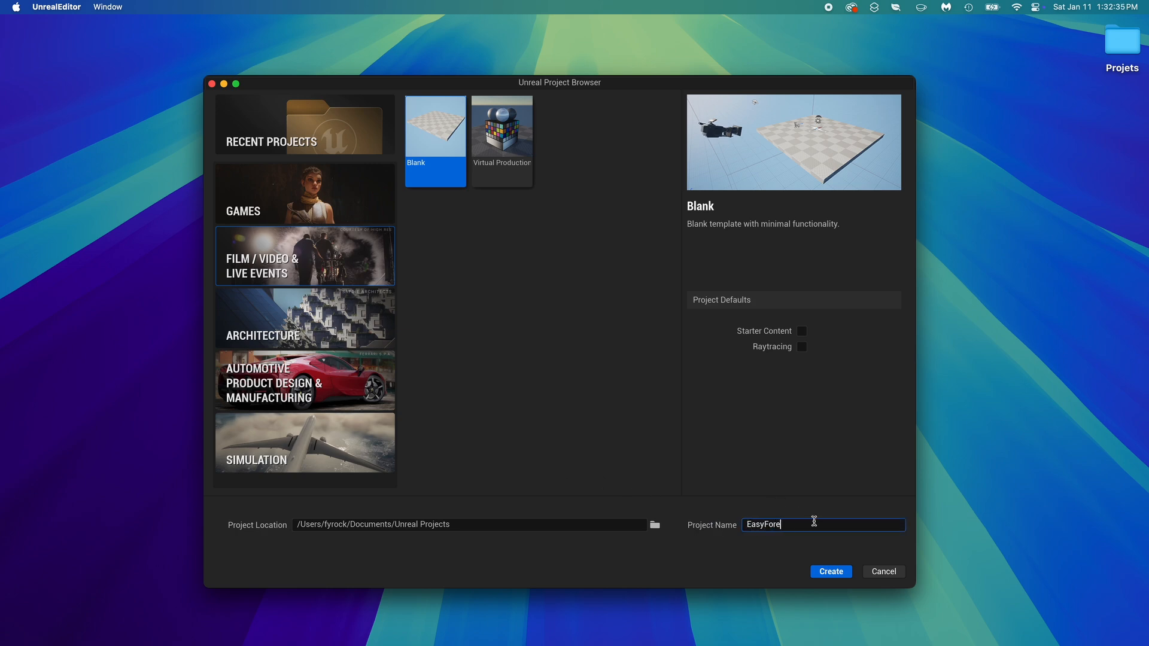
text(st)
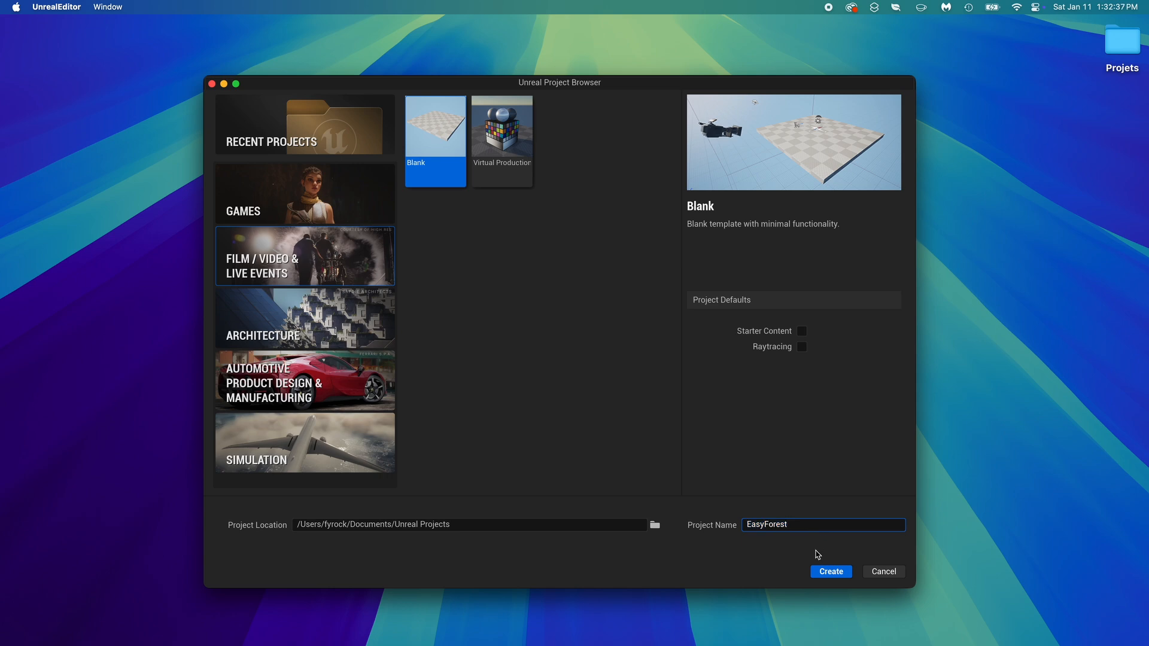
click(830, 571)
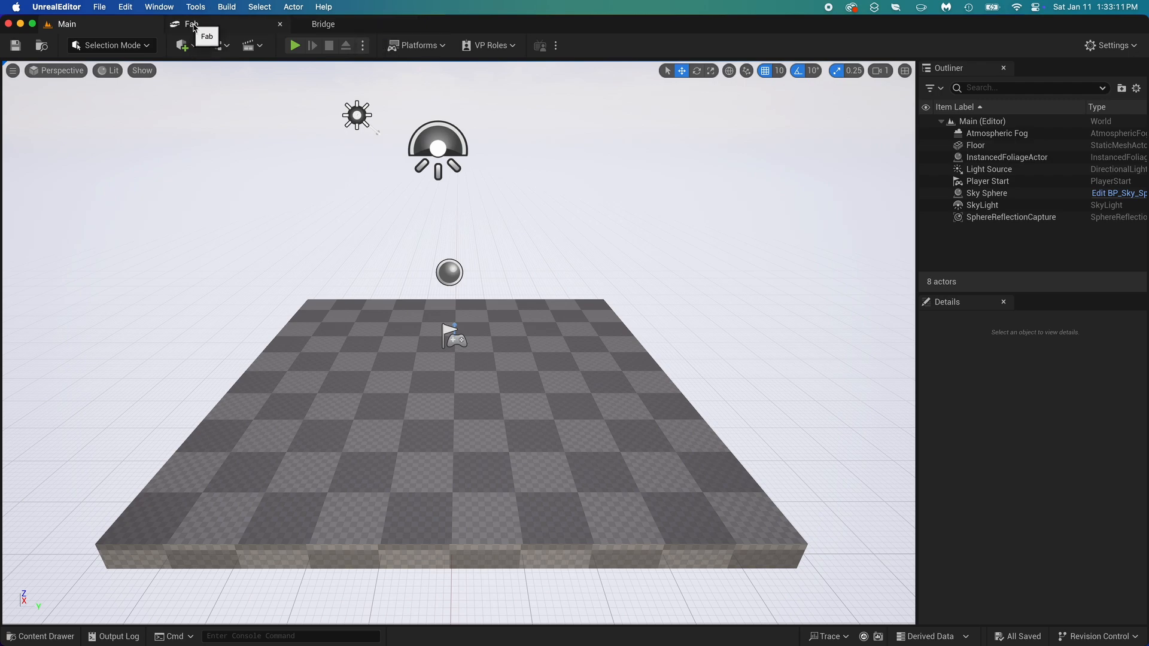
click(190, 24)
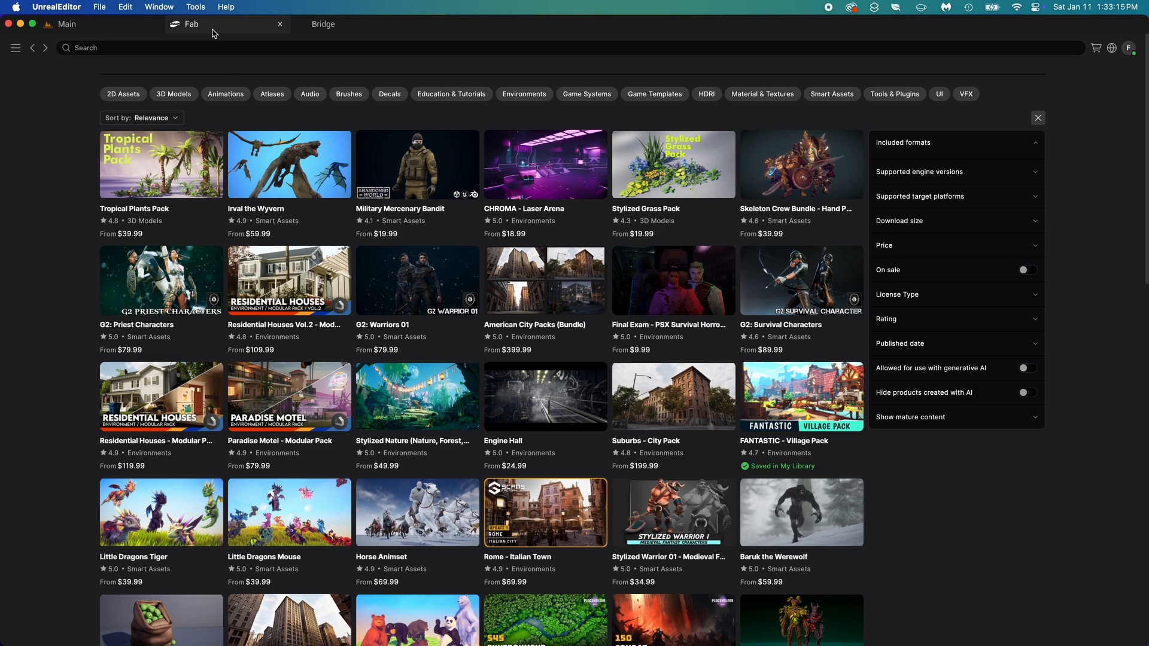
mouse_move(211, 33)
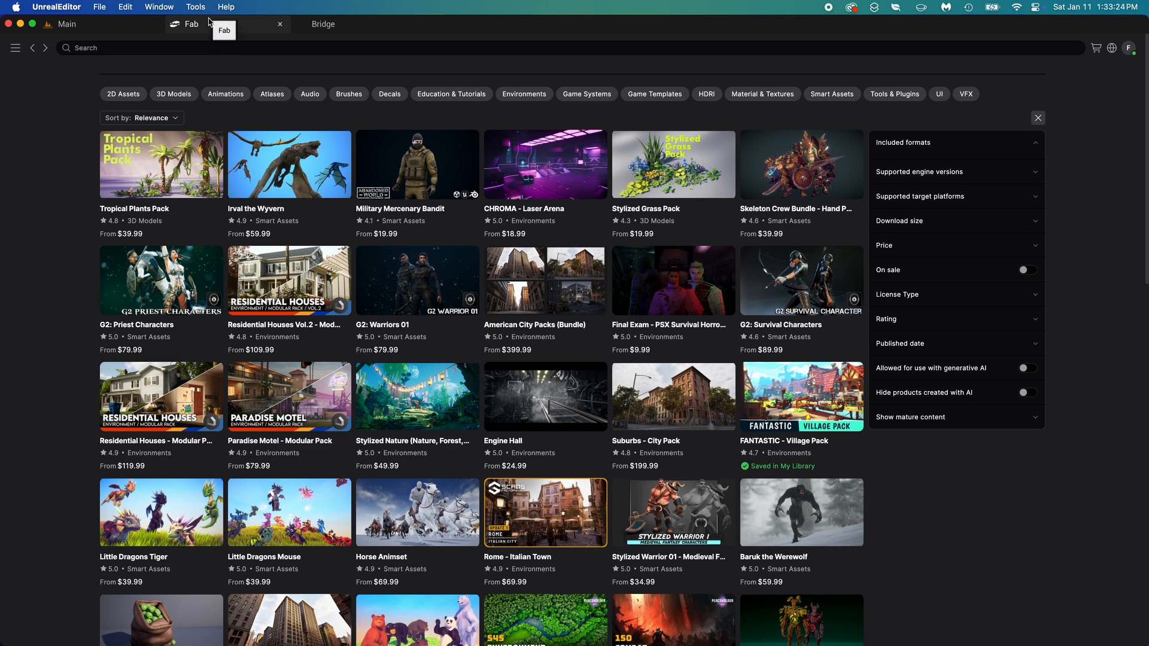
click(67, 24)
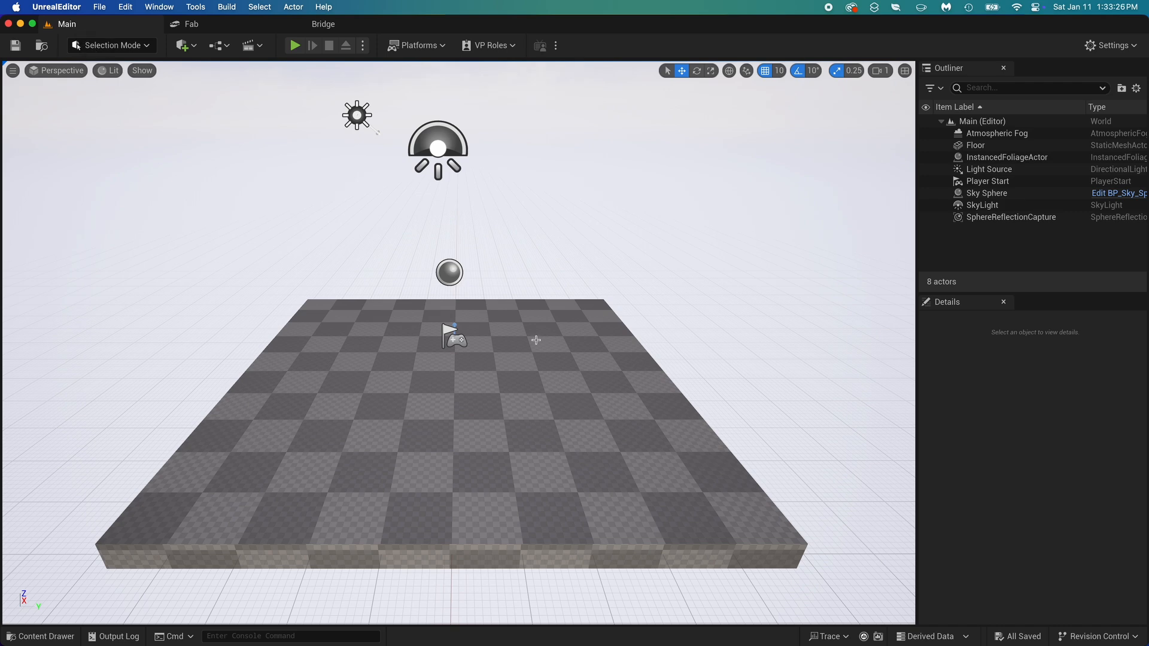
mouse_move(477, 335)
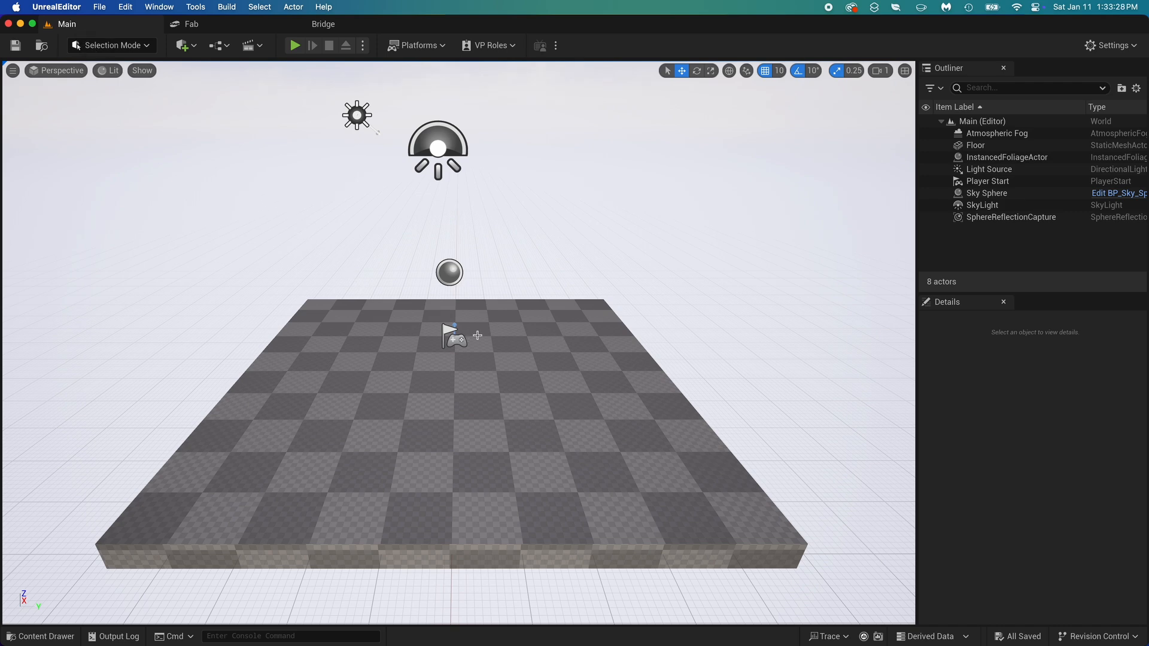
- Create a level from the Basic template via File > New Level and save it as 'forest'
click(99, 7)
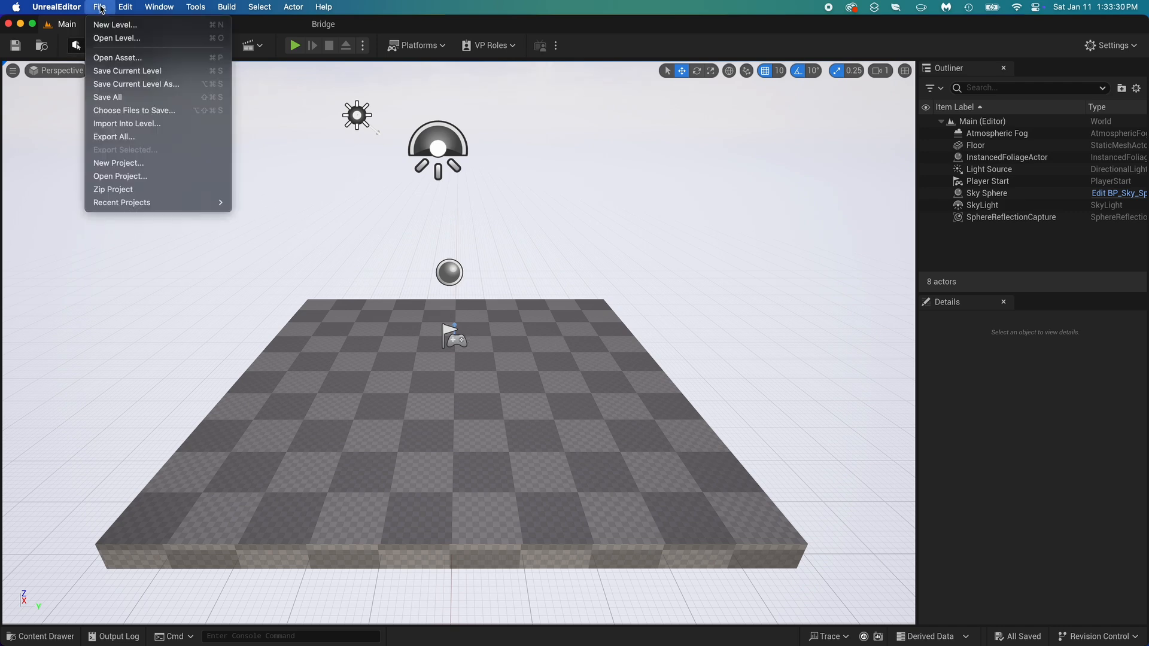
click(115, 23)
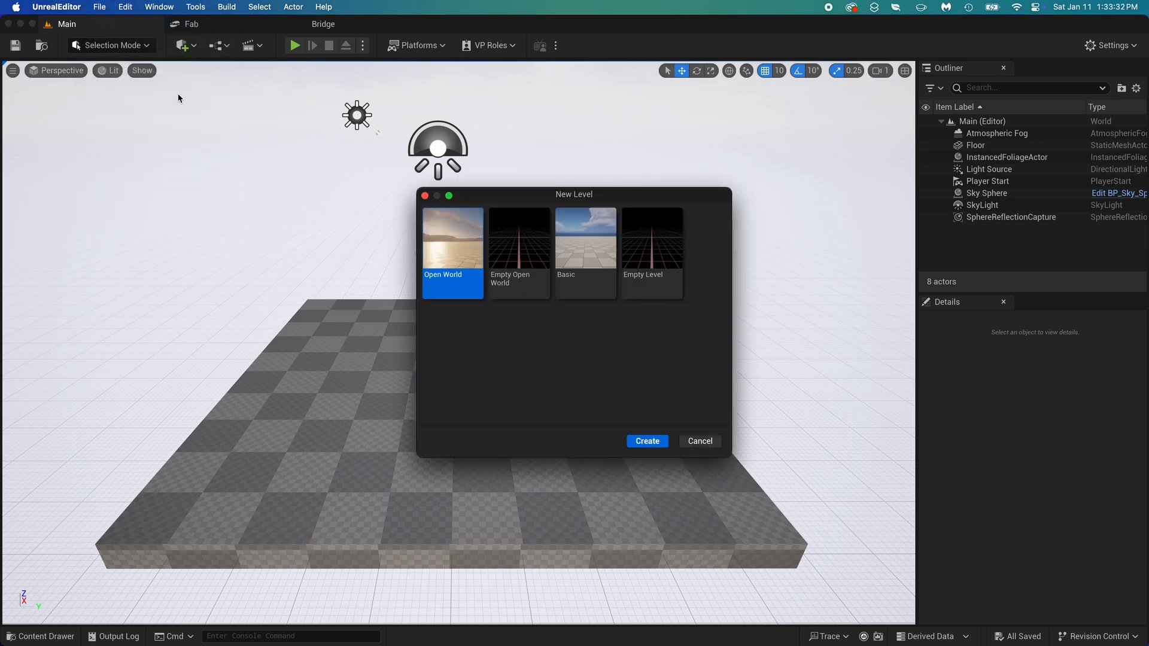
click(585, 235)
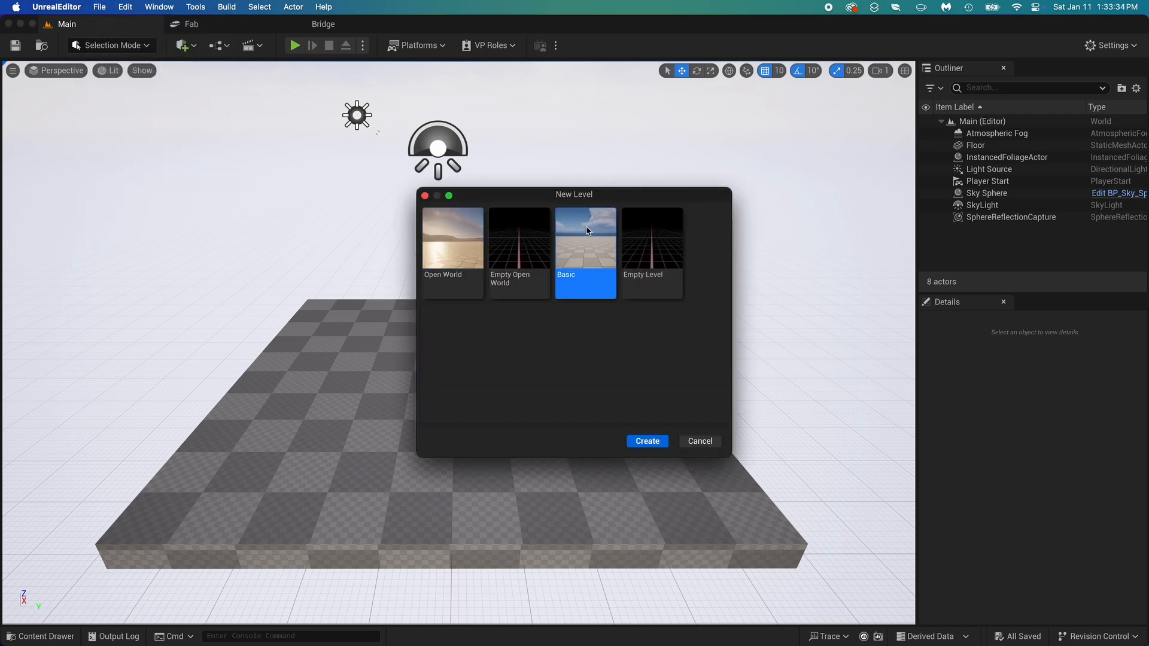
click(646, 440)
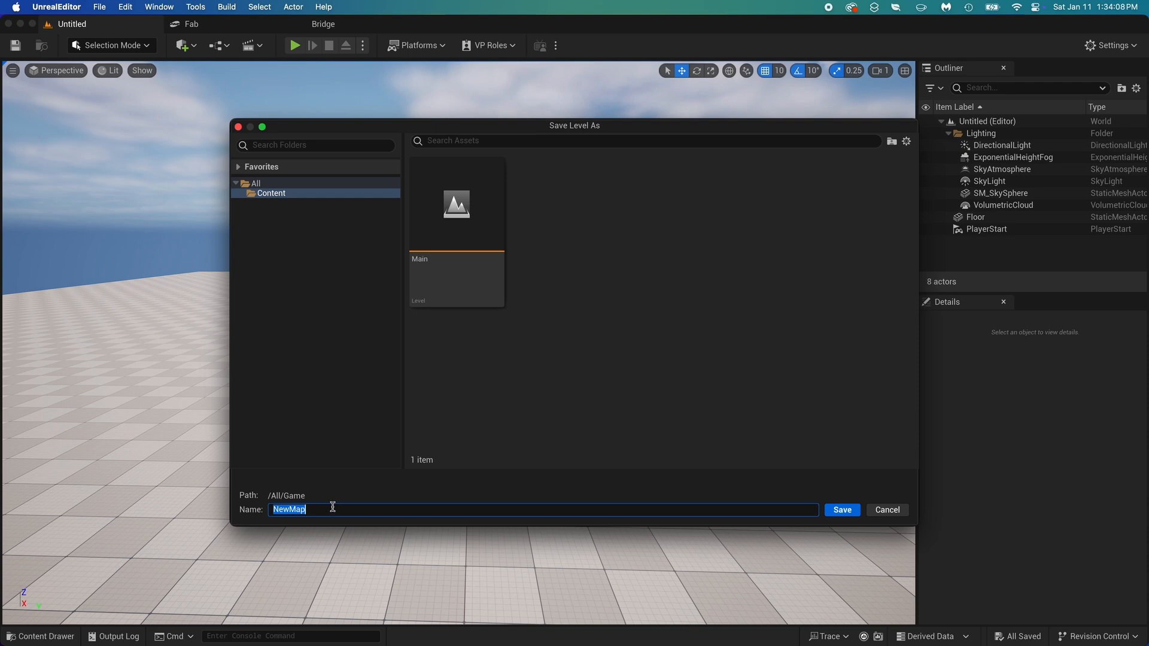
text(forest)
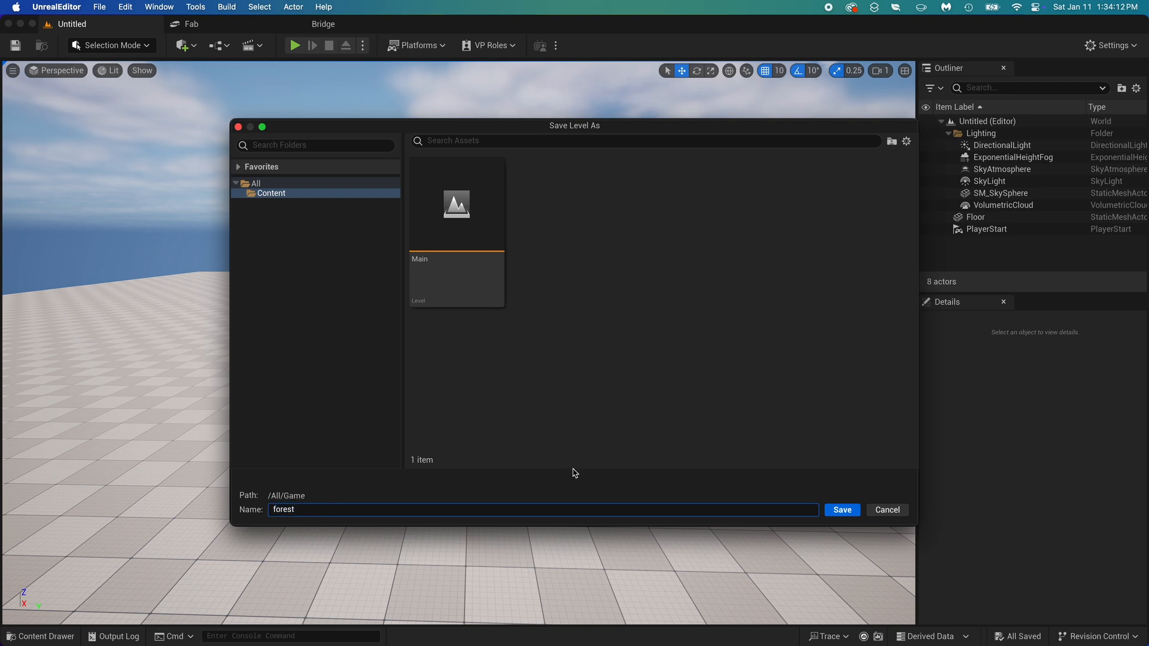
click(841, 509)
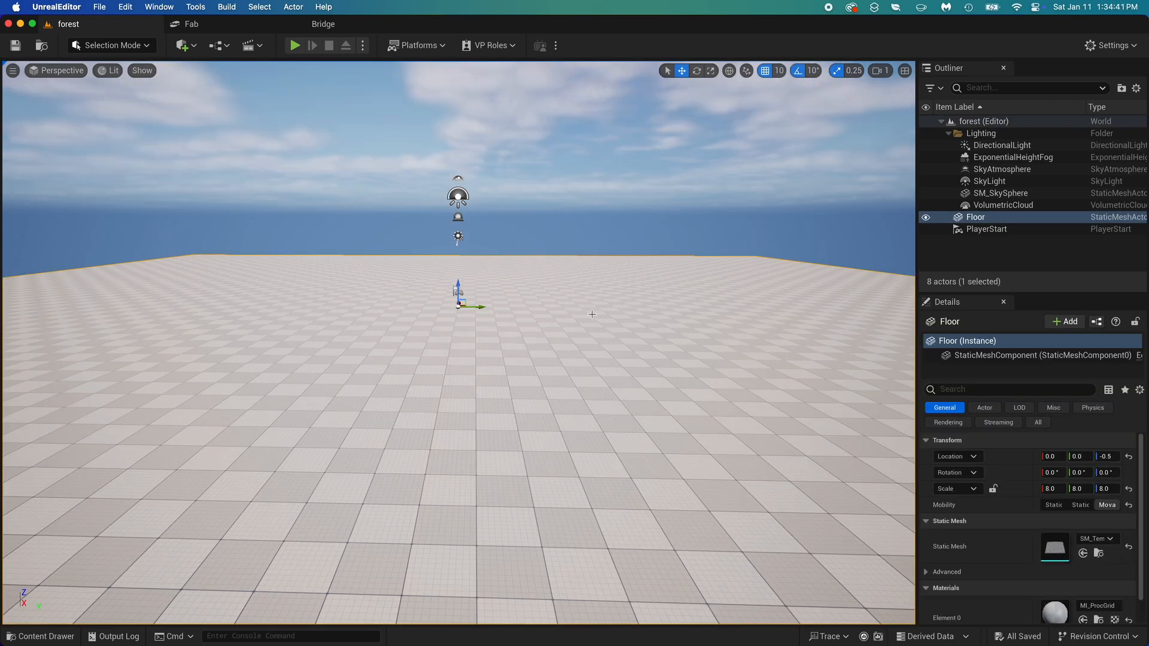
- Delete the Floor, create a new landscape in Landscape Mode, and sculpt a hill
key(Delete)
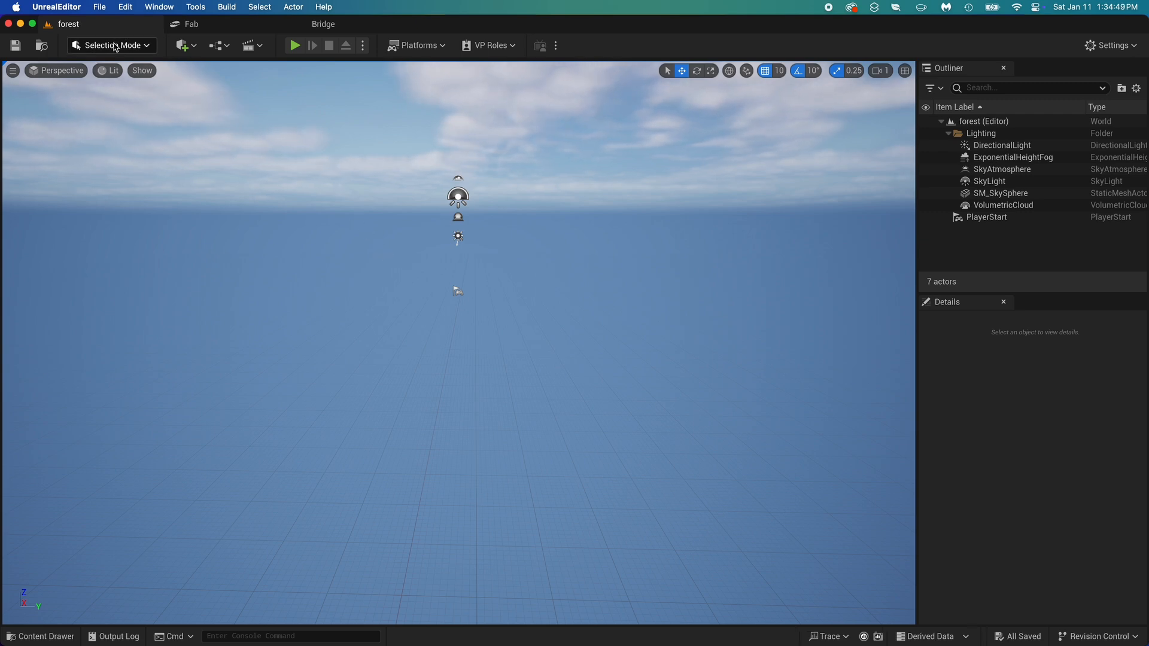
mouse_move(112, 45)
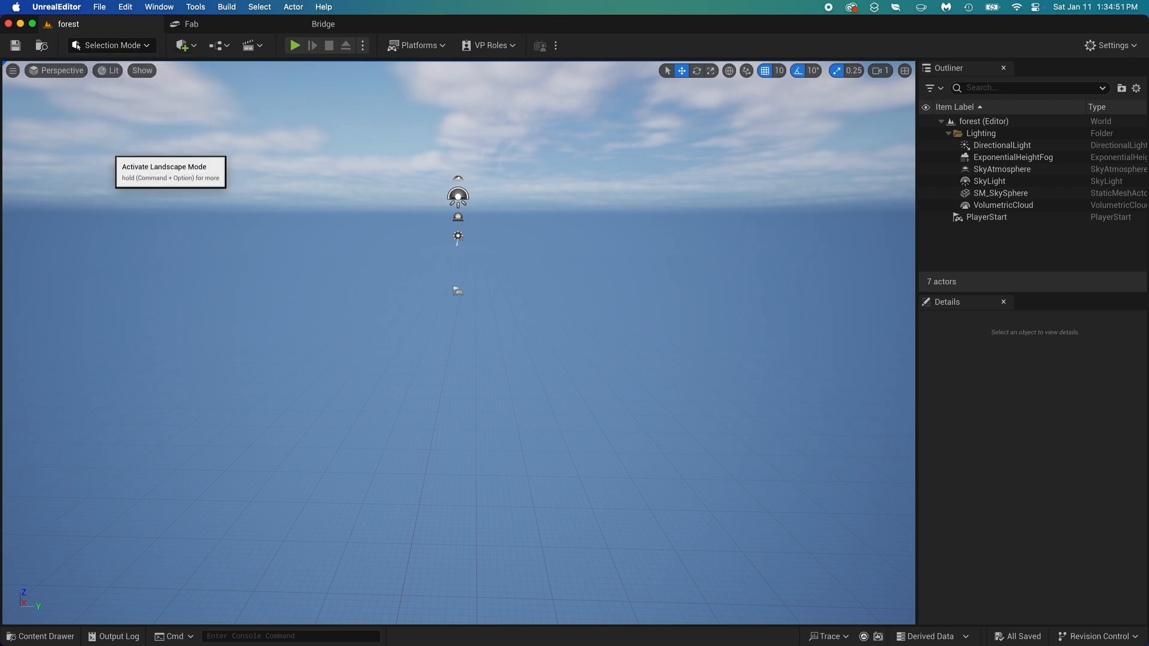
click(103, 46)
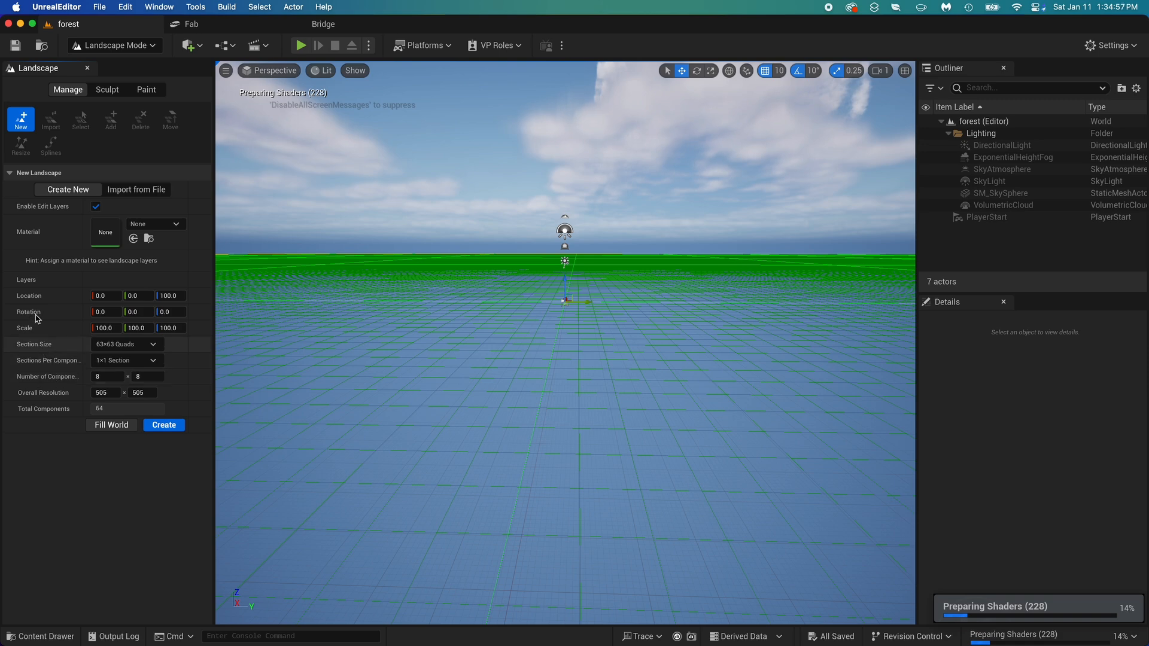
click(163, 425)
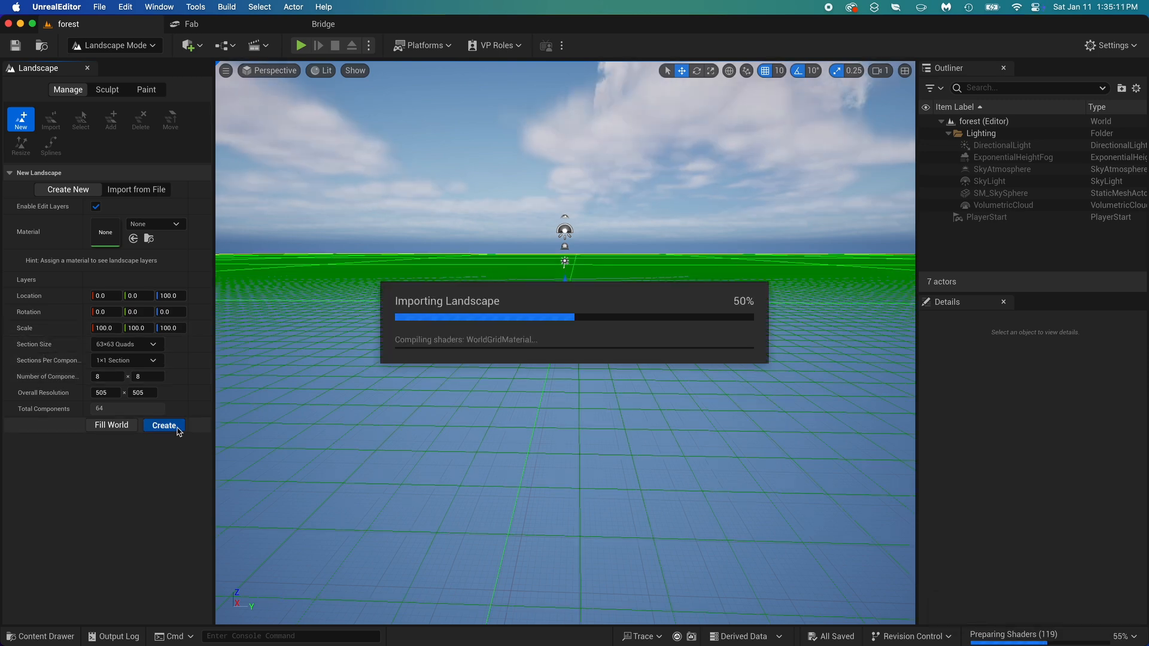
click(163, 425)
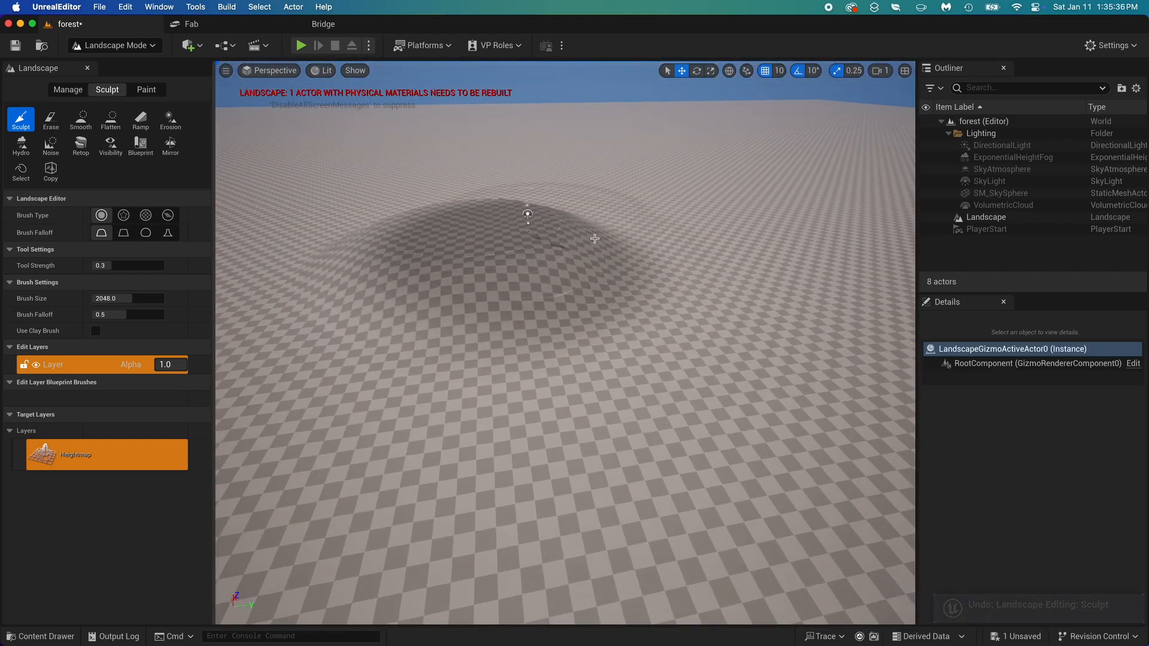
- Switch from Landscape Mode to Select mode and back to Landscape Mode
click(187, 45)
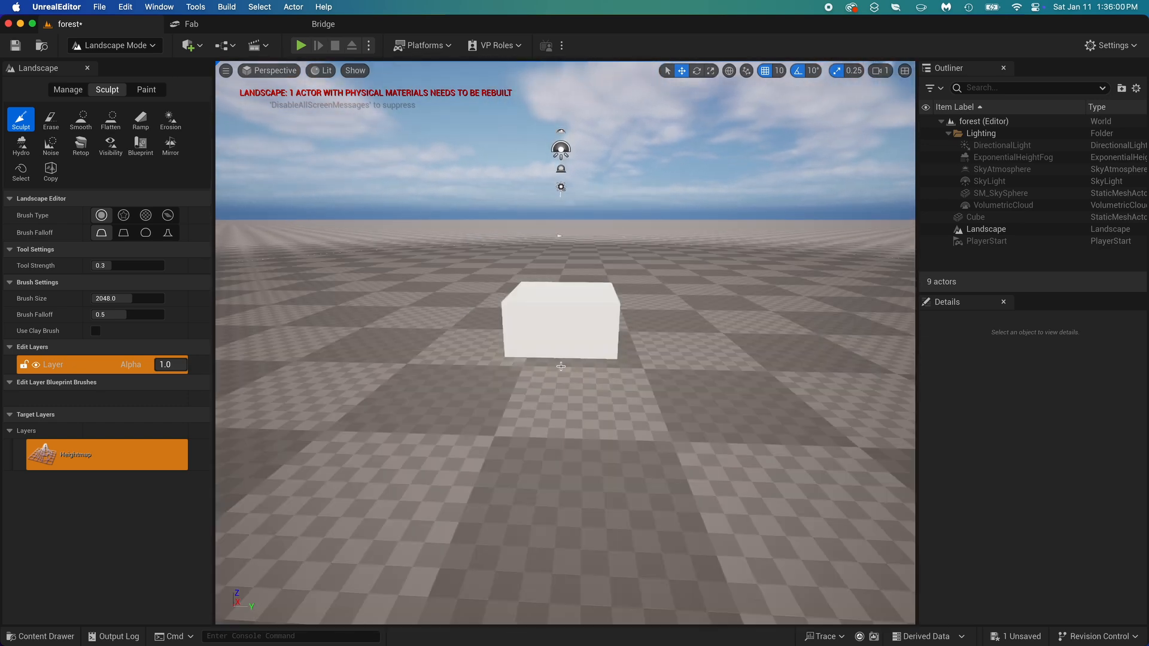
click(114, 45)
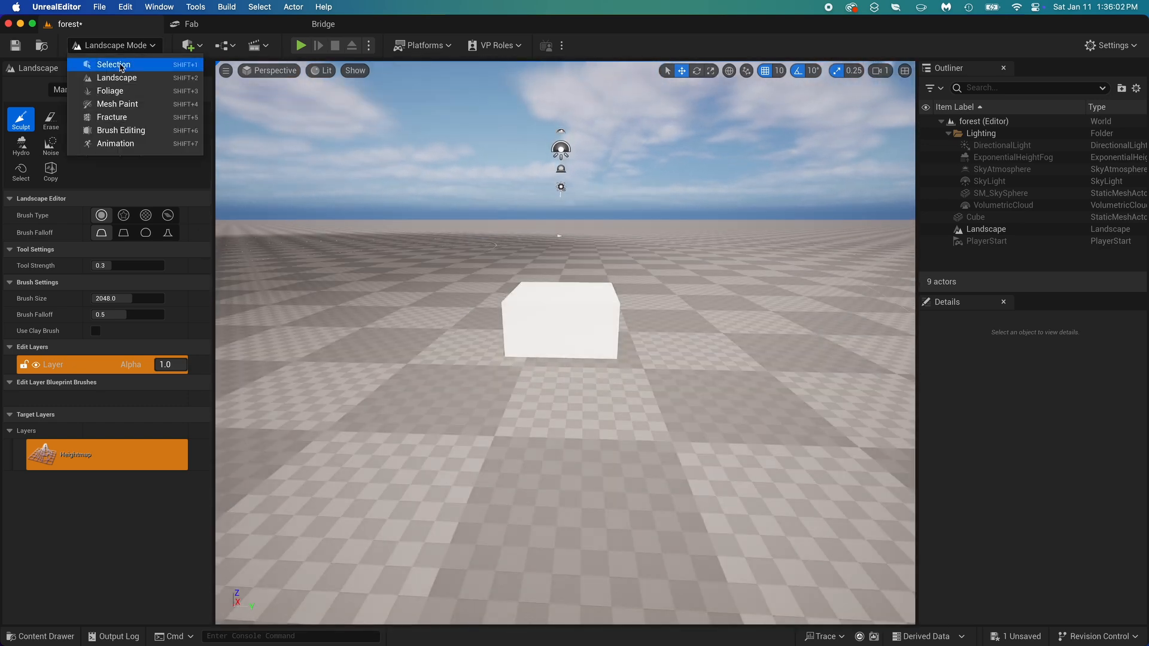
click(114, 64)
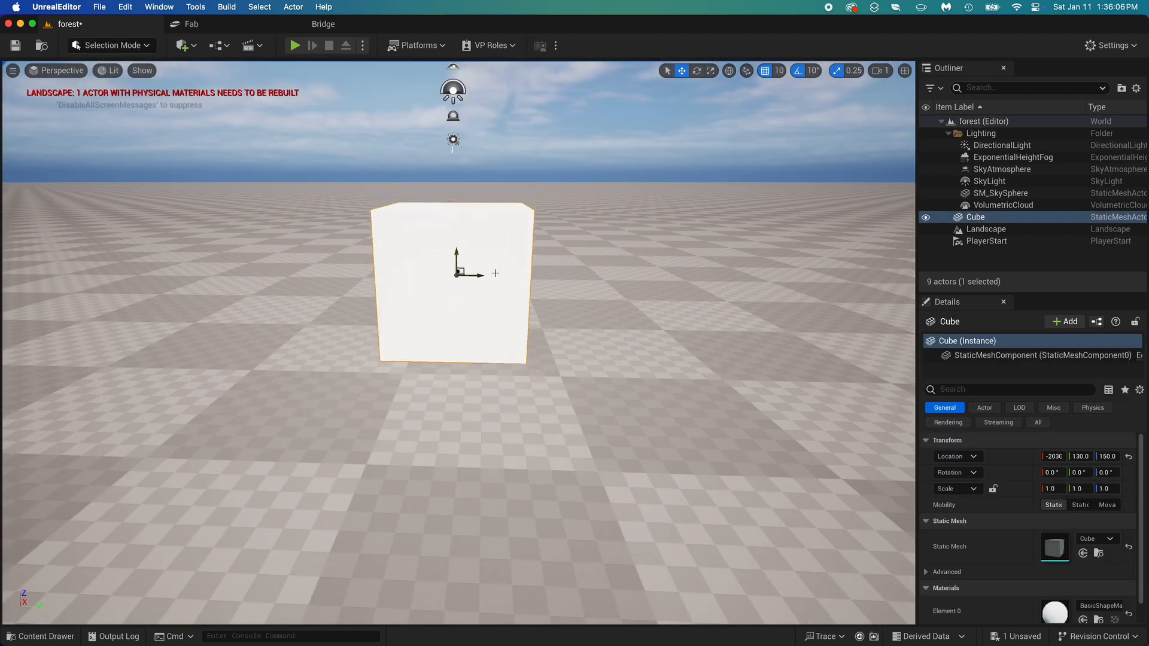
click(111, 45)
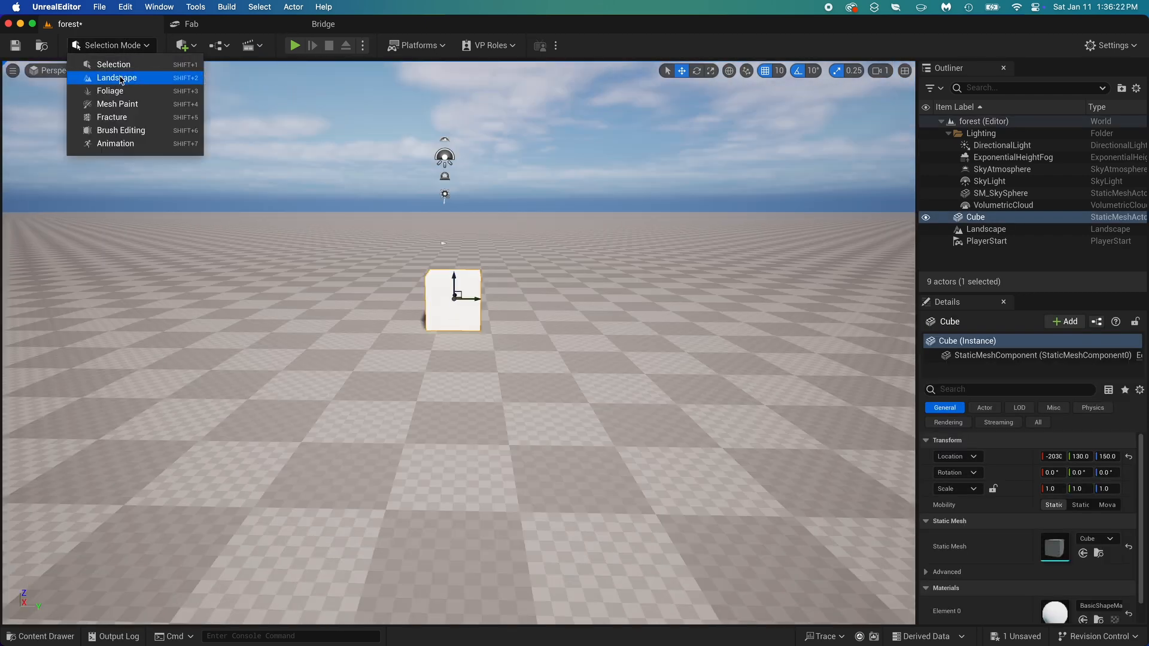
click(118, 78)
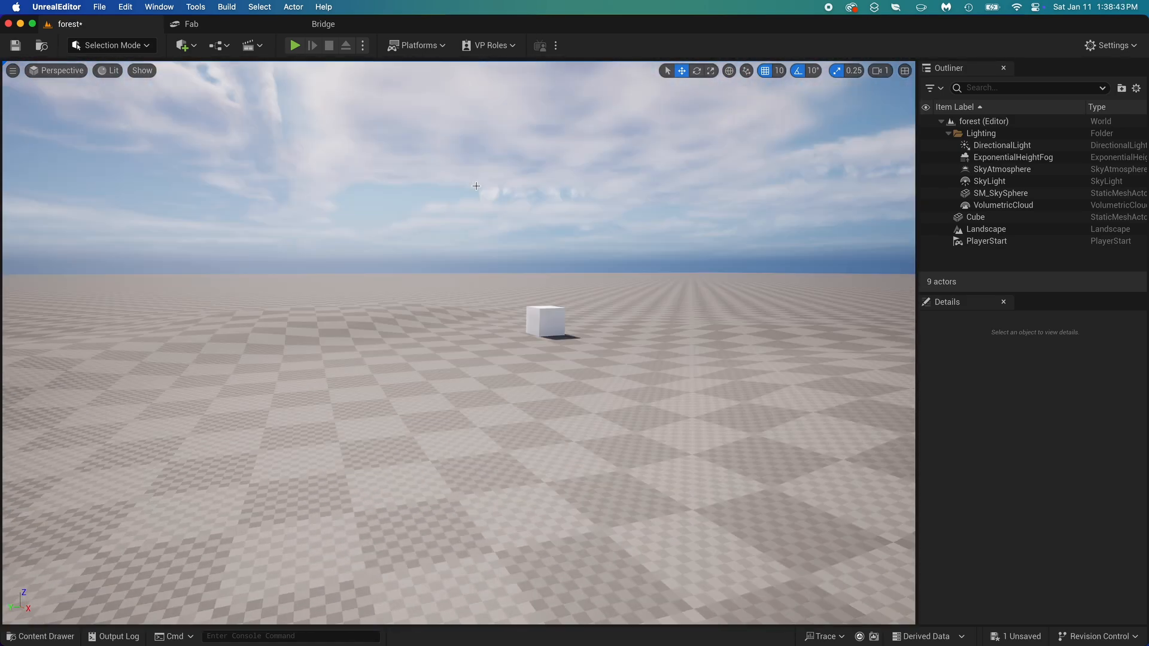
- Open Quixel Bridge through Add Quixel Content from the forest level editor
click(323, 24)
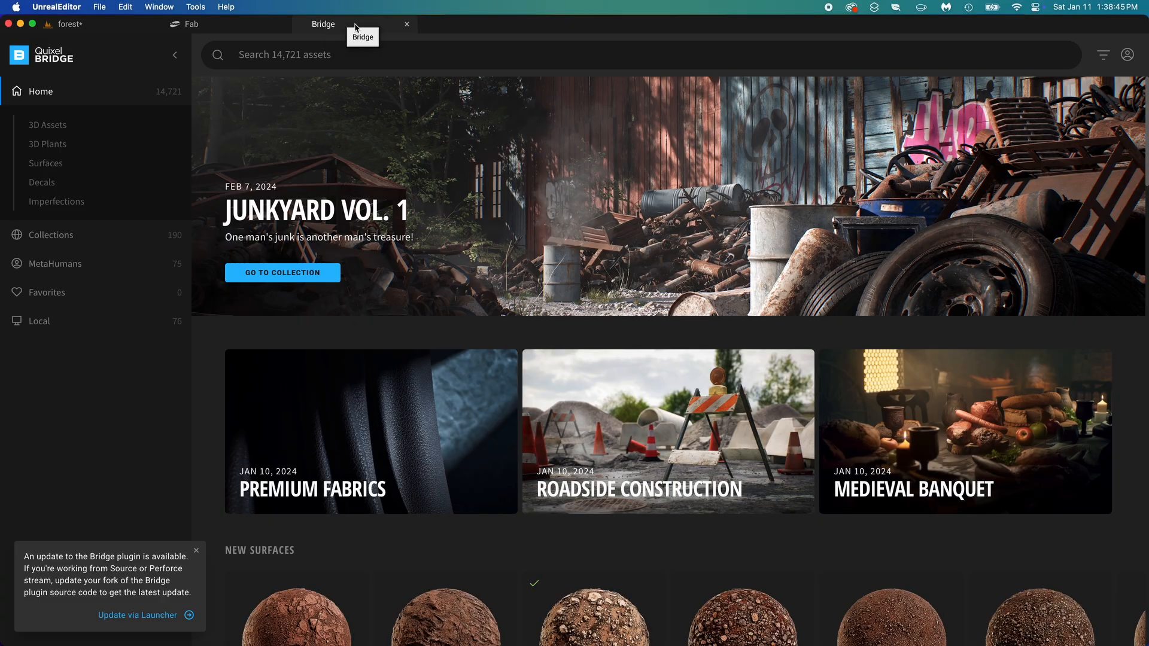
click(192, 23)
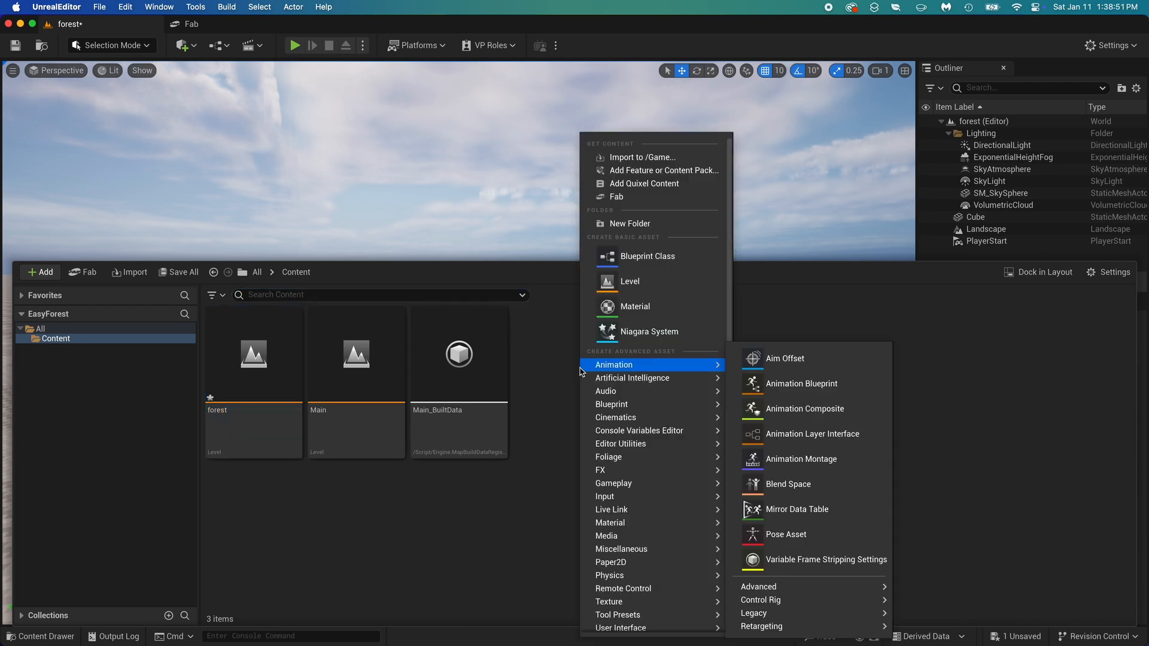
mouse_move(629, 223)
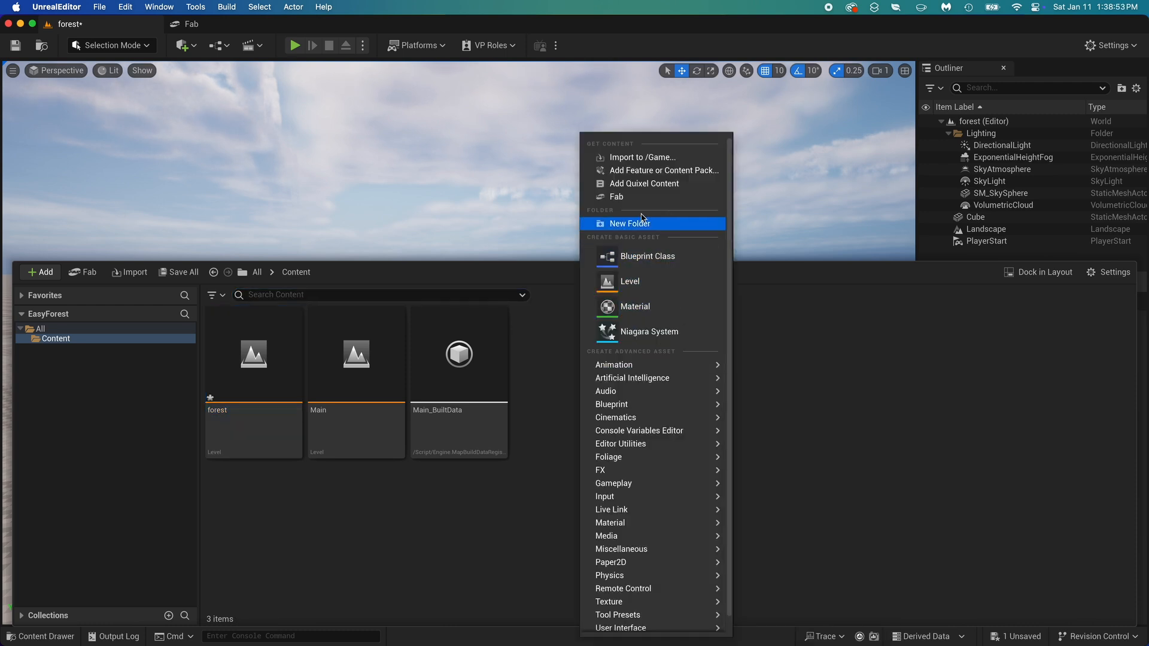
mouse_move(643, 183)
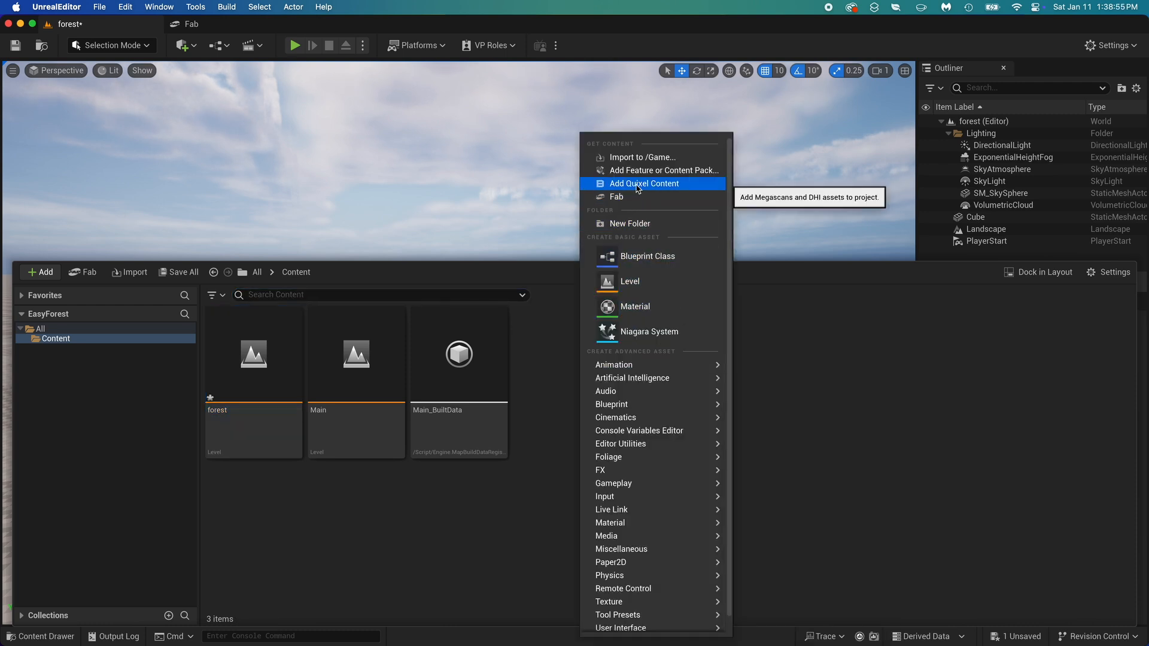
click(643, 183)
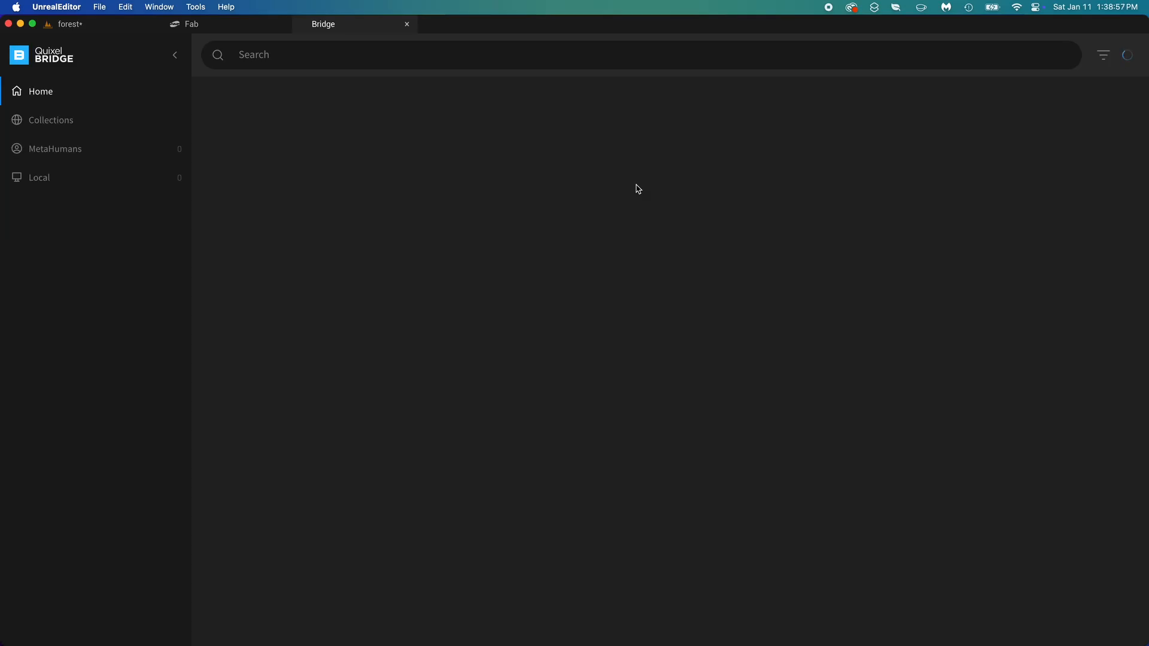
- Search 'forest ground' and add the Nordic Forest Ground Pine Rocky surface
text(forest ground)
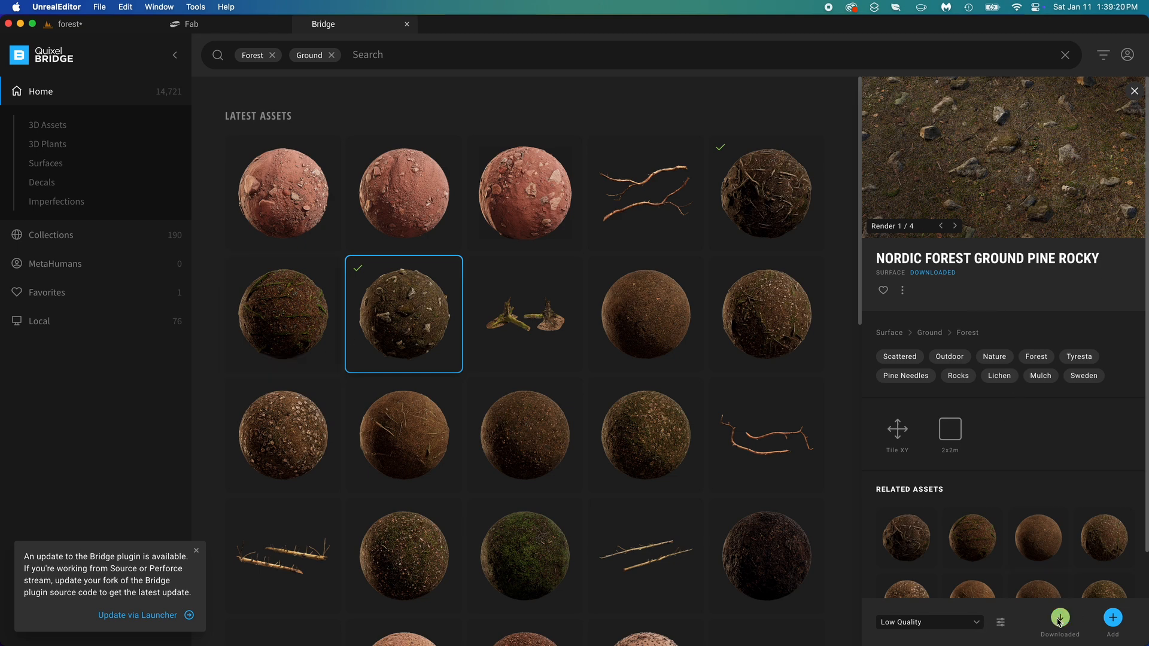
click(1112, 618)
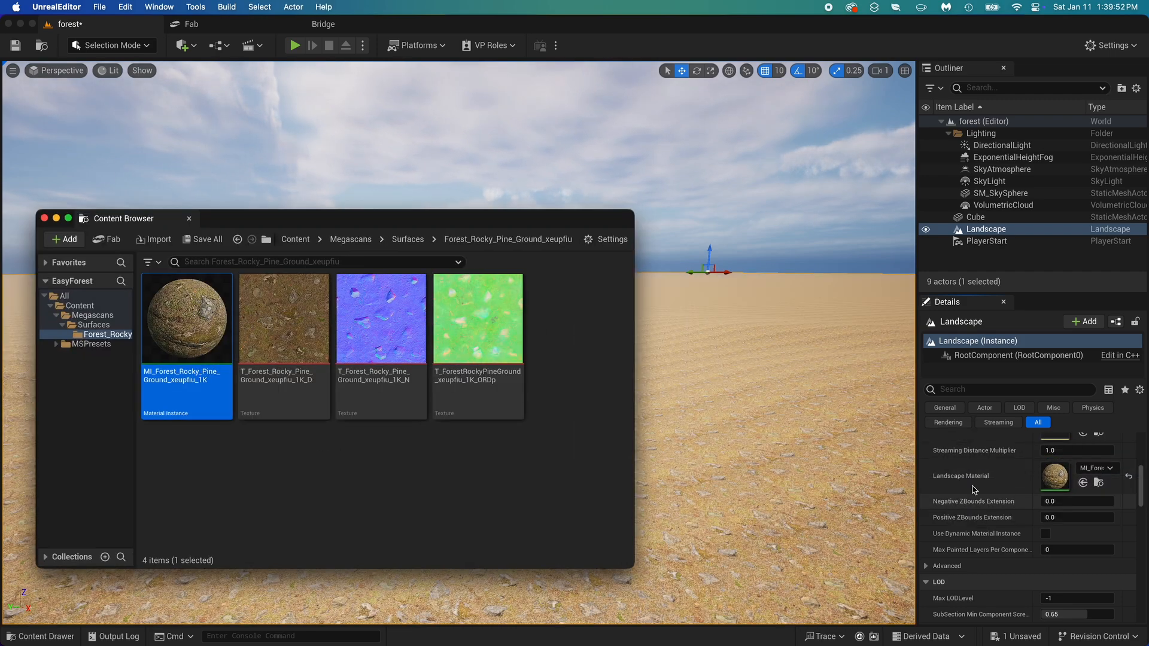
- Switch back to the Quixel Bridge tab
click(188, 218)
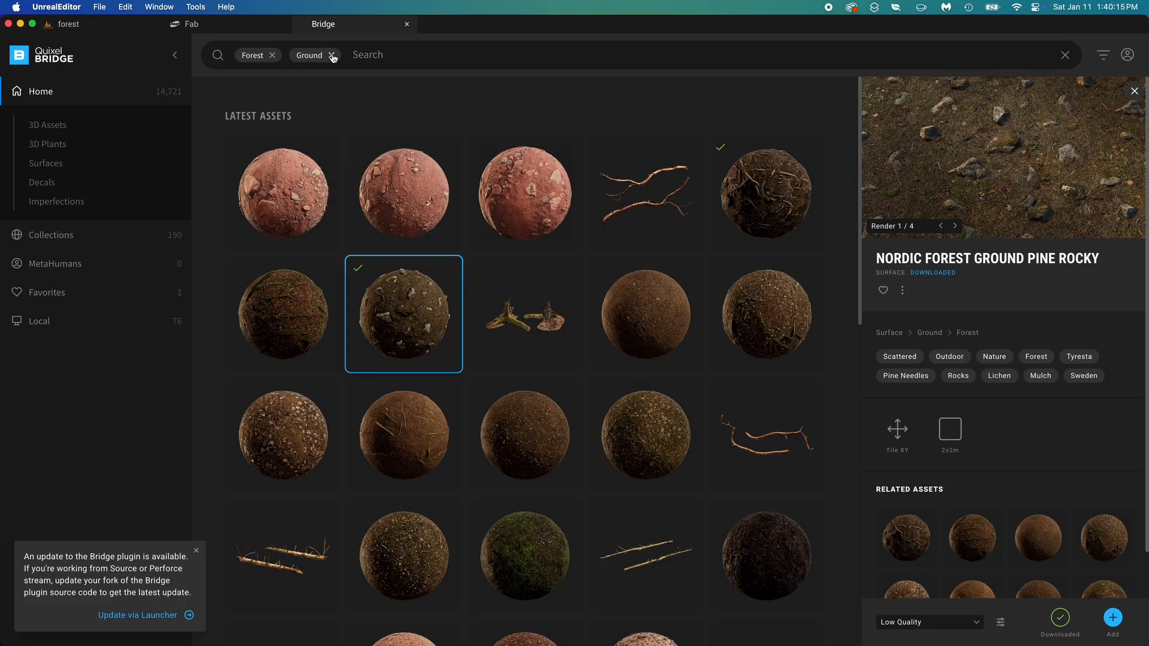
- Search 'wild grass', then download and add the Wild Grass plant
text(wild grass)
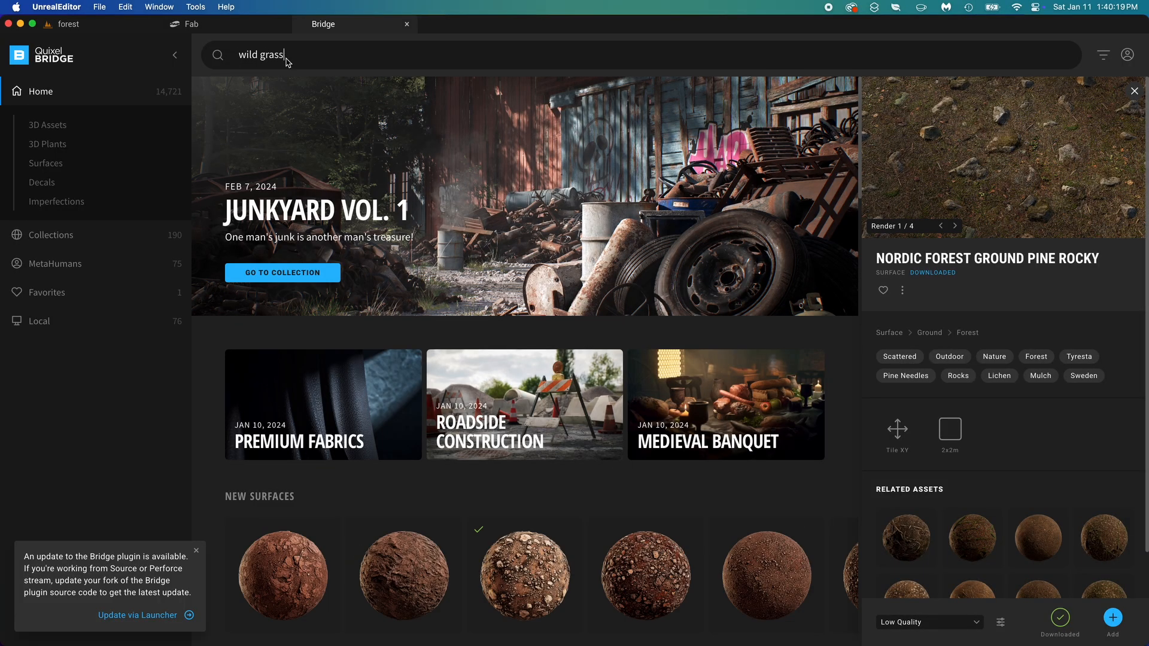
key(Return)
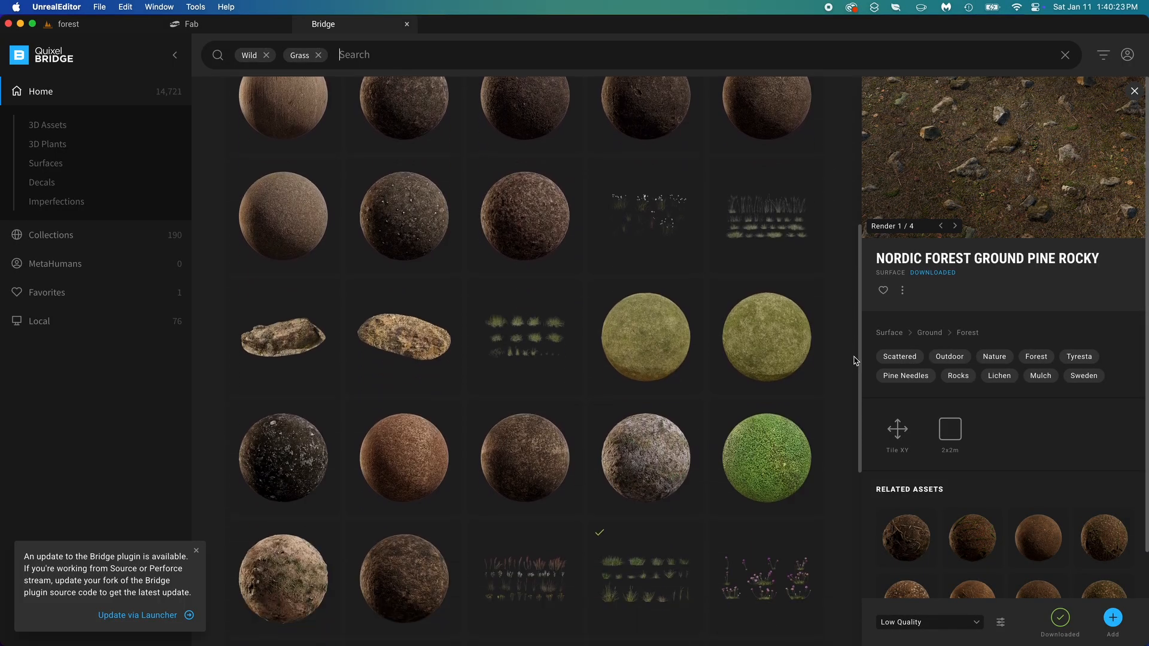
click(645, 412)
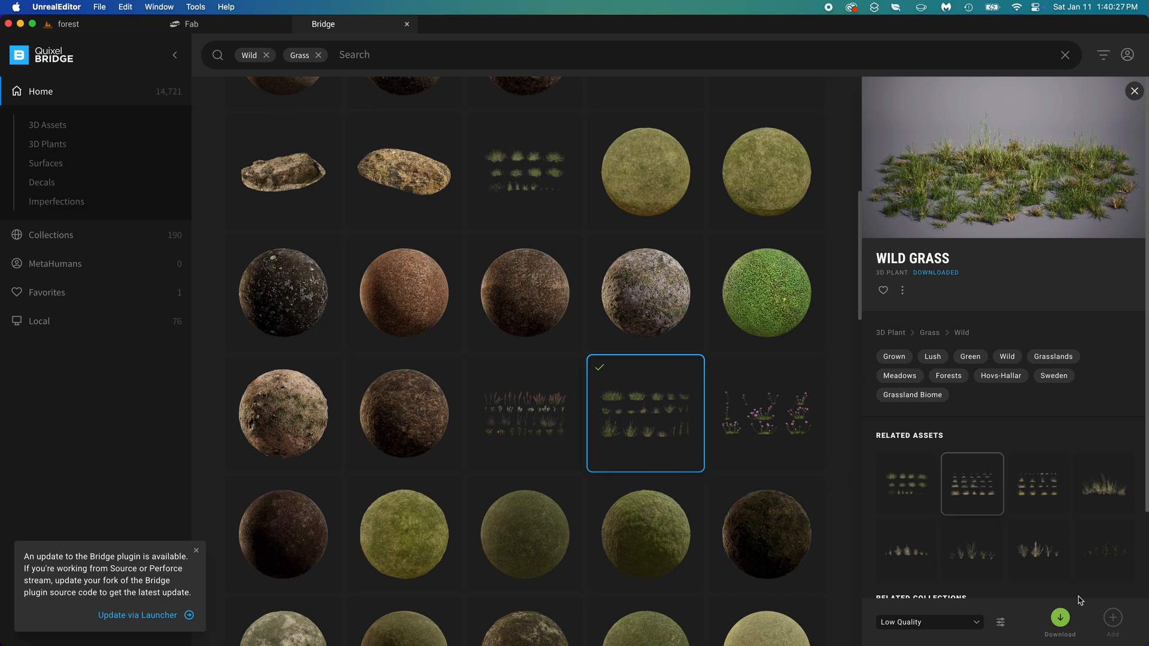
click(1059, 621)
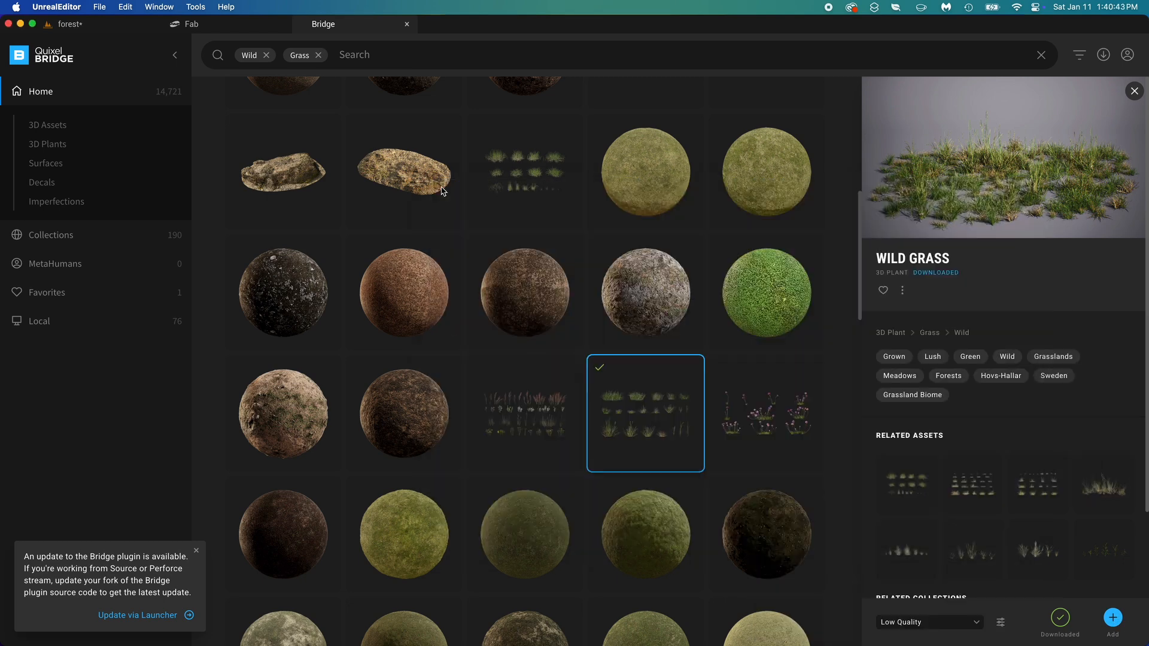
click(65, 23)
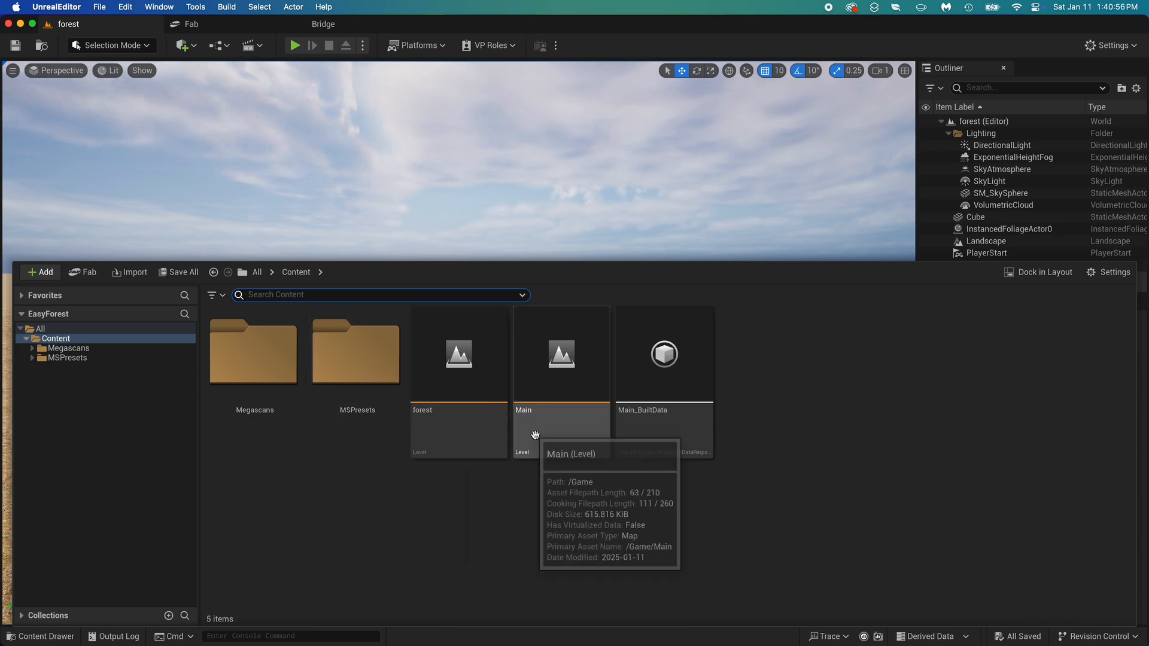
- Browse Megascans > 3D_Plants > Wild_Grass in the Content Drawer
click(254, 352)
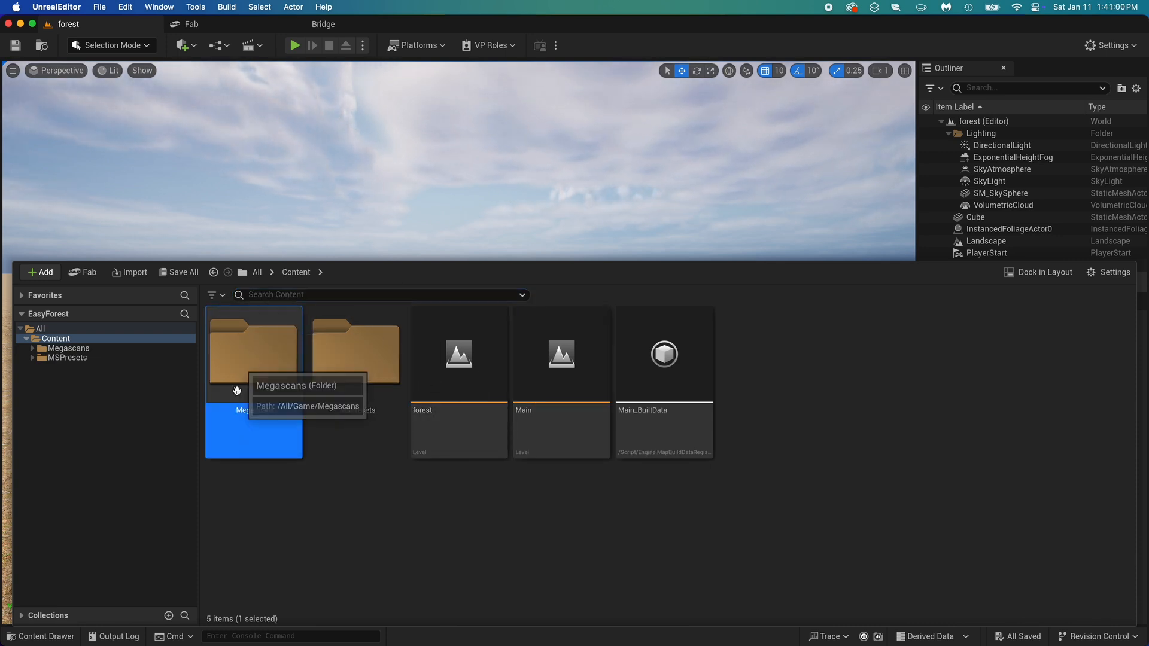
double_click(253, 353)
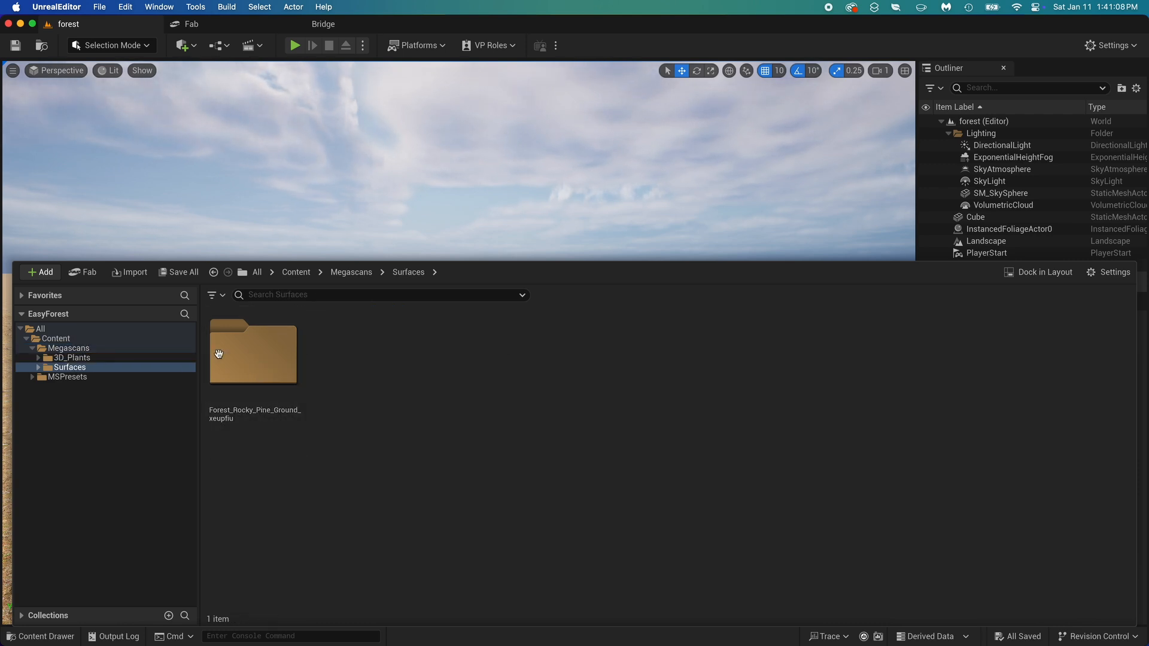
click(351, 272)
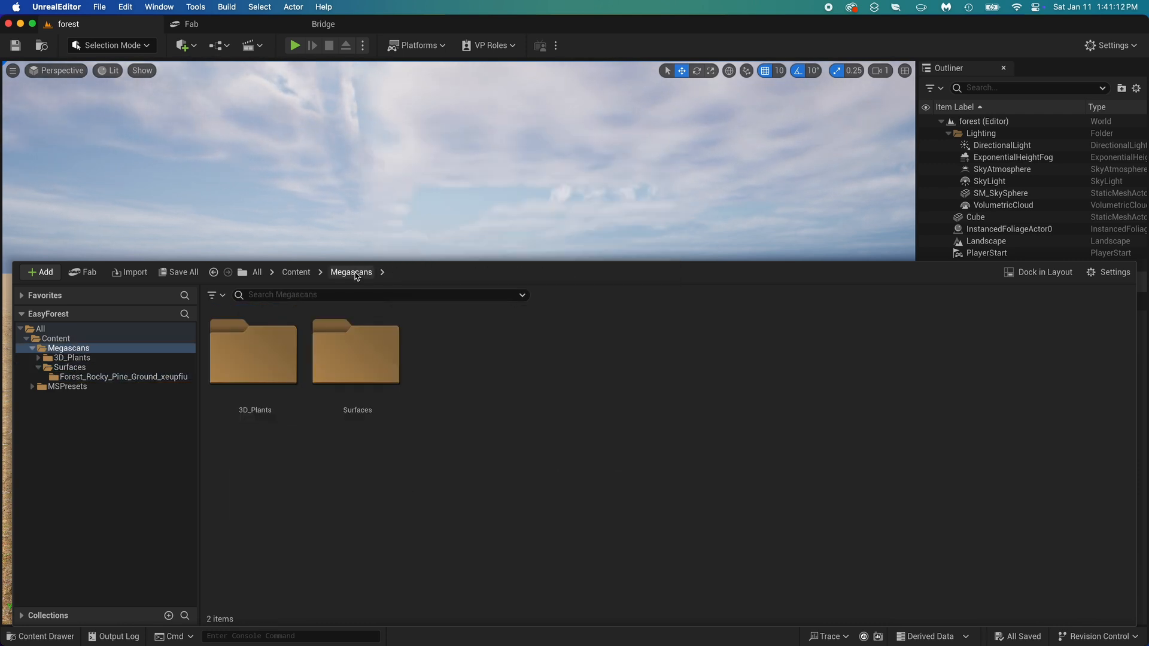
double_click(253, 353)
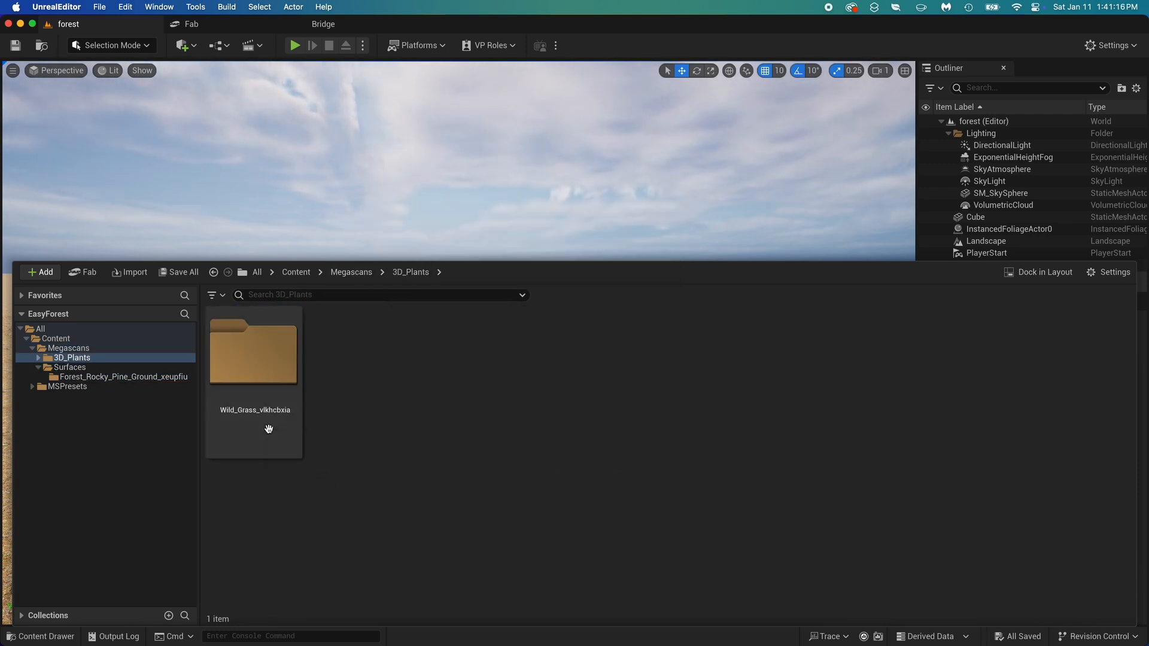
double_click(255, 353)
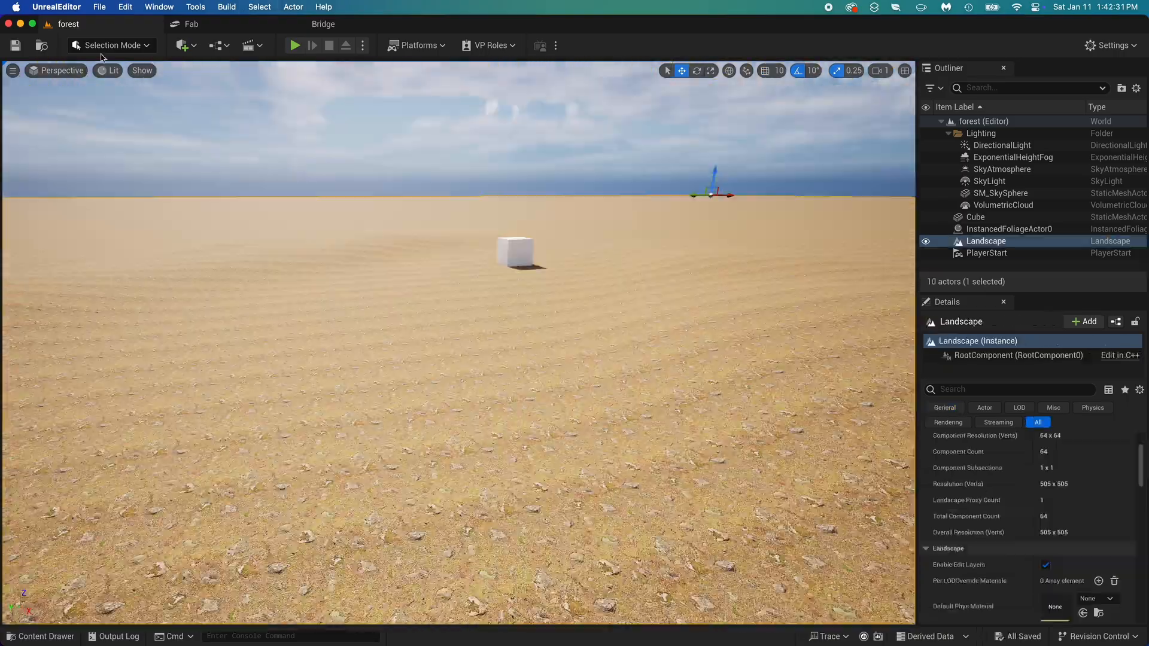
- In Foliage Mode, lower the Wild Grass types' density from 1000 to 500 and undo the test patch
click(111, 44)
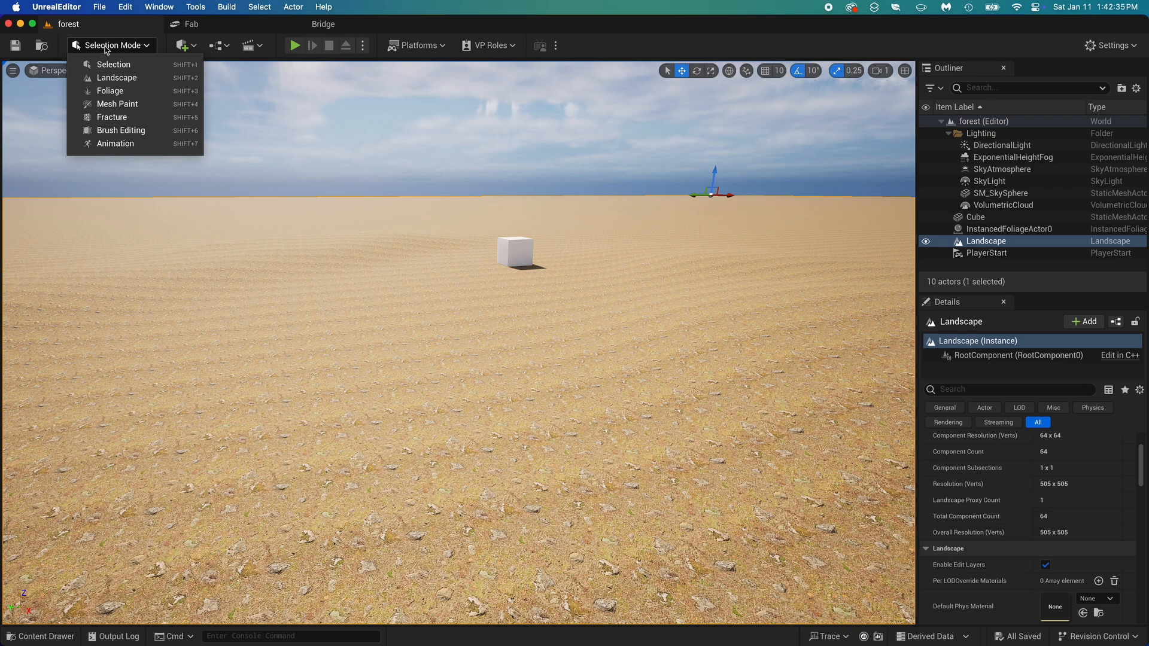
click(110, 90)
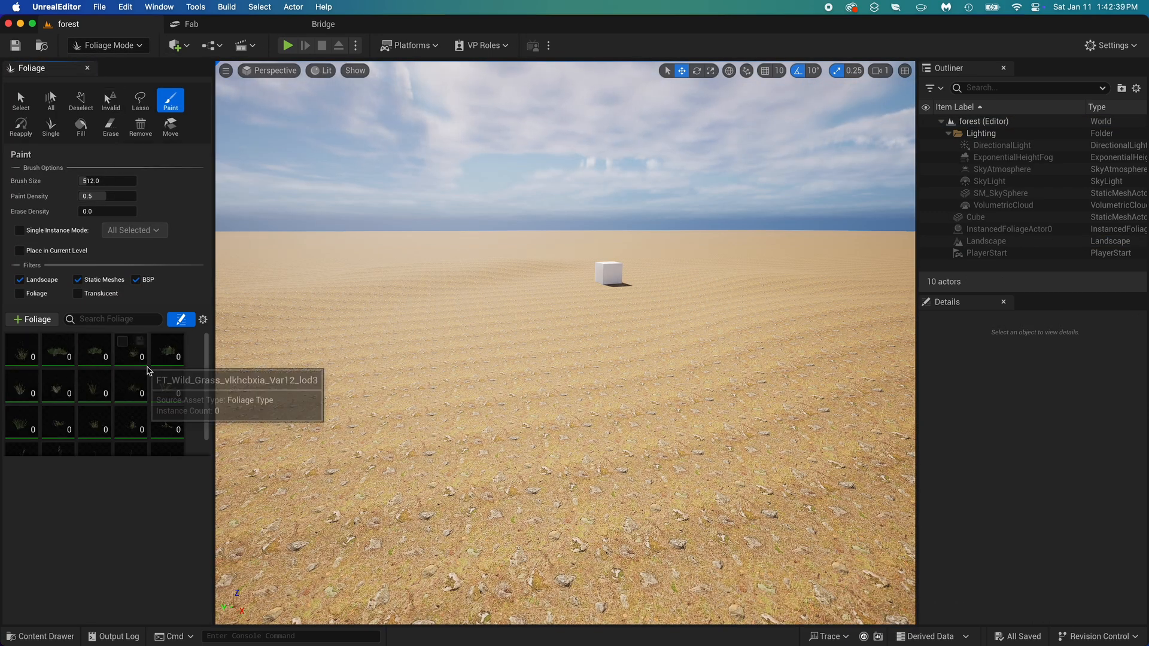
click(22, 349)
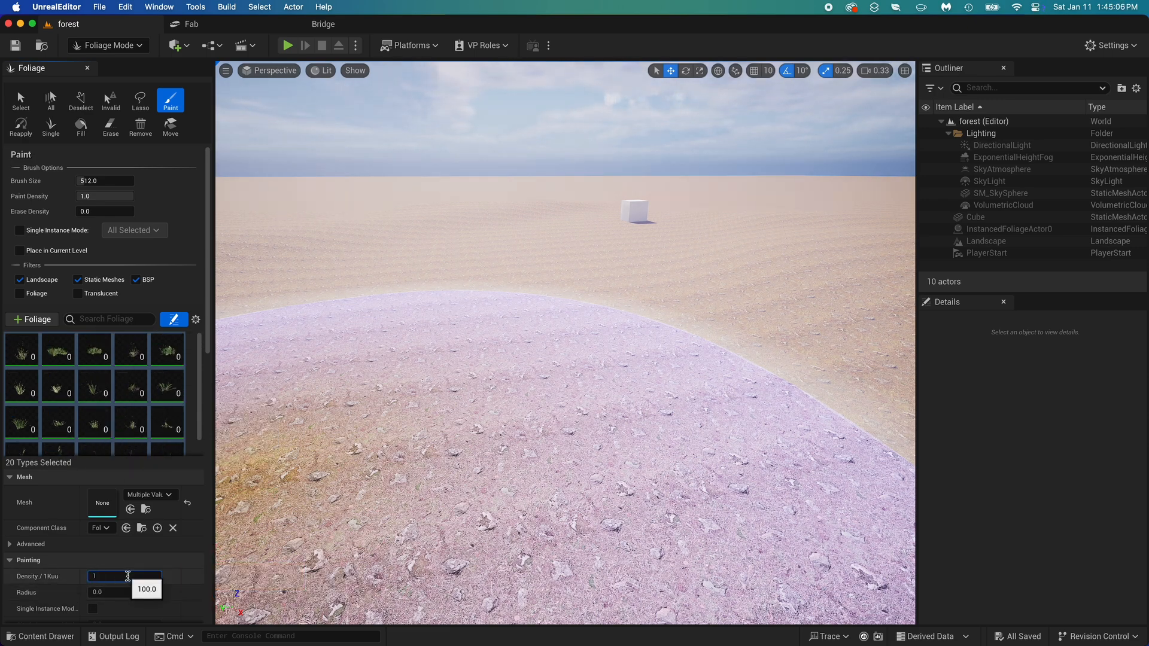
text(1000.0)
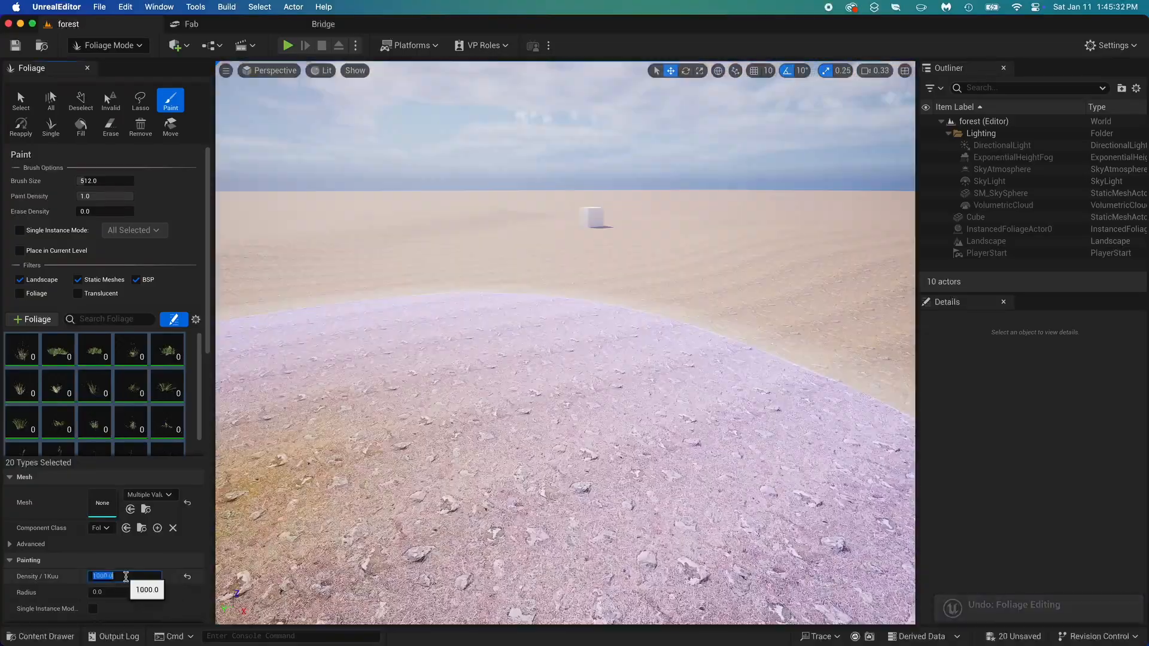
text(500.0)
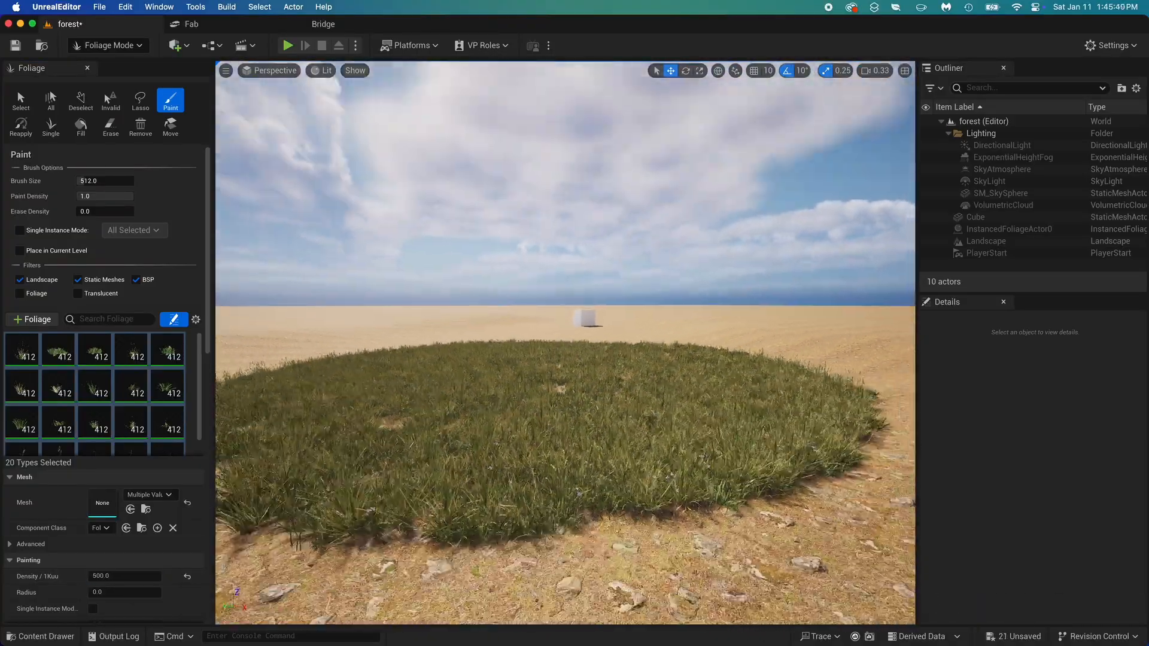
key(cmd+z)
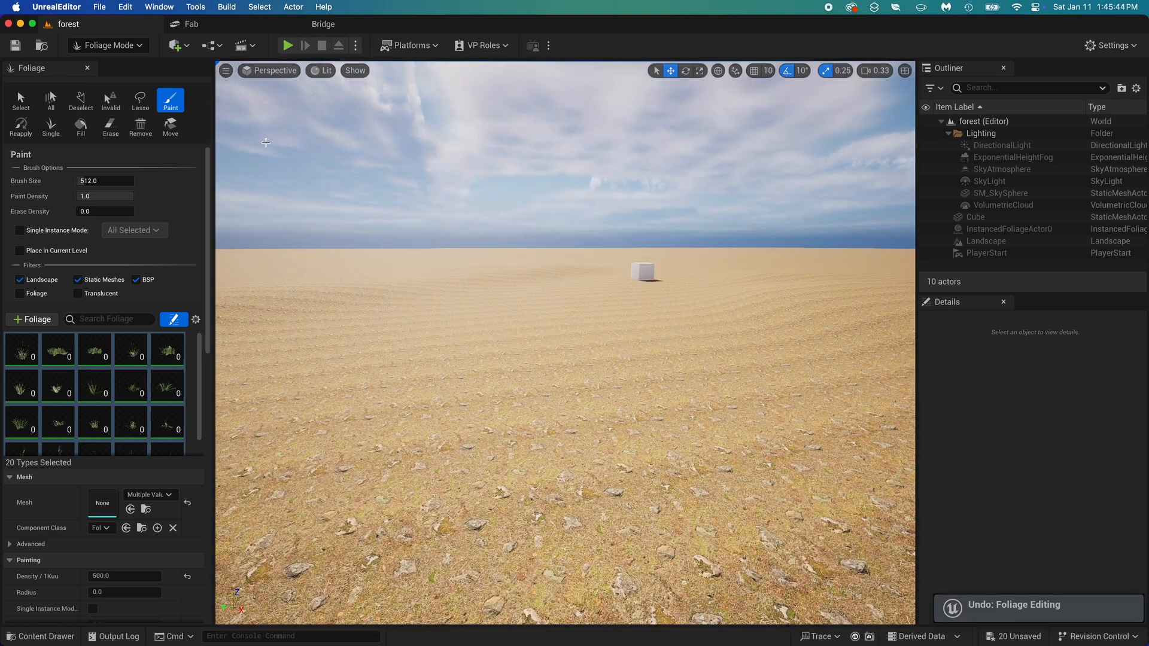
- Place a CineCameraActor framing the cube, deselect it, and switch to Foliage Mode painting
click(109, 45)
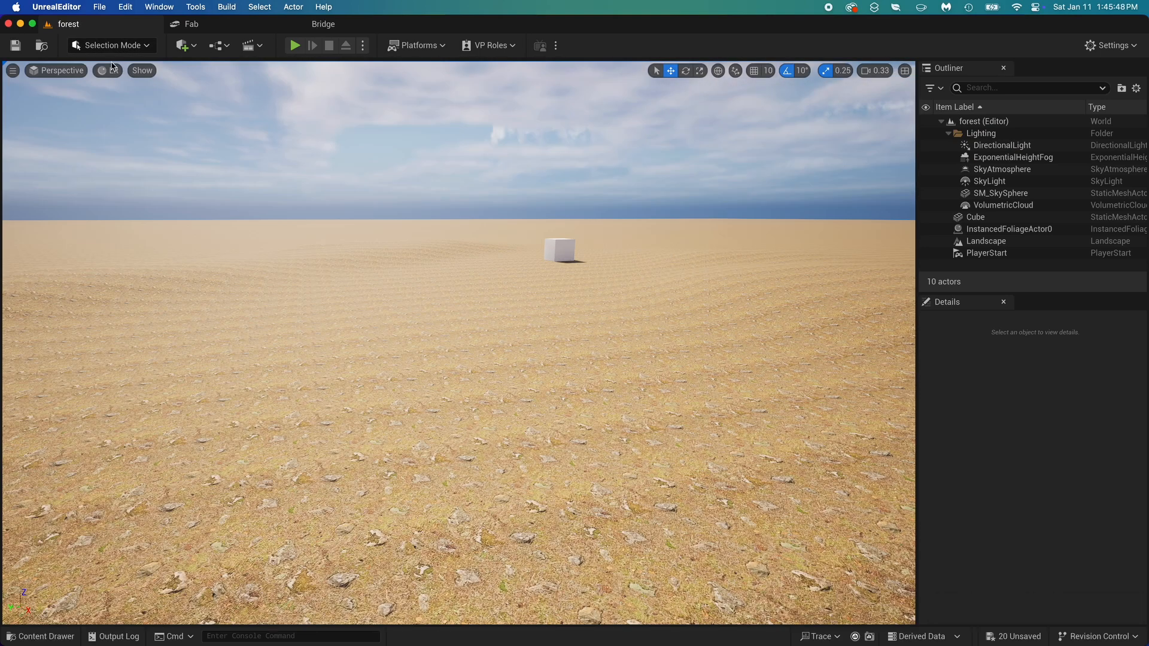
click(181, 45)
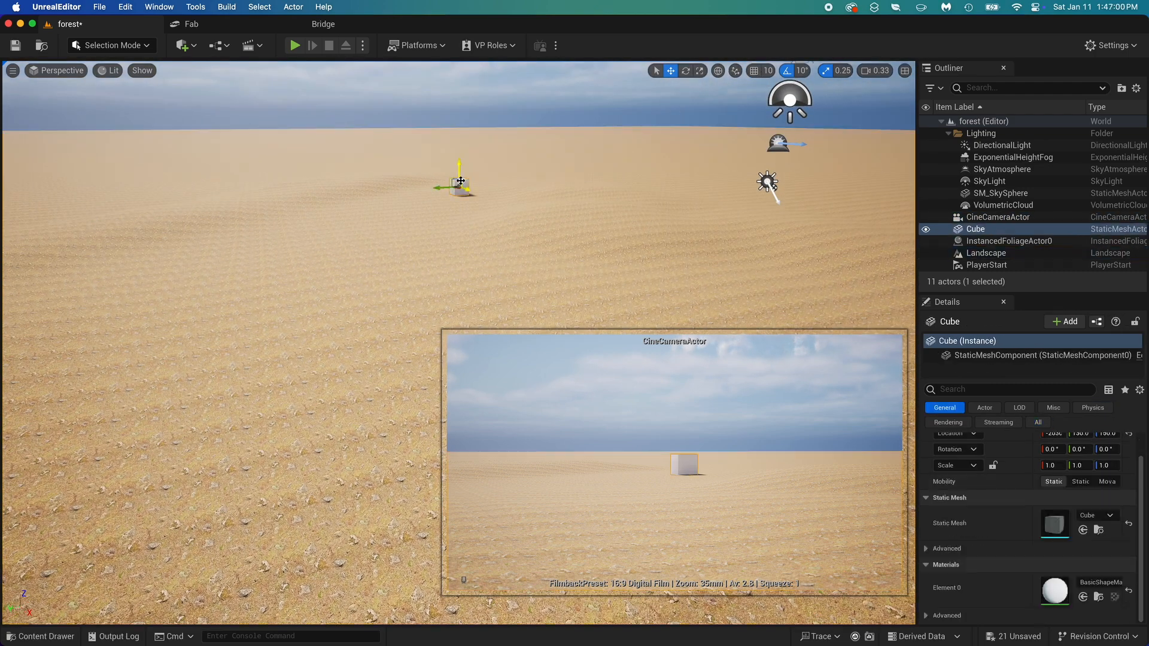
click(251, 114)
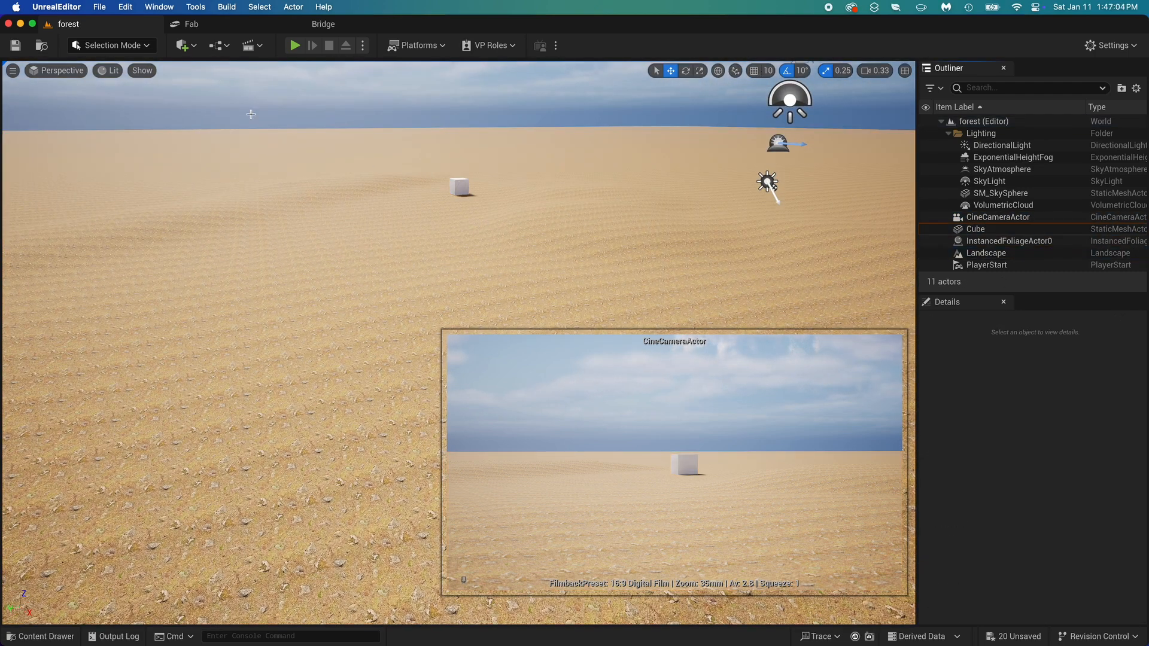
click(108, 45)
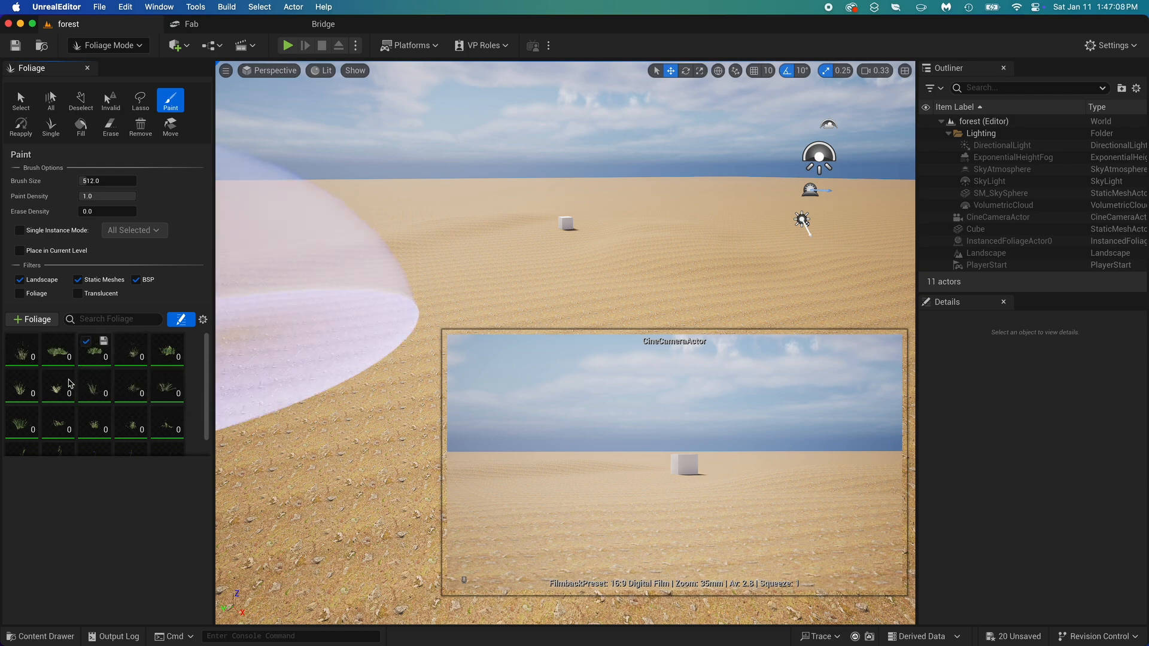
- Paint wild grass in a wide ring around the cube on the landscape
click(94, 349)
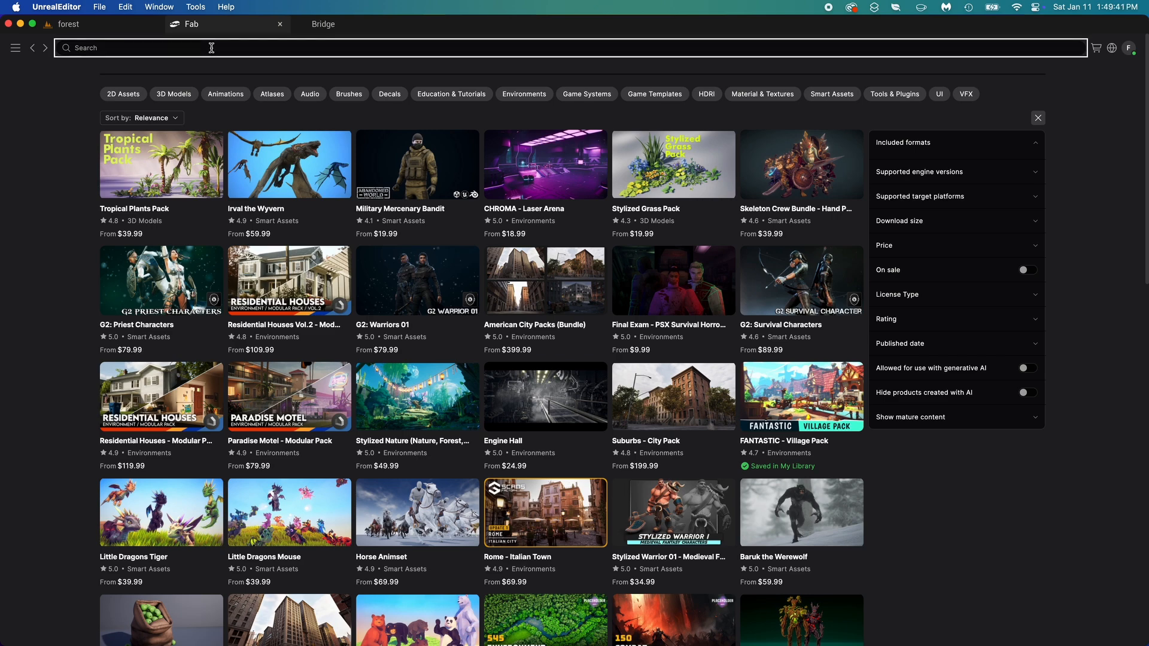
- Search the Fab store for 'black alder'
text(black alder)
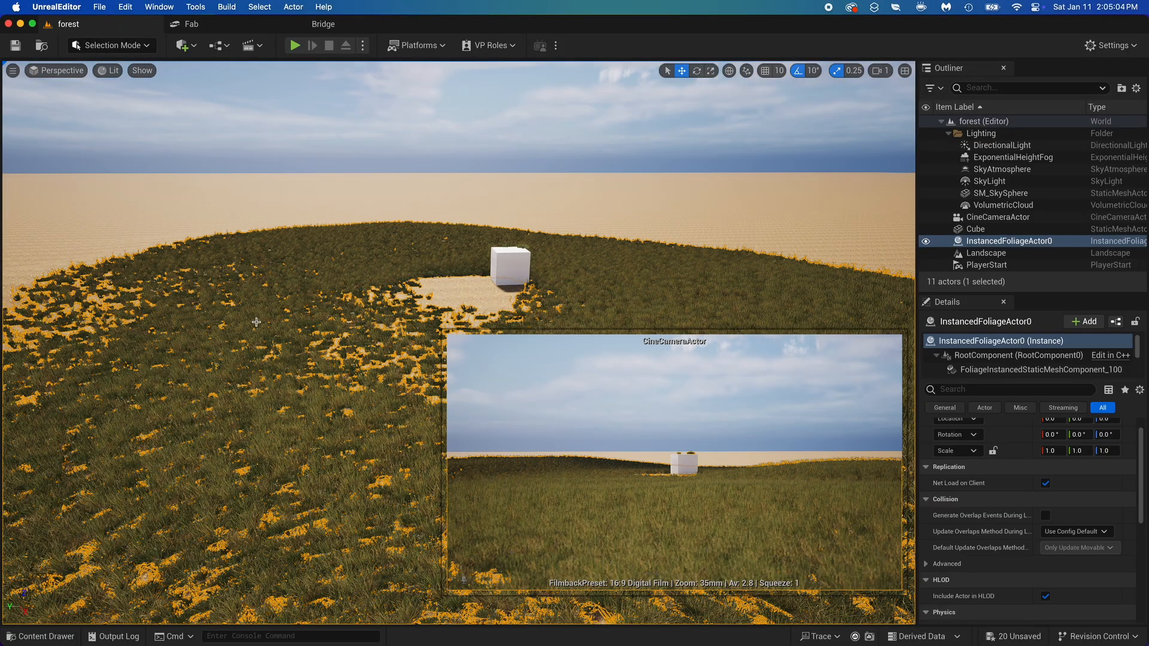
- Browse the Content Drawer from All to Content > BlackAlder > Foliage > Geometry
click(39, 636)
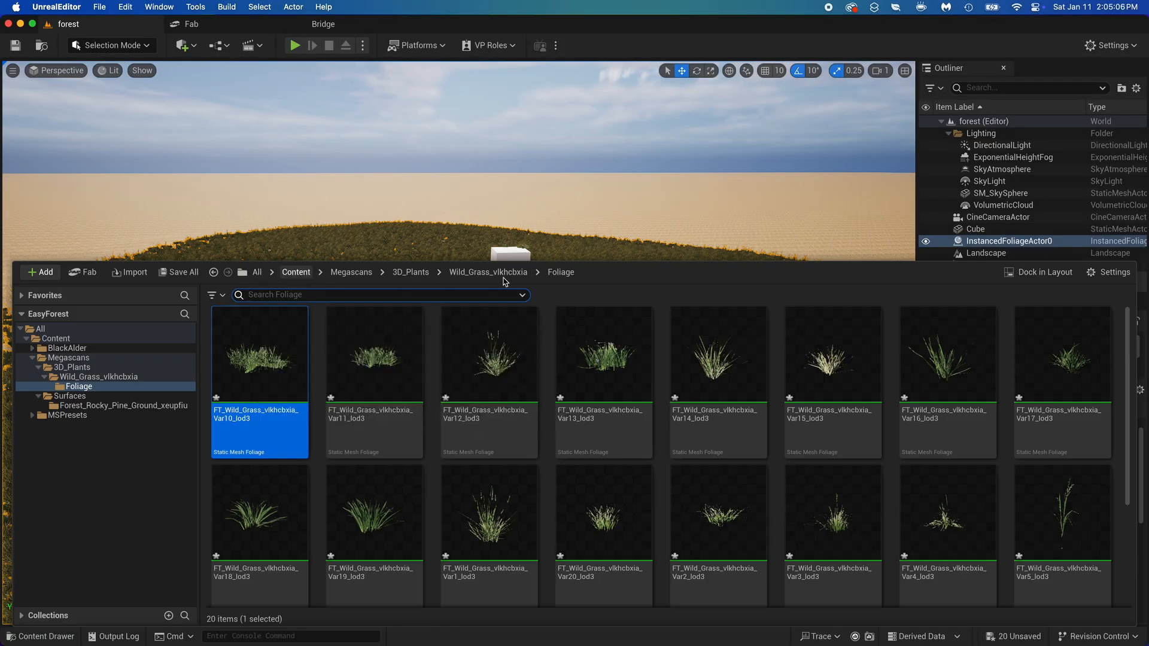
click(486, 271)
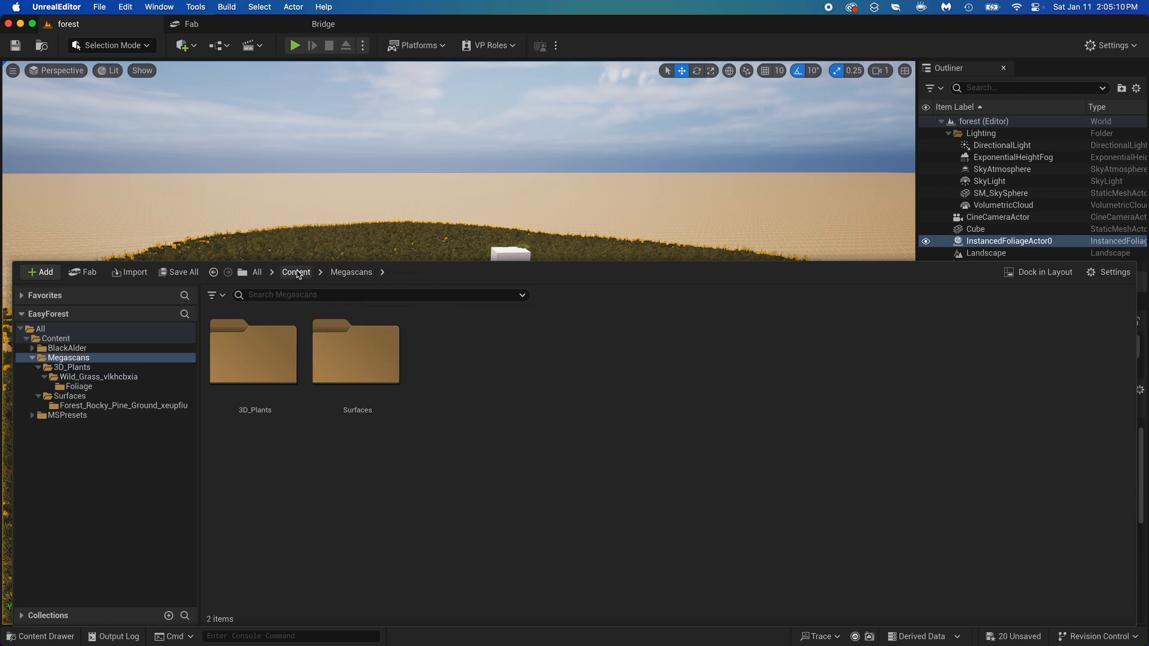
click(257, 272)
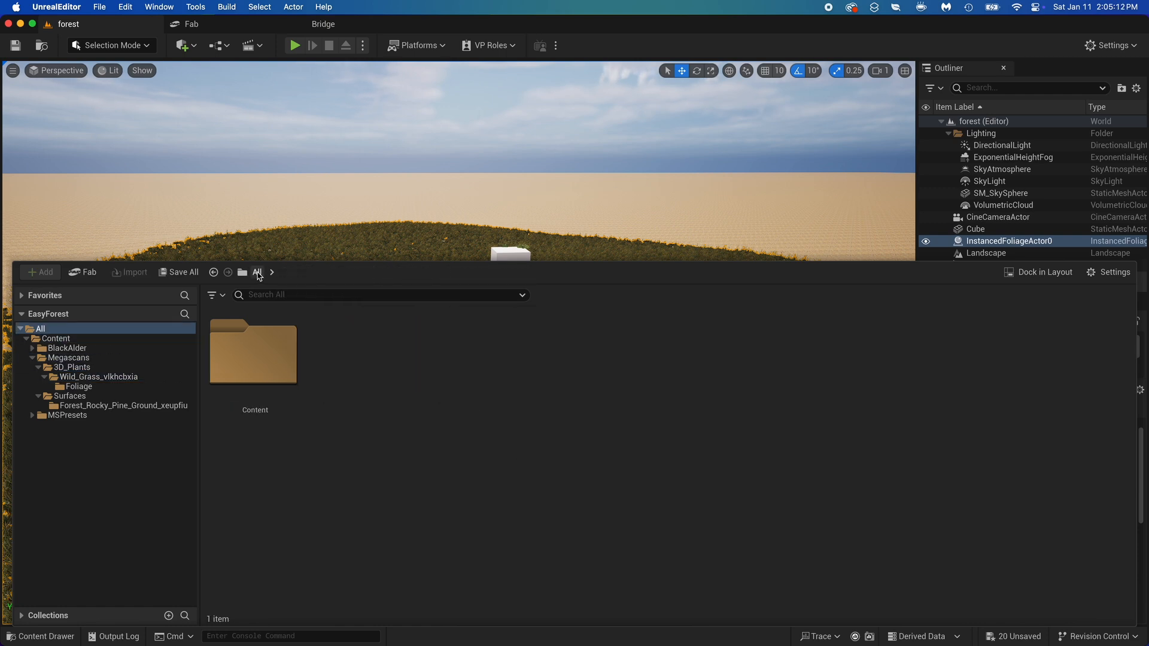
mouse_move(253, 352)
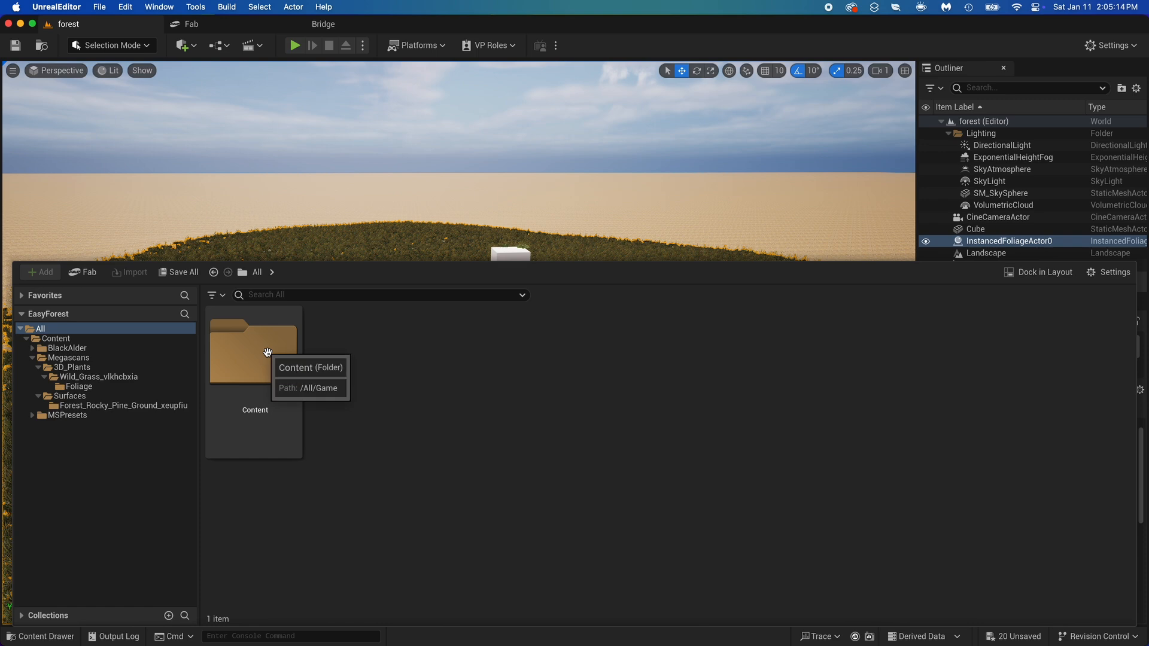
double_click(254, 352)
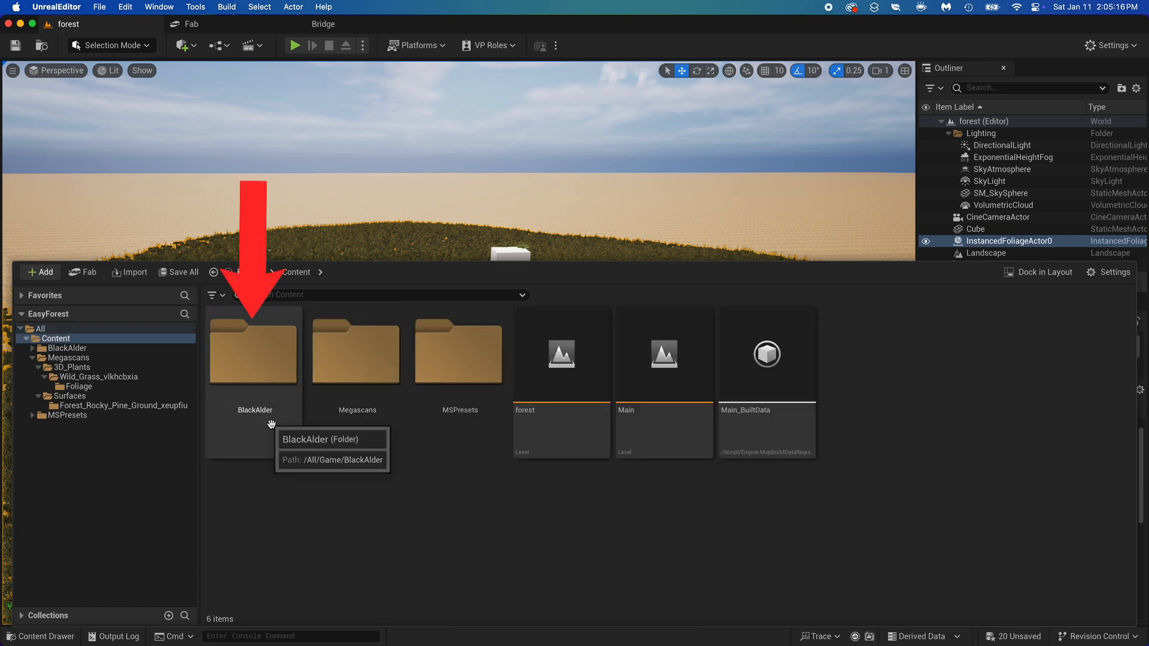
double_click(254, 352)
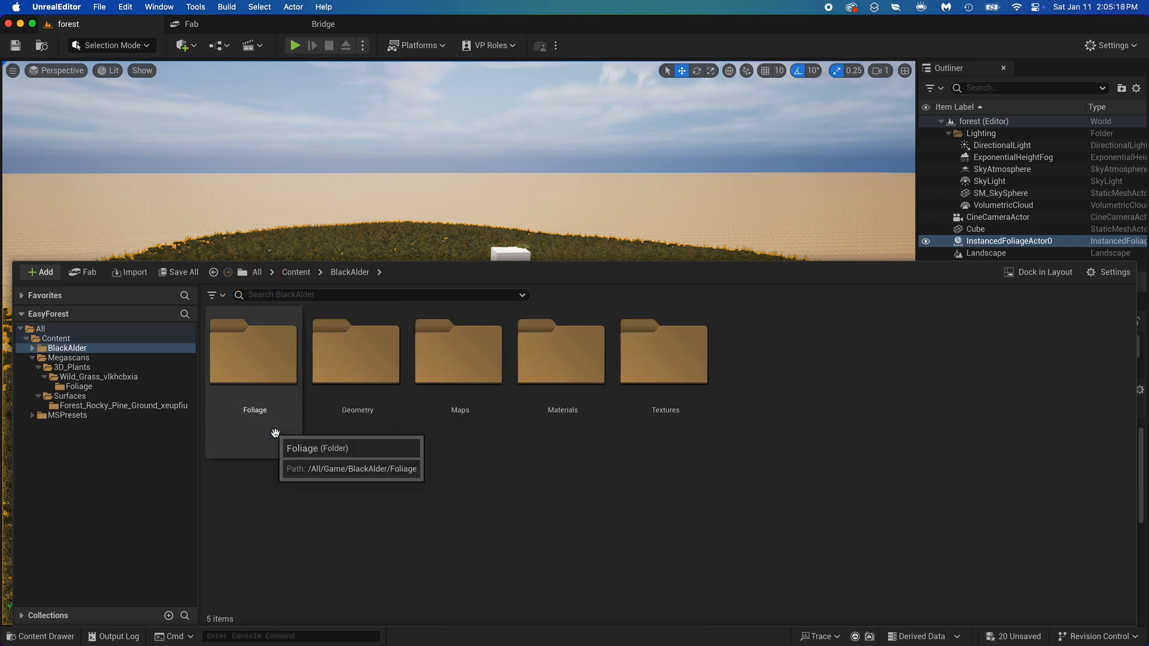
click(254, 355)
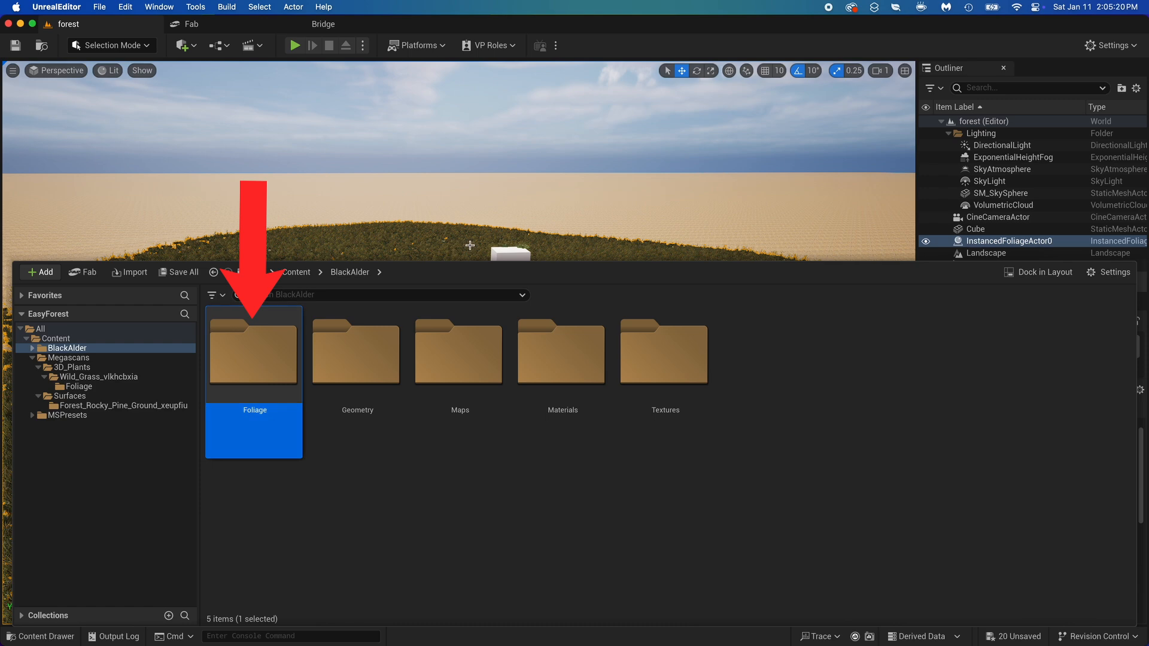
mouse_move(255, 356)
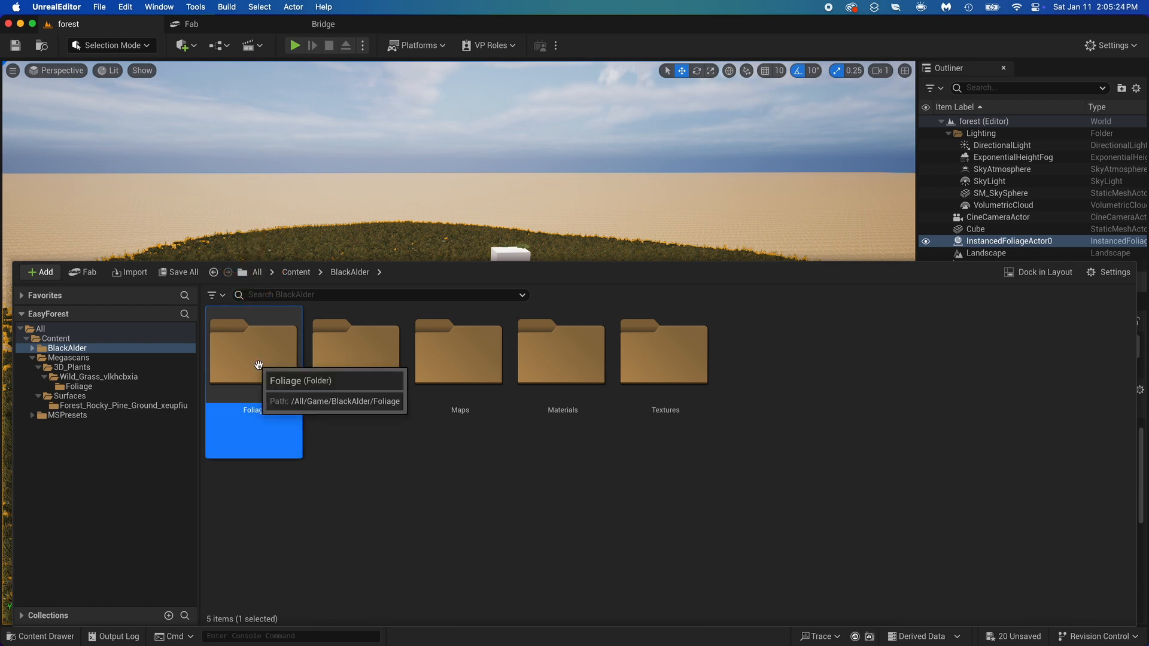
mouse_move(357, 359)
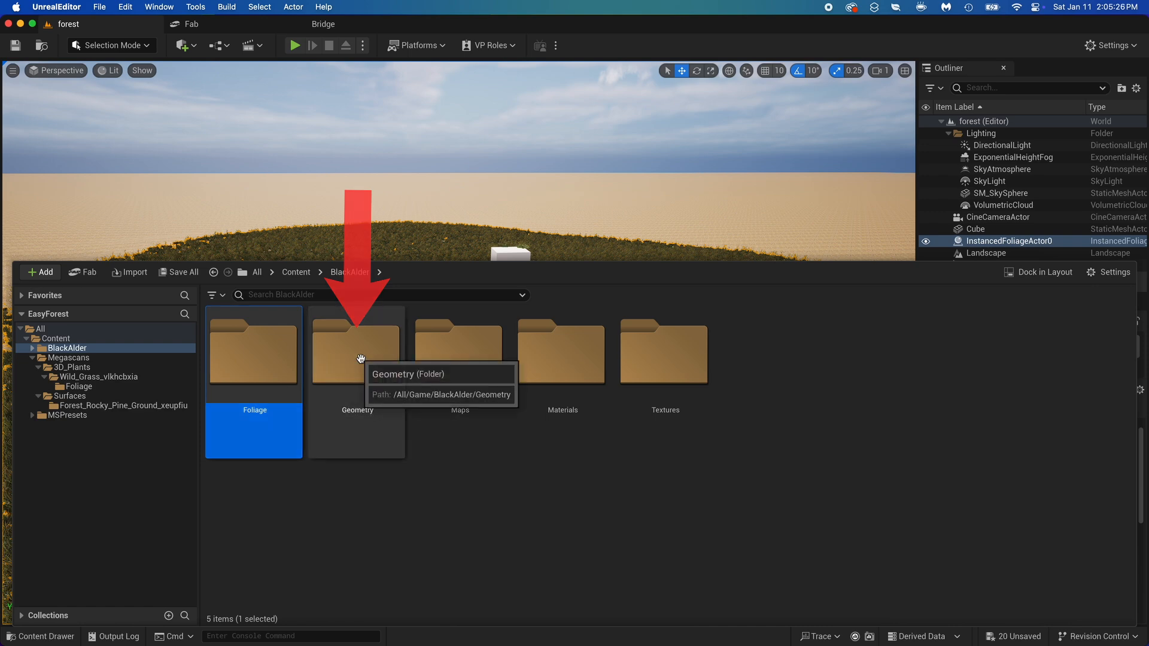
double_click(357, 352)
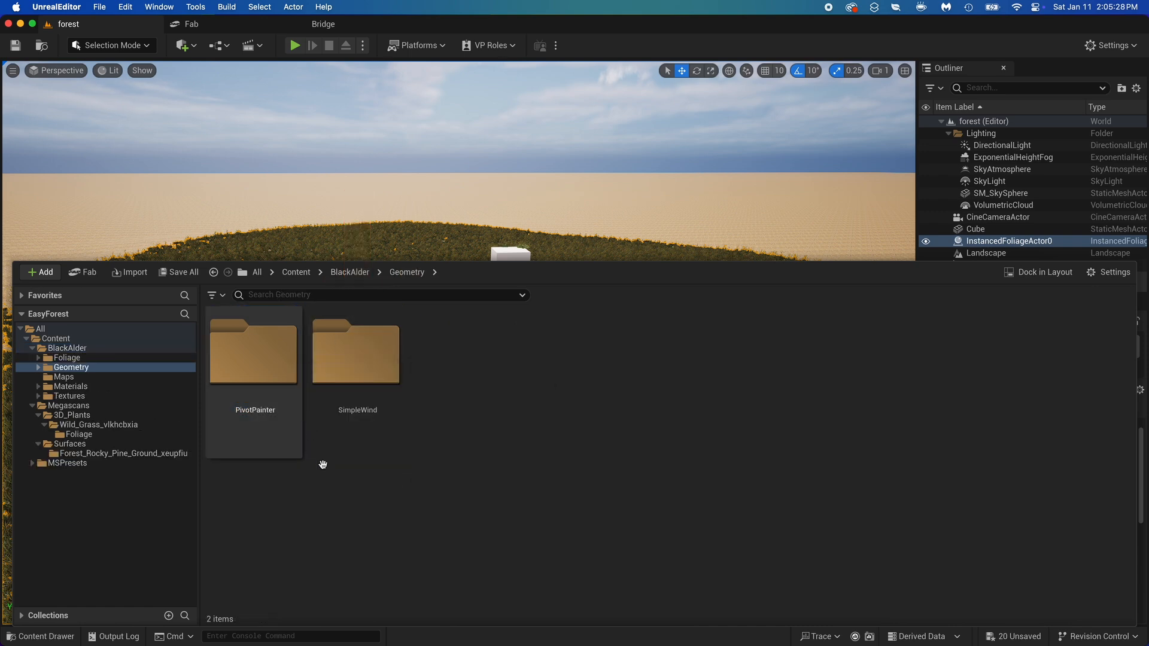
mouse_move(307, 399)
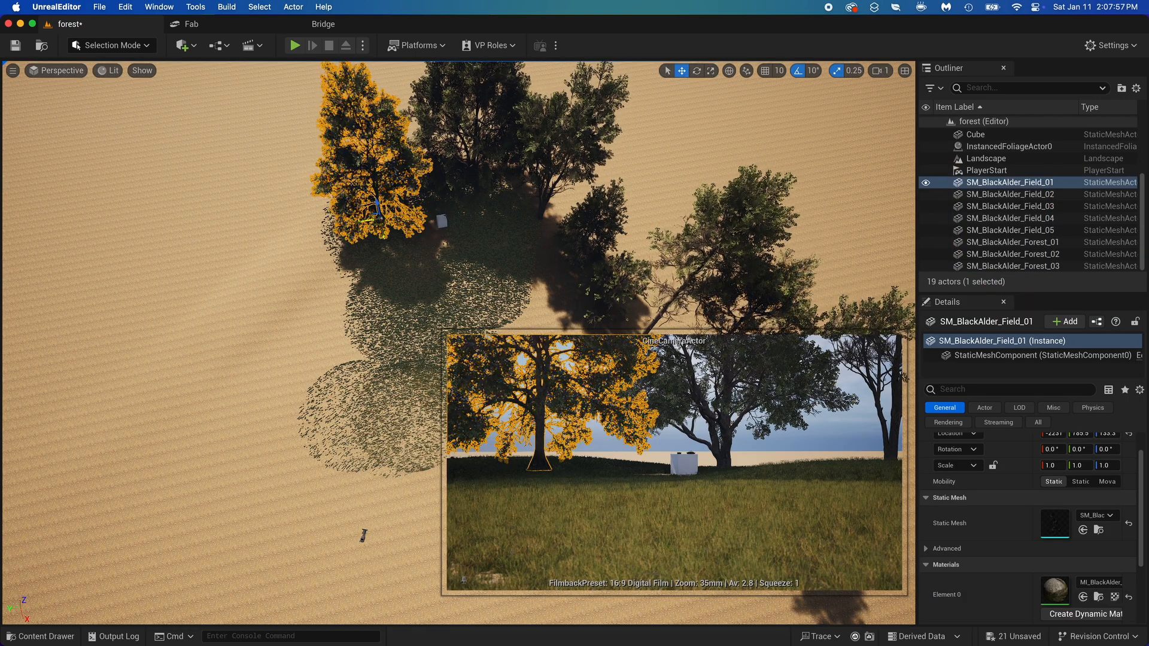
- Place SM_BlackAlder Field and Forest tree meshes around the cube above the grass
click(1014, 194)
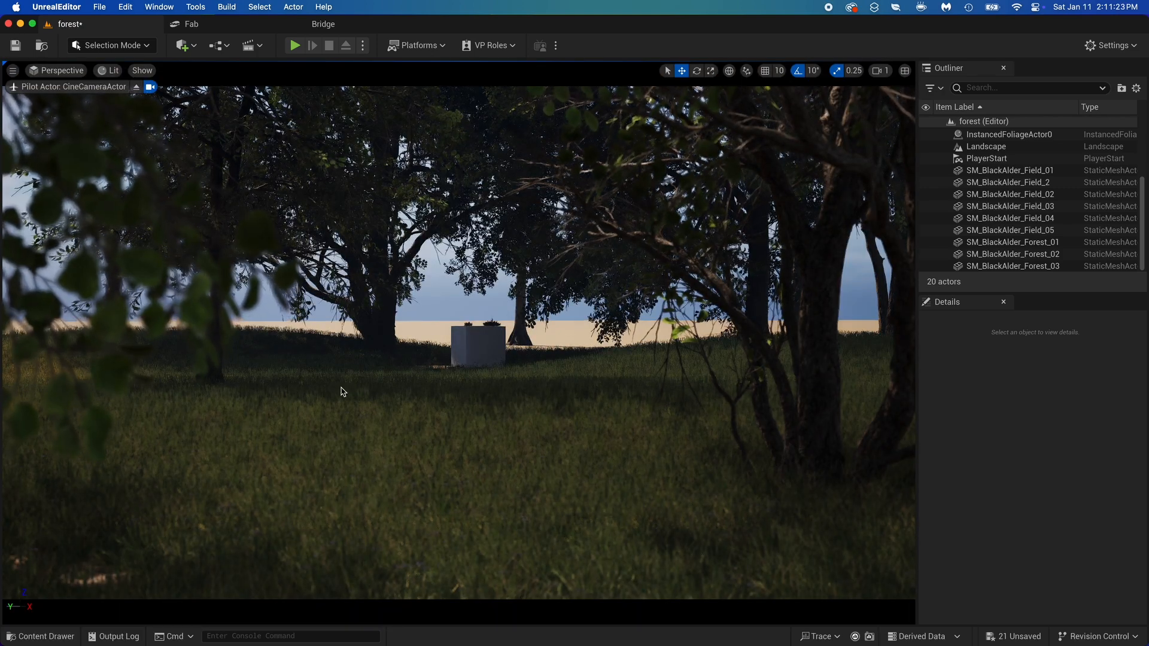
click(1008, 134)
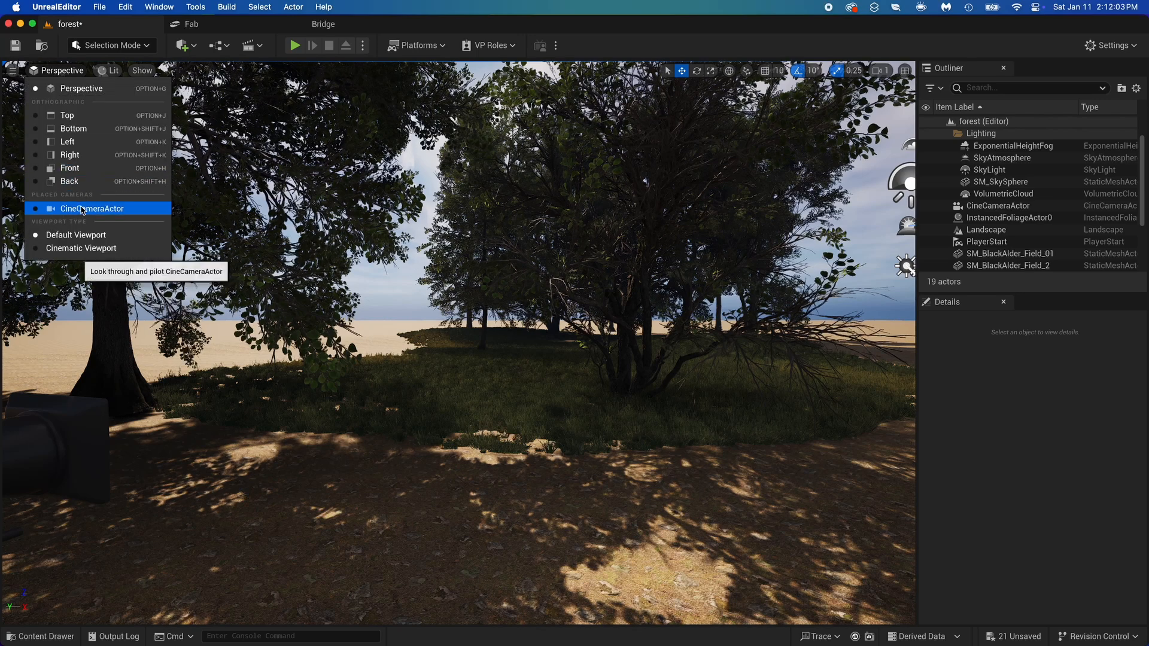
- Pilot the CineCameraActor view and select ExponentialHeightFog in the Outliner
click(91, 209)
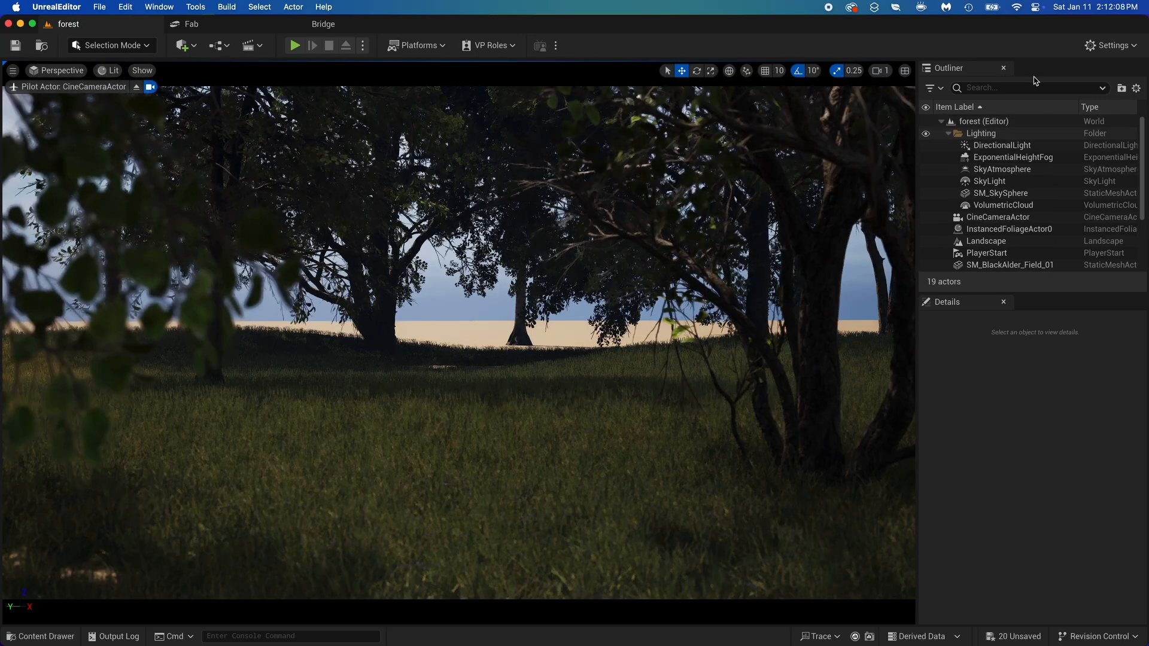
scroll(down, 3)
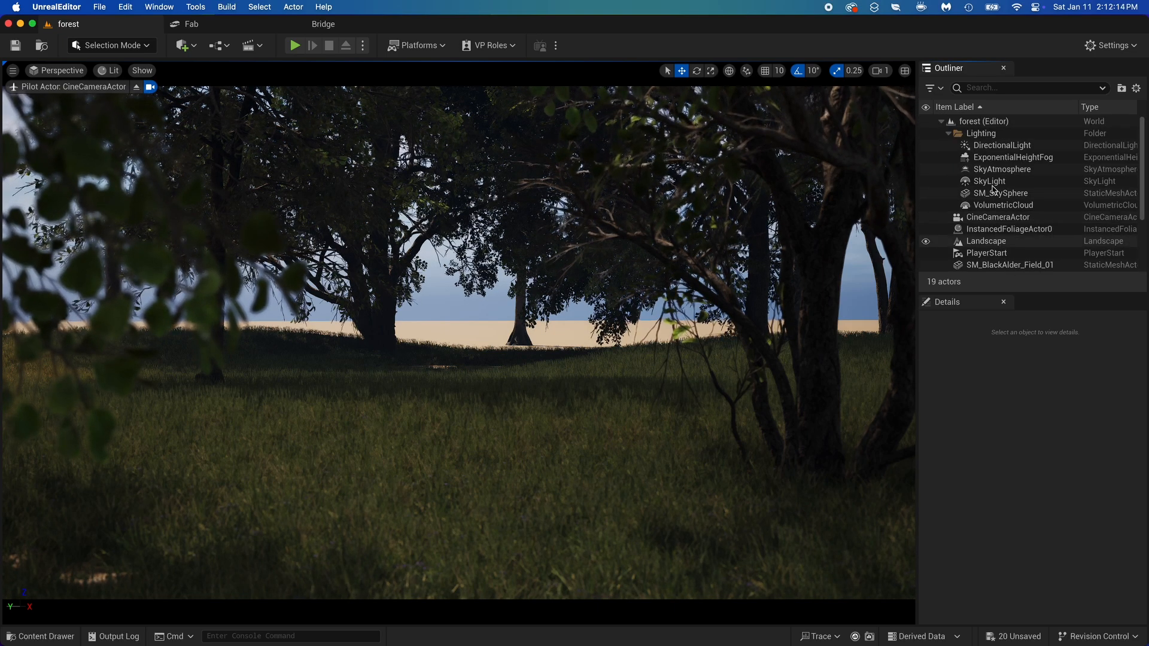
click(1013, 157)
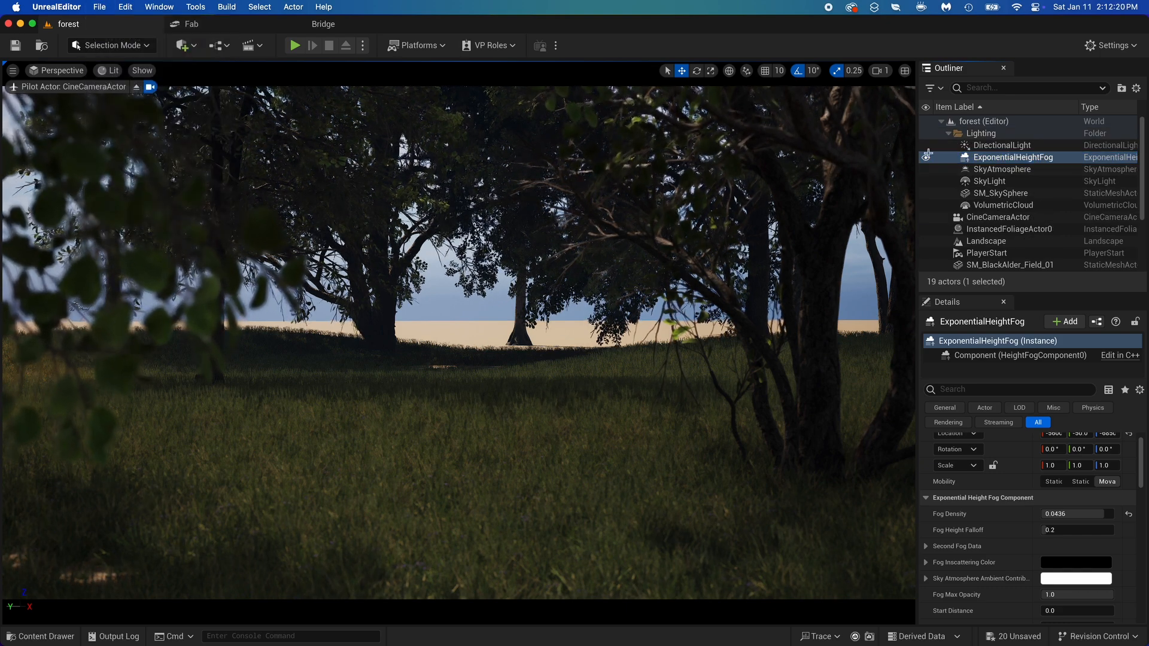
- Enable Volumetric Fog on the ExponentialHeightFog
click(1013, 157)
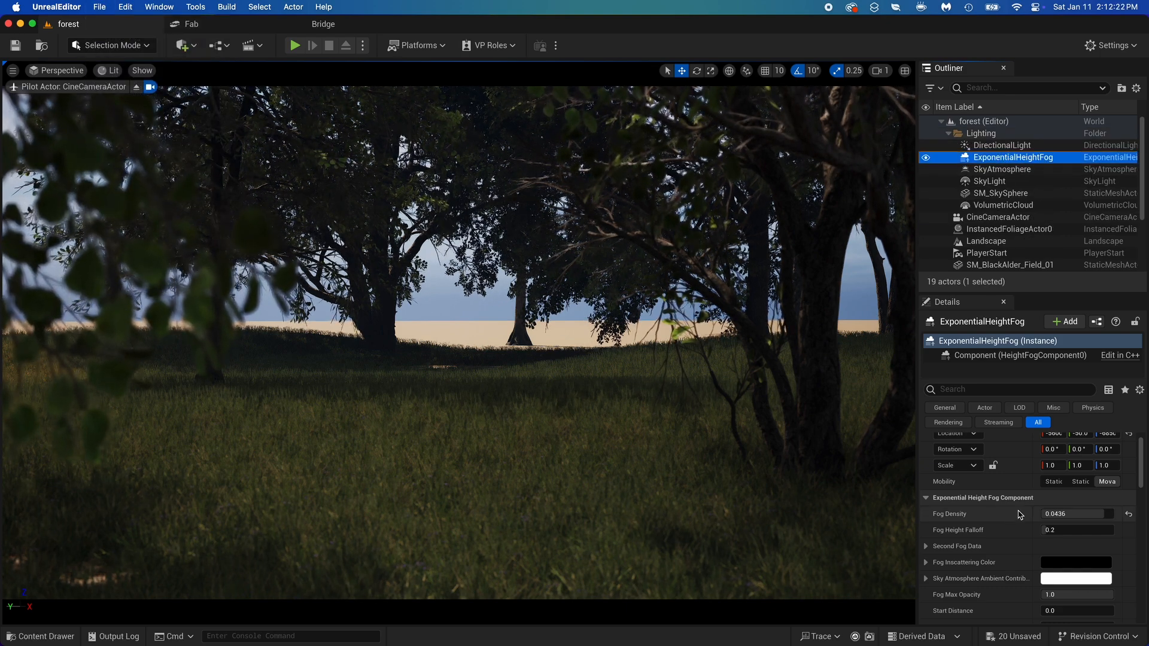
scroll(down, 3)
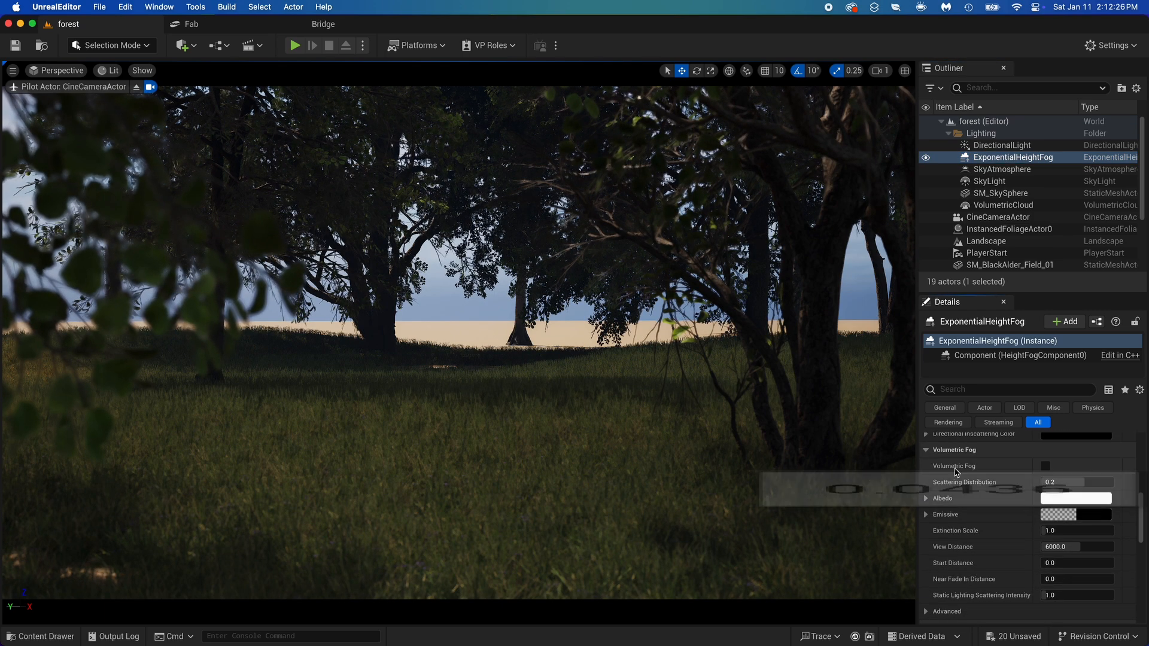
click(1044, 466)
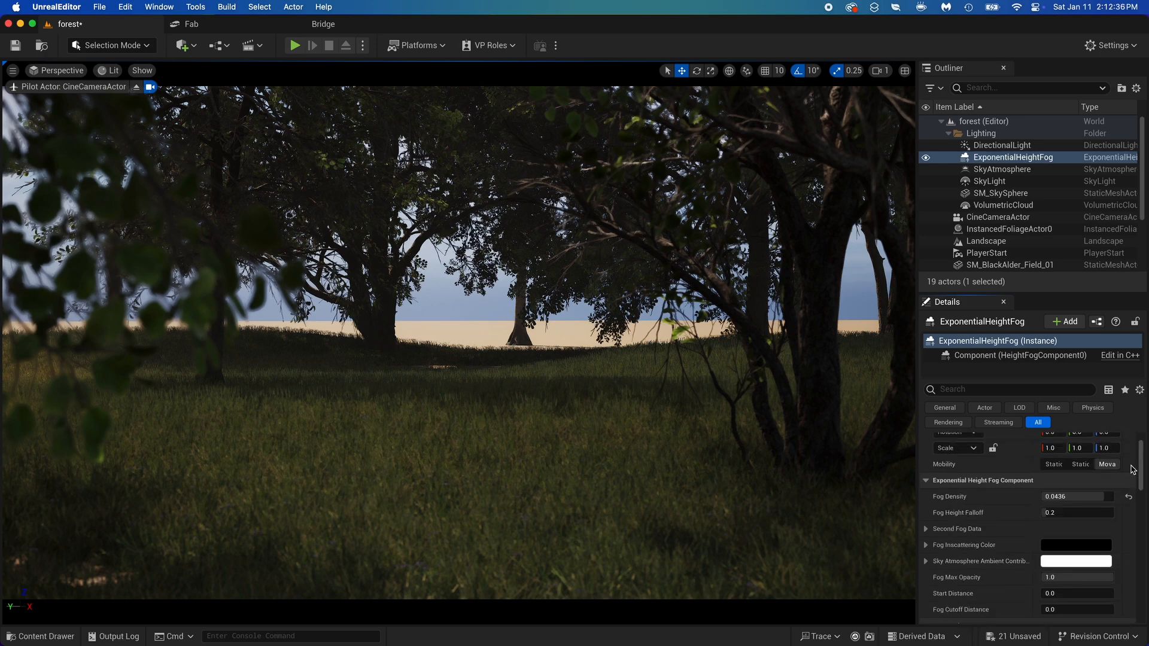
- Raise the fog density step by step through 0.1, 0.2, 0.3 to 0.4
click(1074, 496)
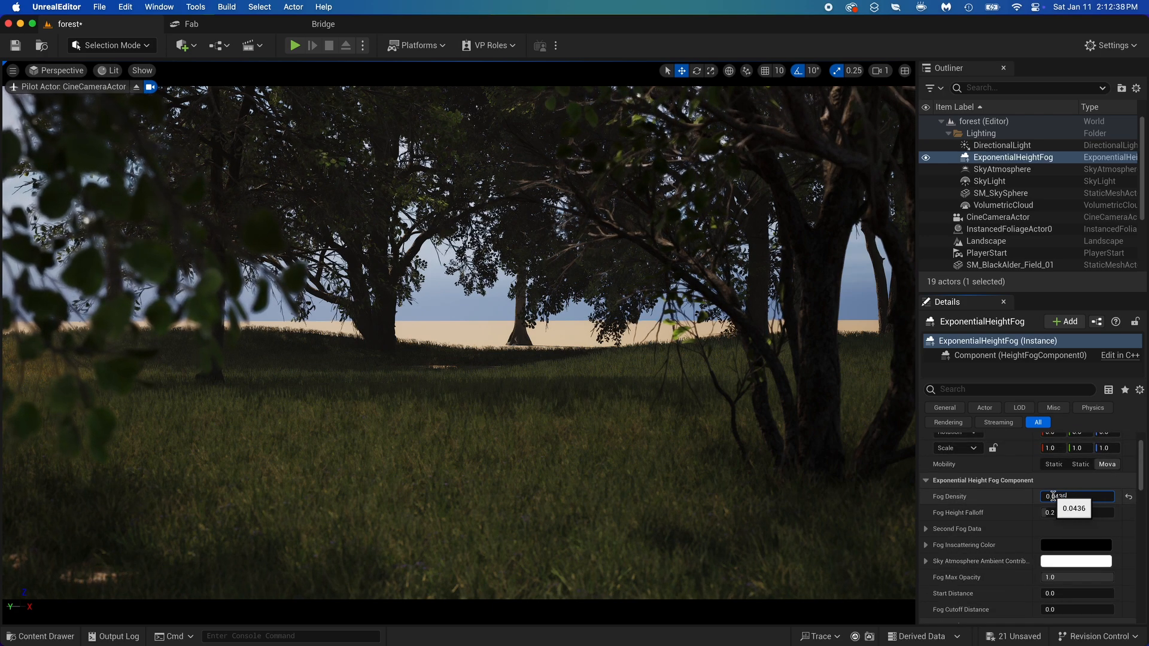
text(0.1)
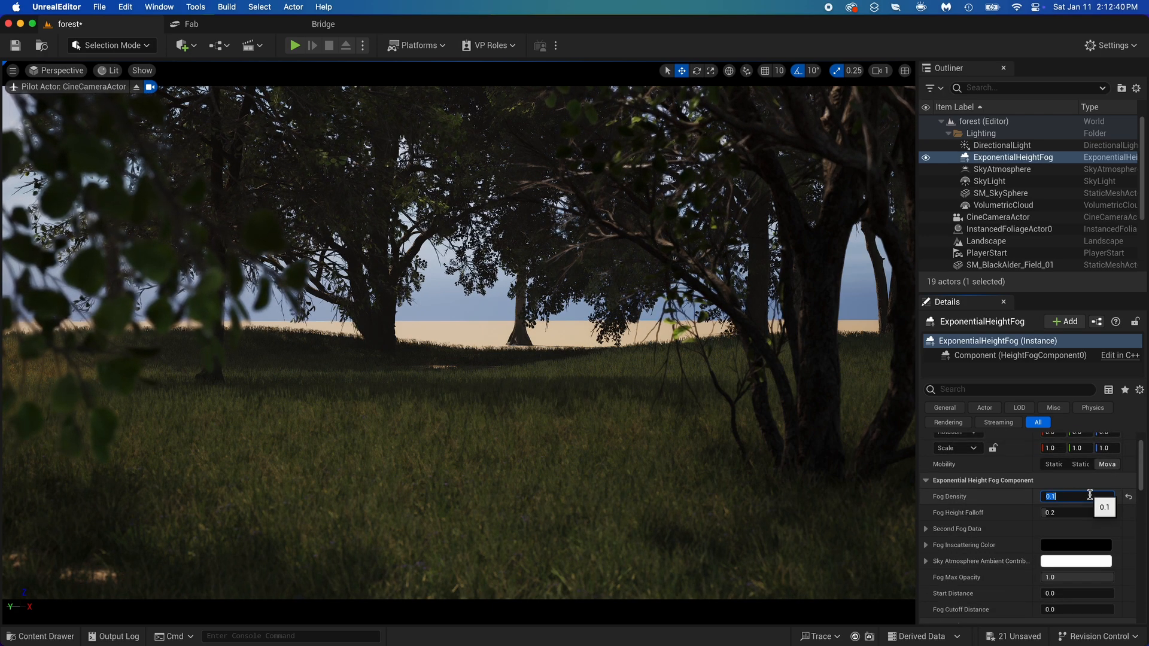
text(0.2)
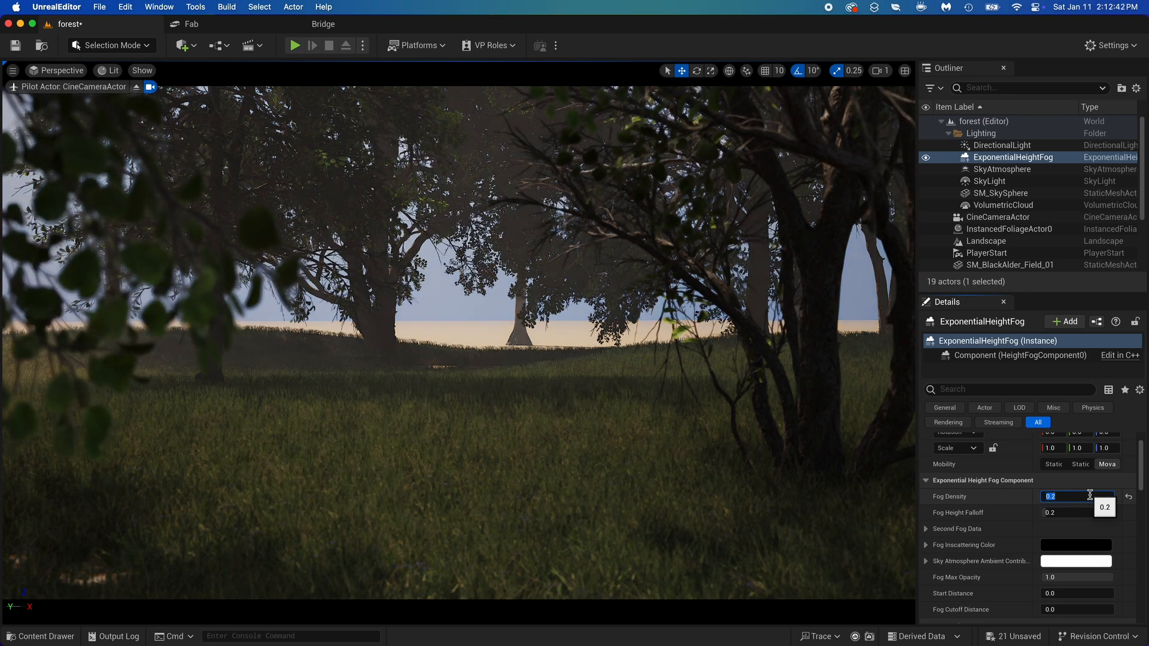
text(0.3)
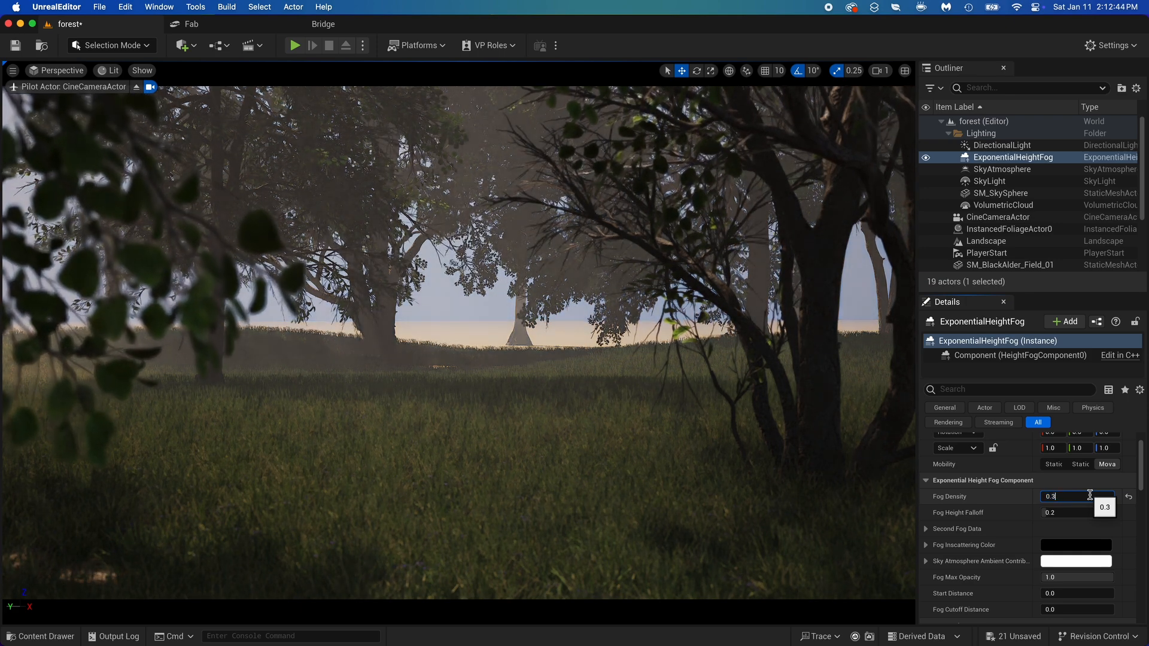
click(985, 240)
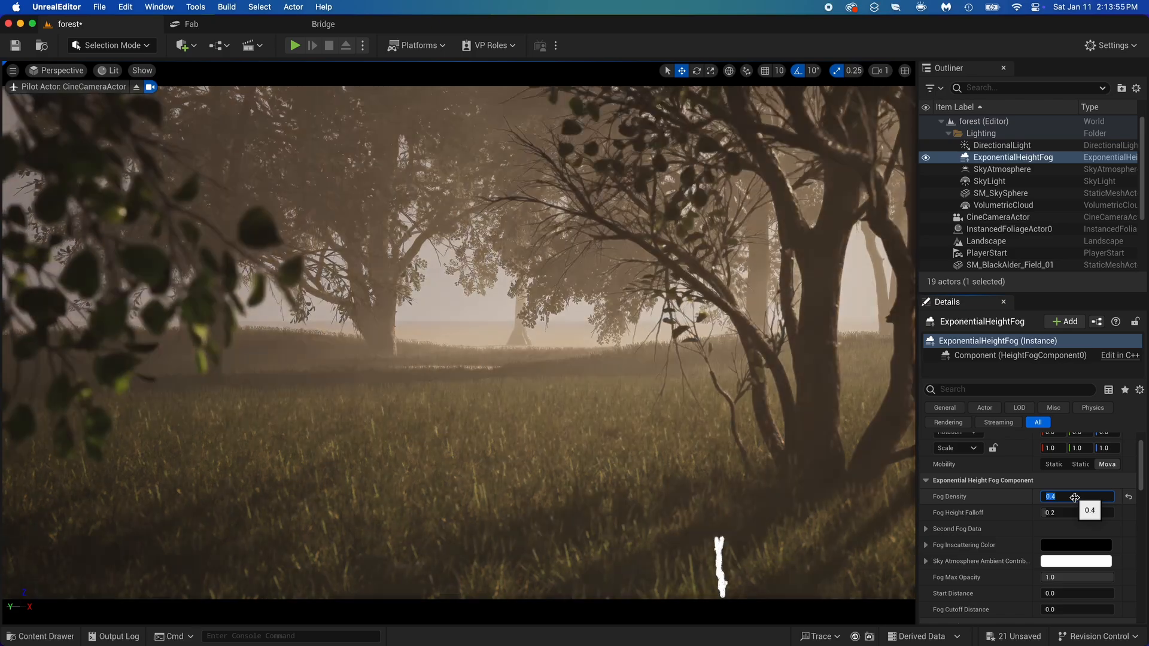
click(985, 241)
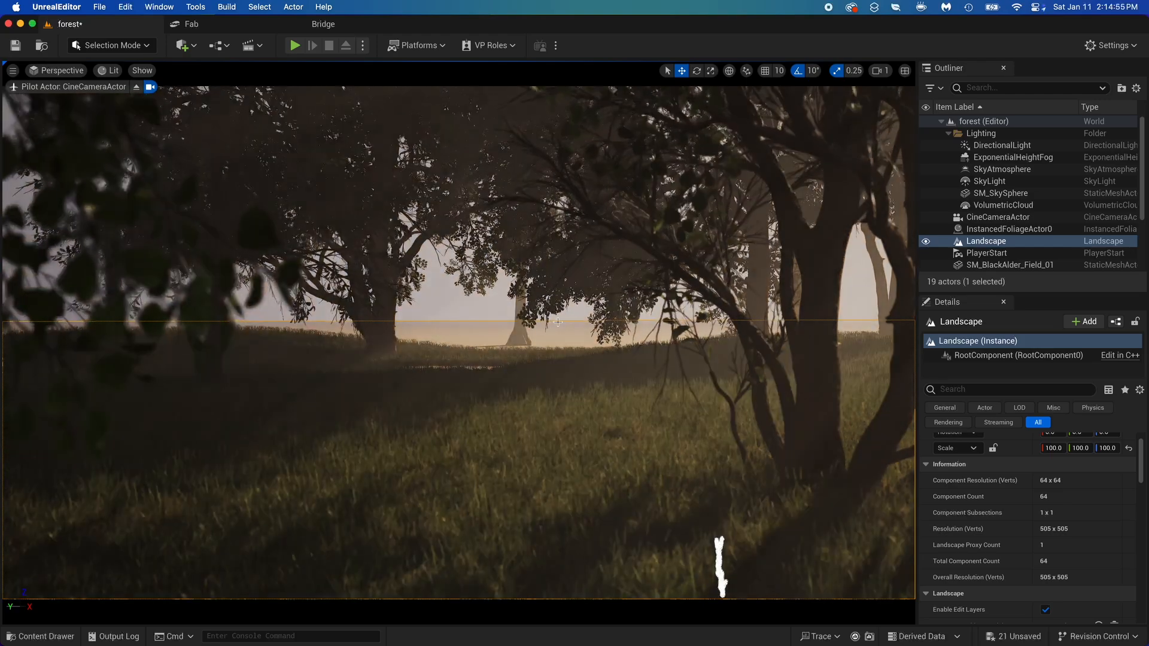
- Tint the height fog's volumetric albedo from white to a pale cool colour
click(1012, 157)
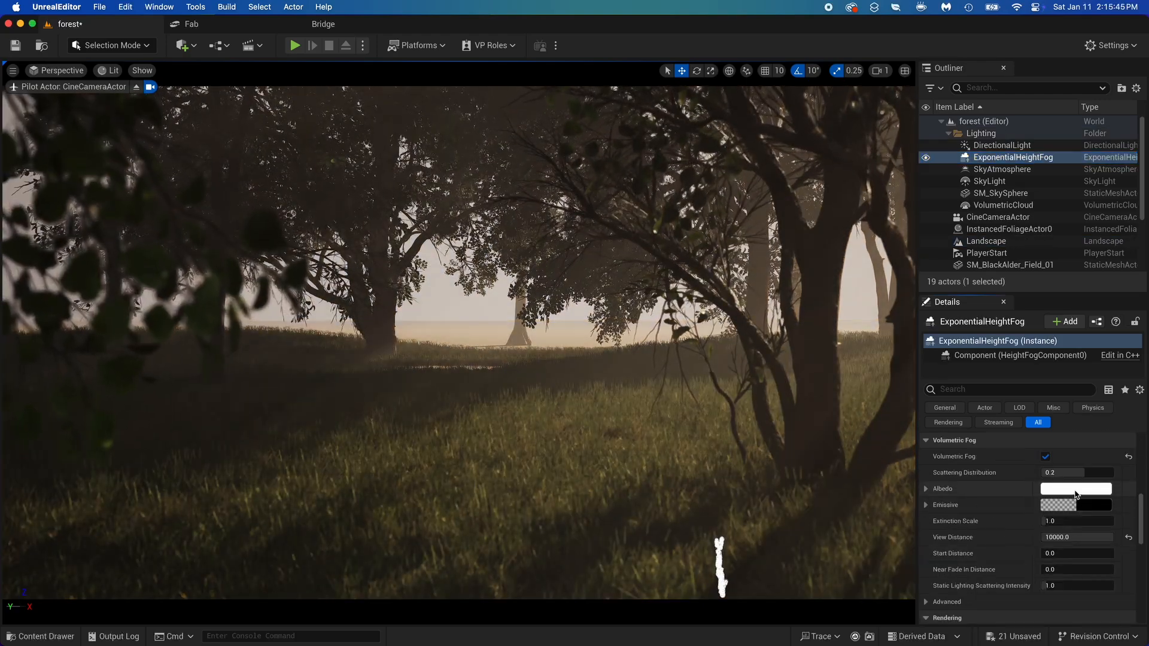
click(1075, 489)
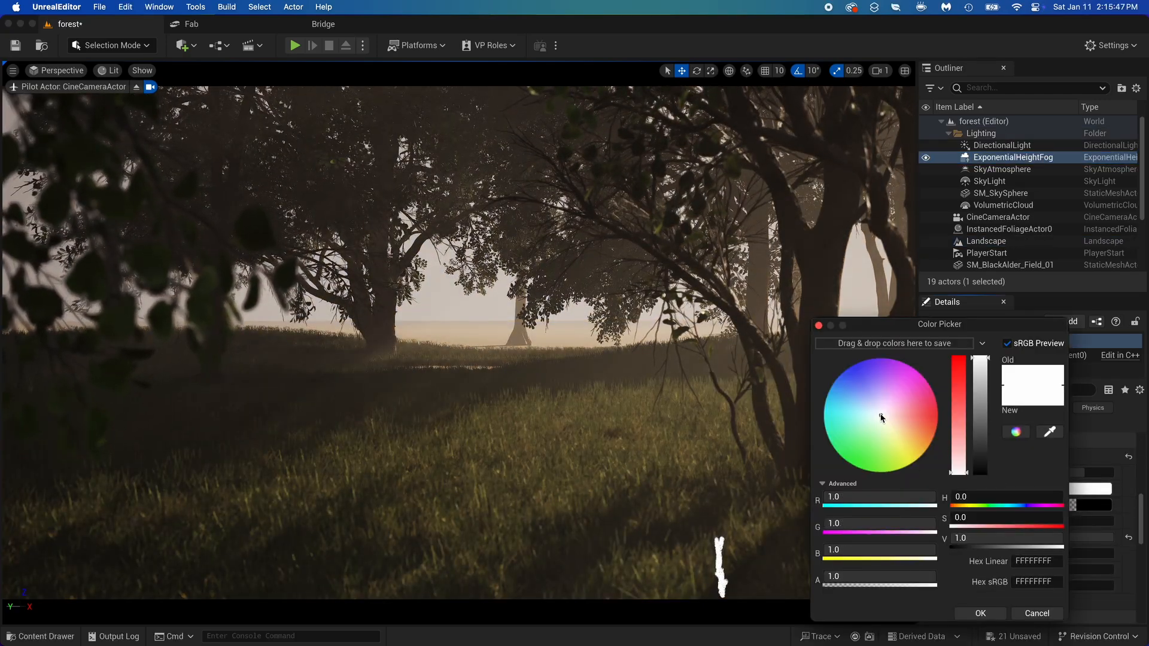
drag(881, 417, 893, 425)
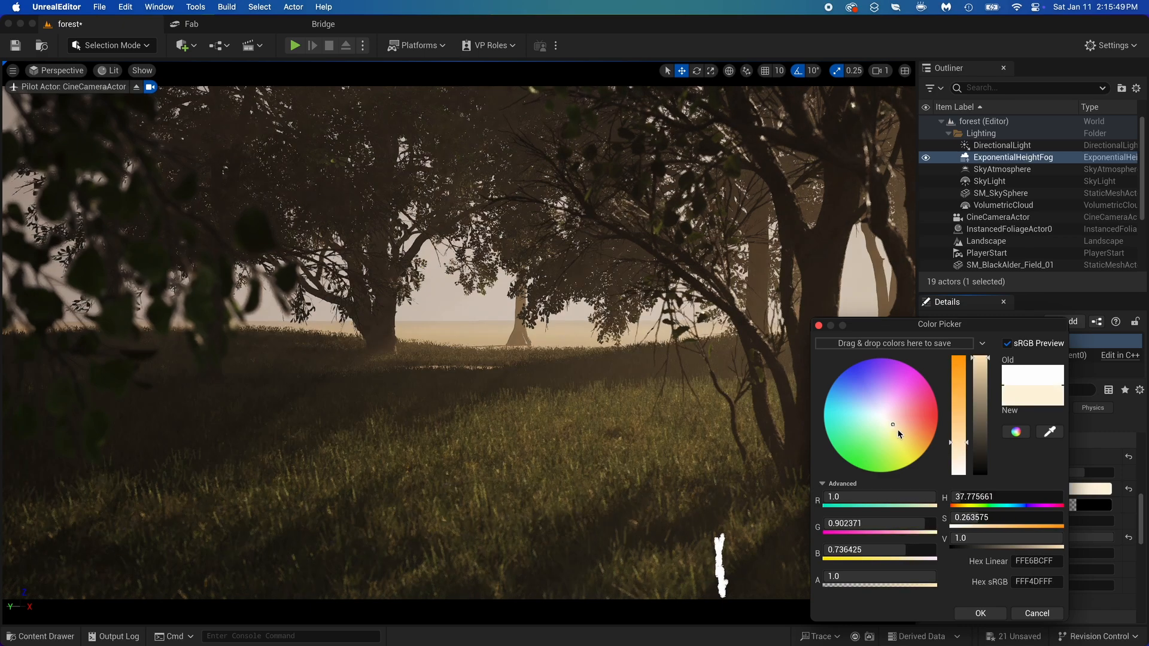
click(844, 407)
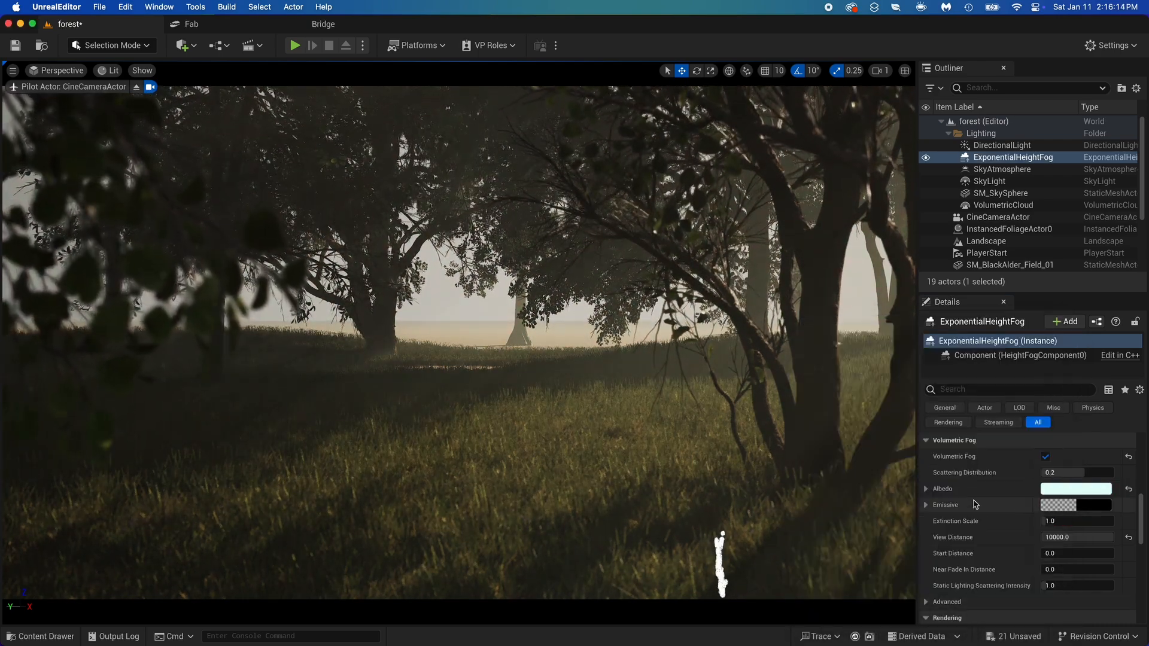
- Raise the DirectionalLight intensity to 15.70183 and briefly check its light colour
click(1002, 145)
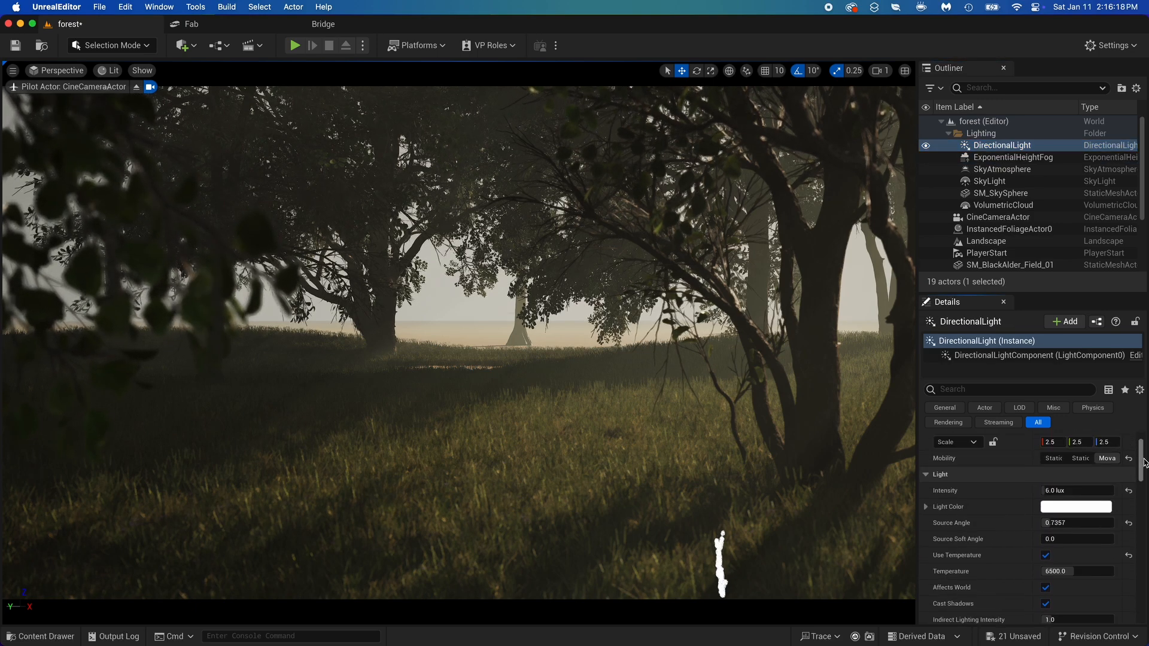
text(15.70183)
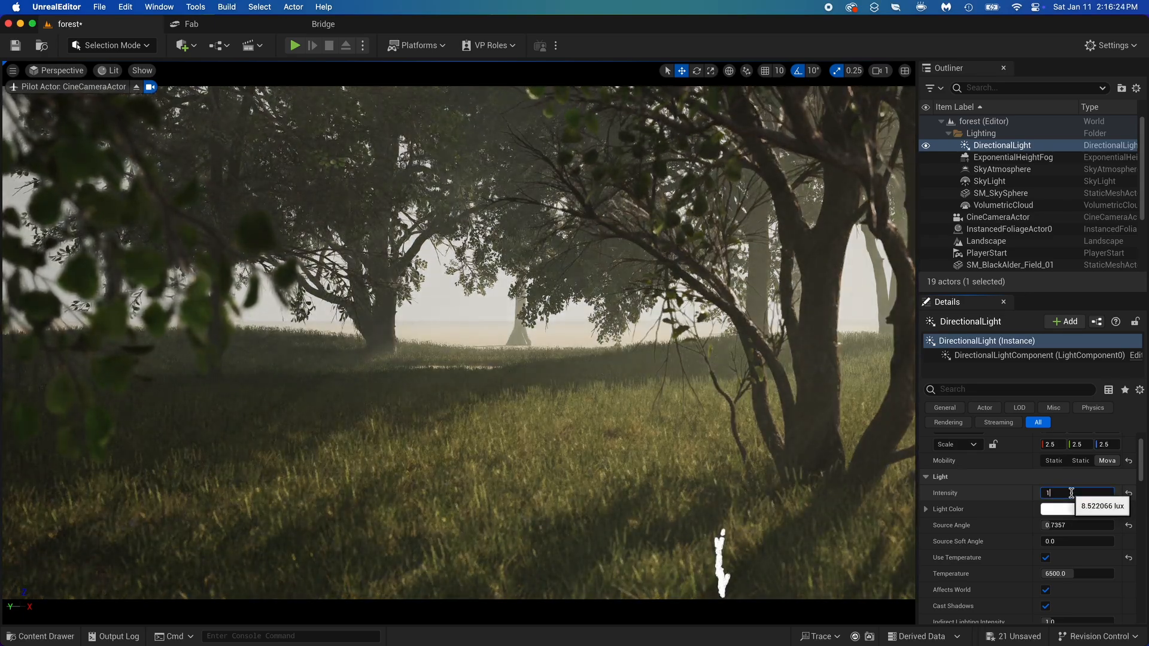
click(1058, 508)
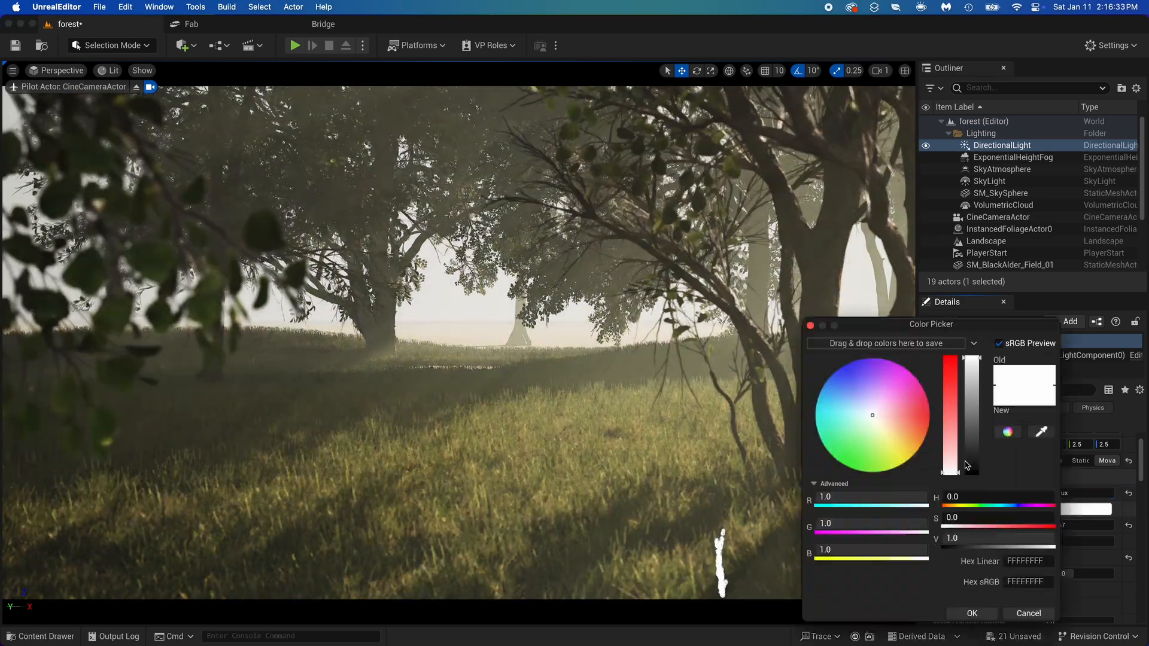
click(888, 429)
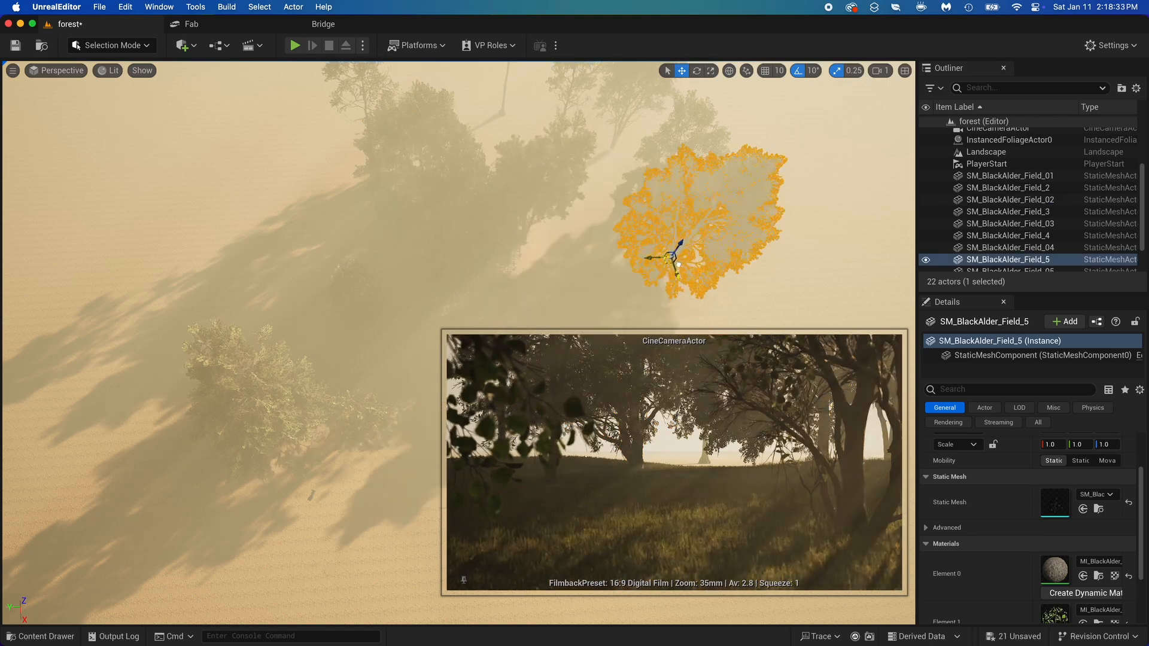
- Add more SM_BlackAlder trees to the background and return to the cine camera view
click(1011, 223)
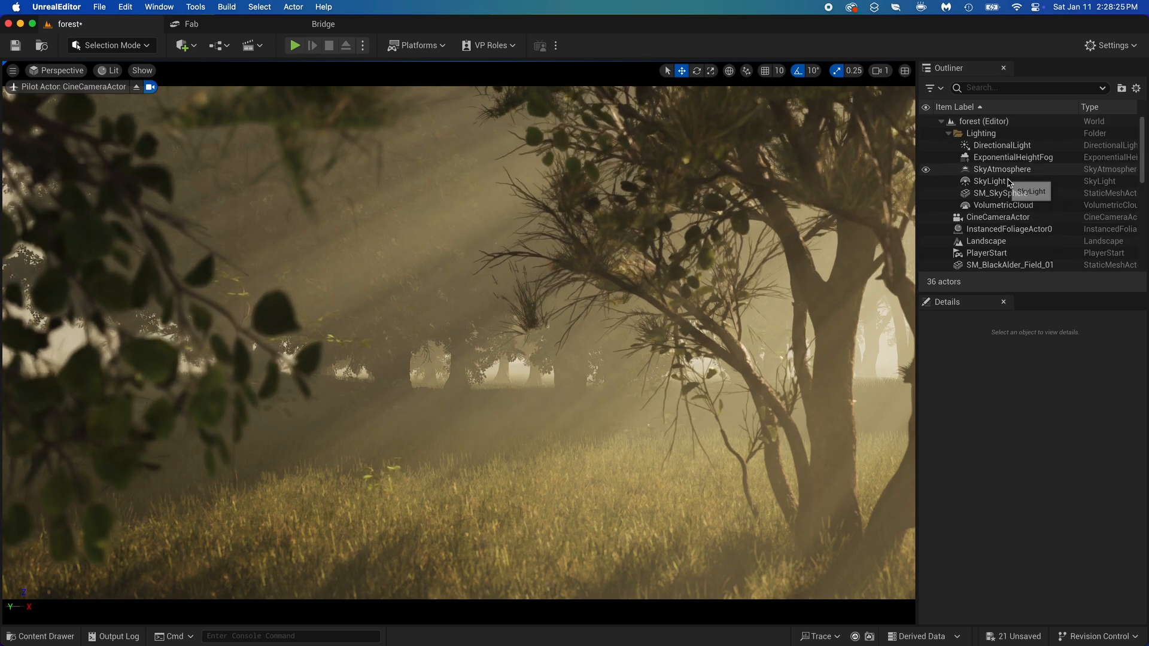
- Trial a SkyLight Intensity Scale of 10, then restore it to 1.0
click(989, 181)
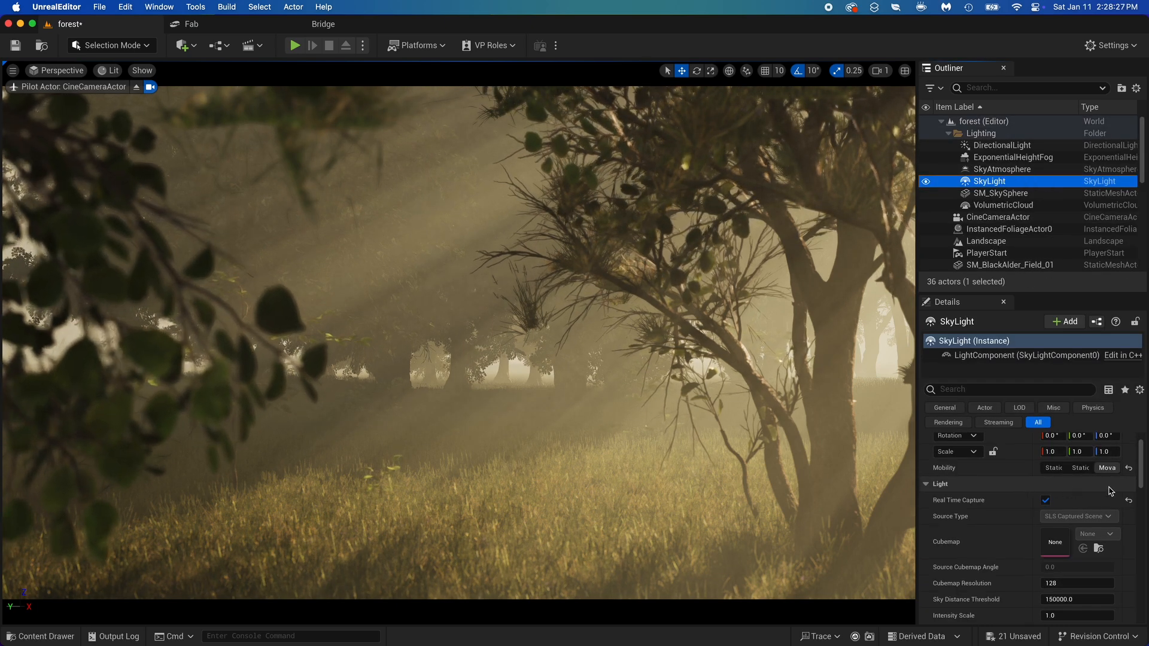
scroll(down, 3)
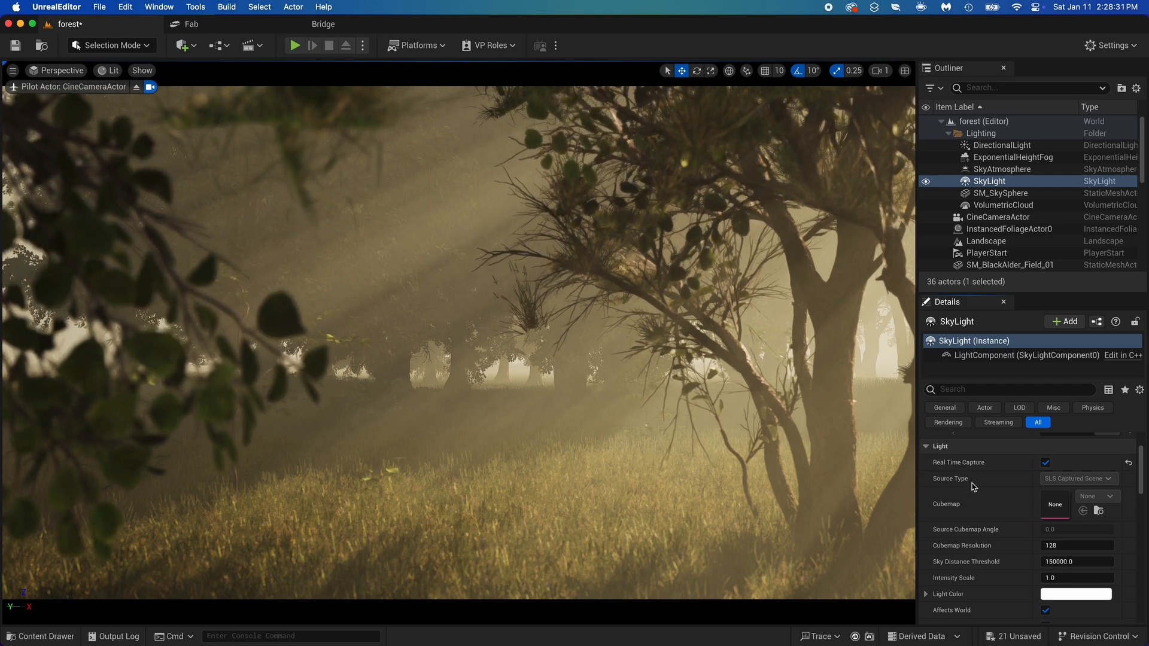
click(1076, 577)
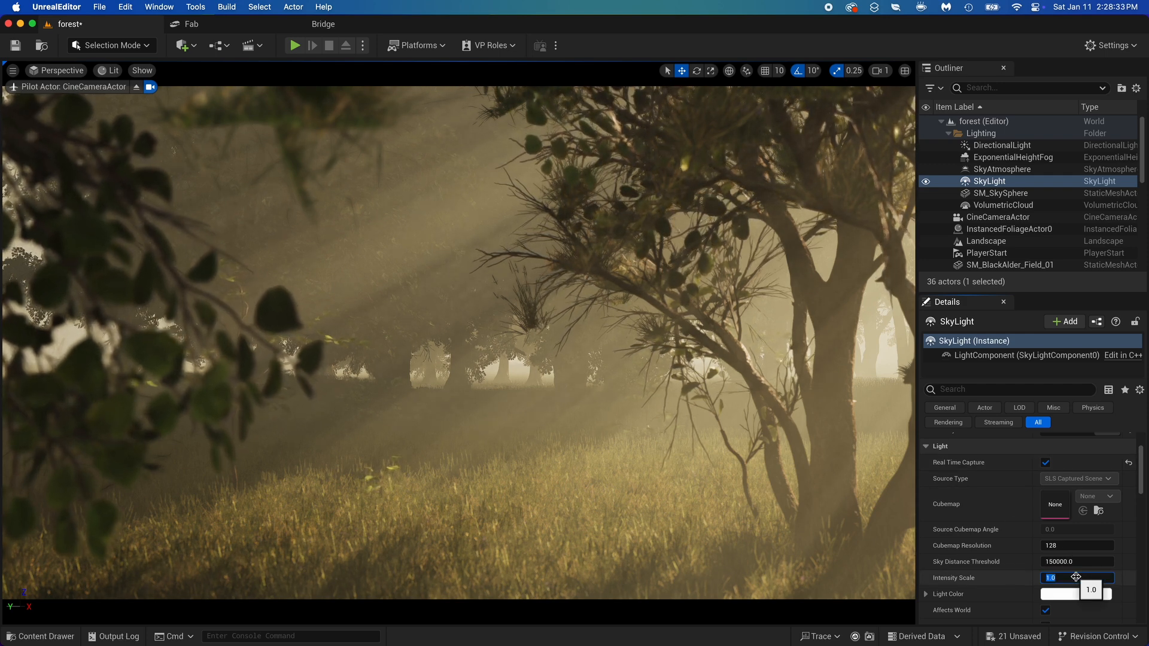
text(10)
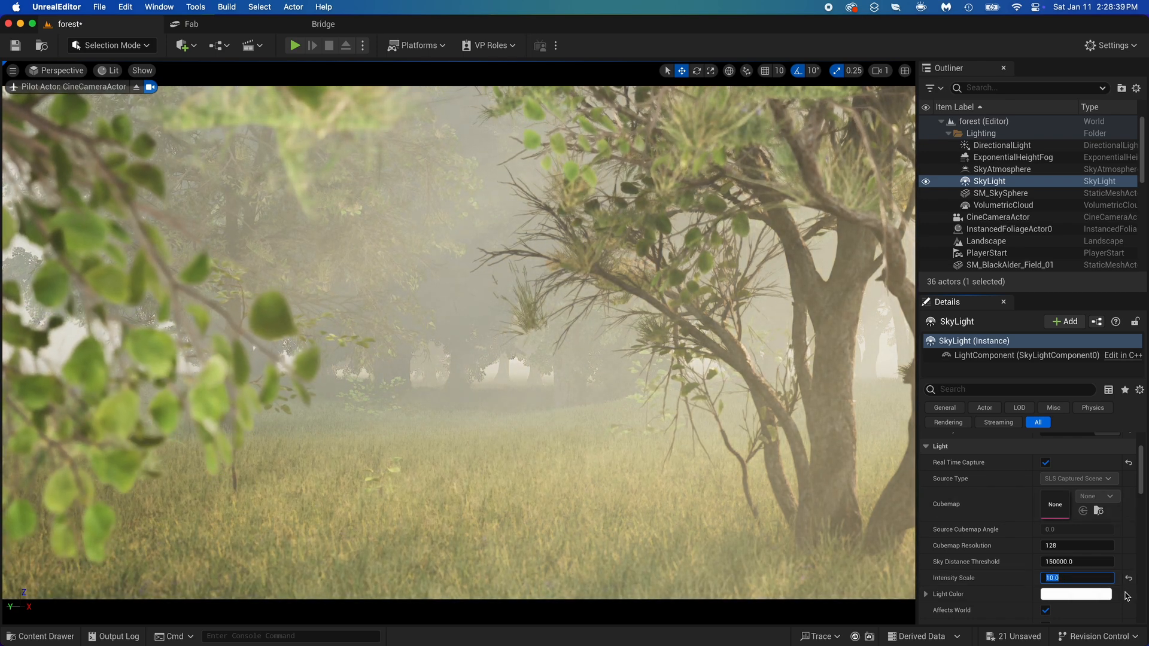
text(1.0)
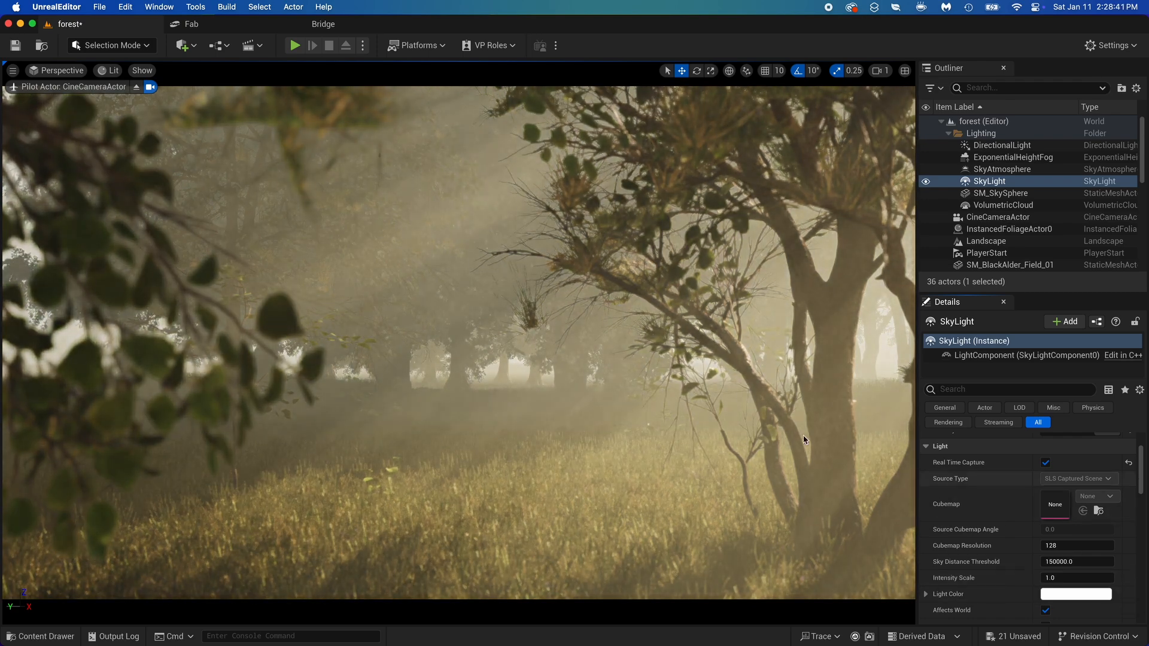
click(1075, 577)
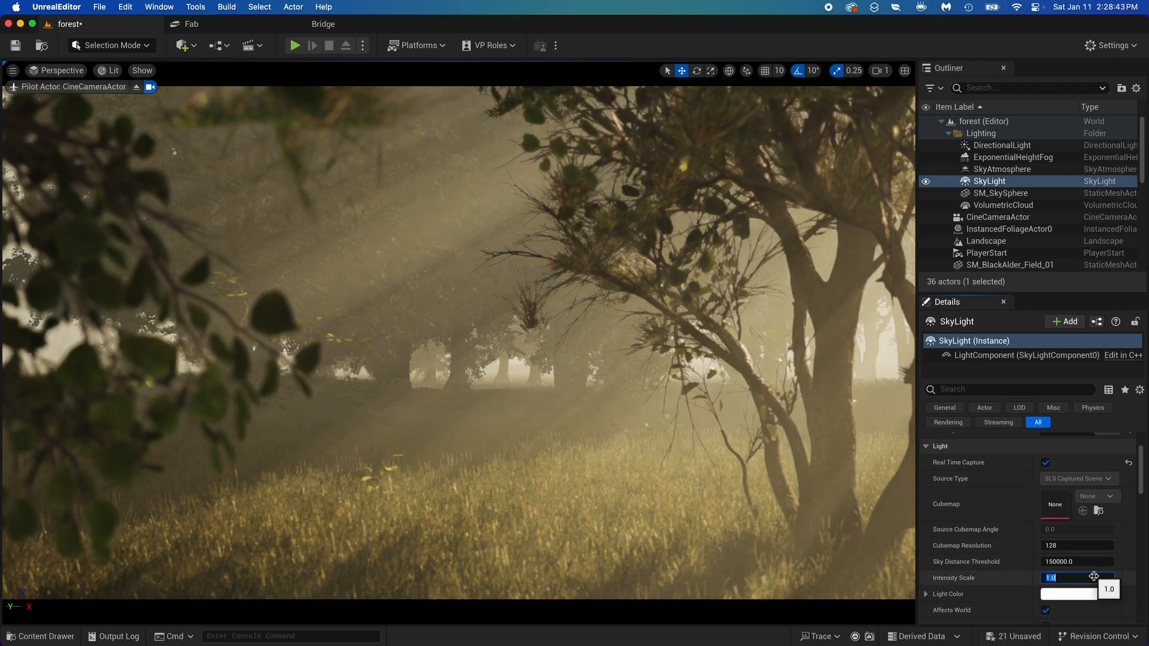
click(1068, 593)
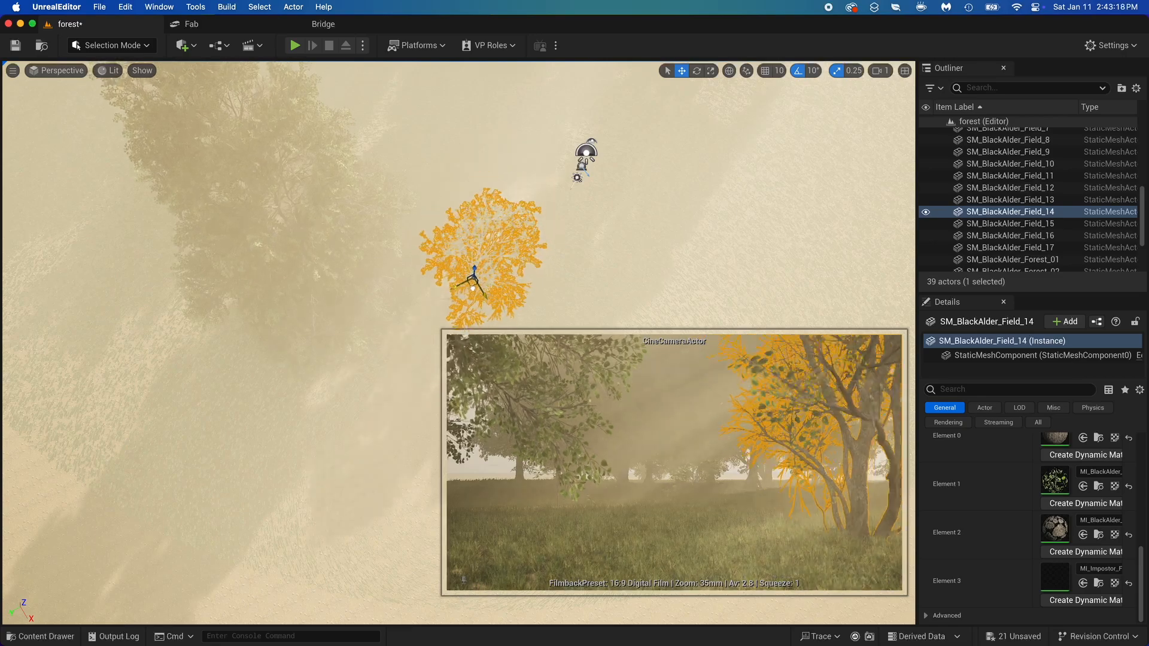
- Select another placed Black Alder tree, then reselect the SkyLight for adjustment
click(1009, 247)
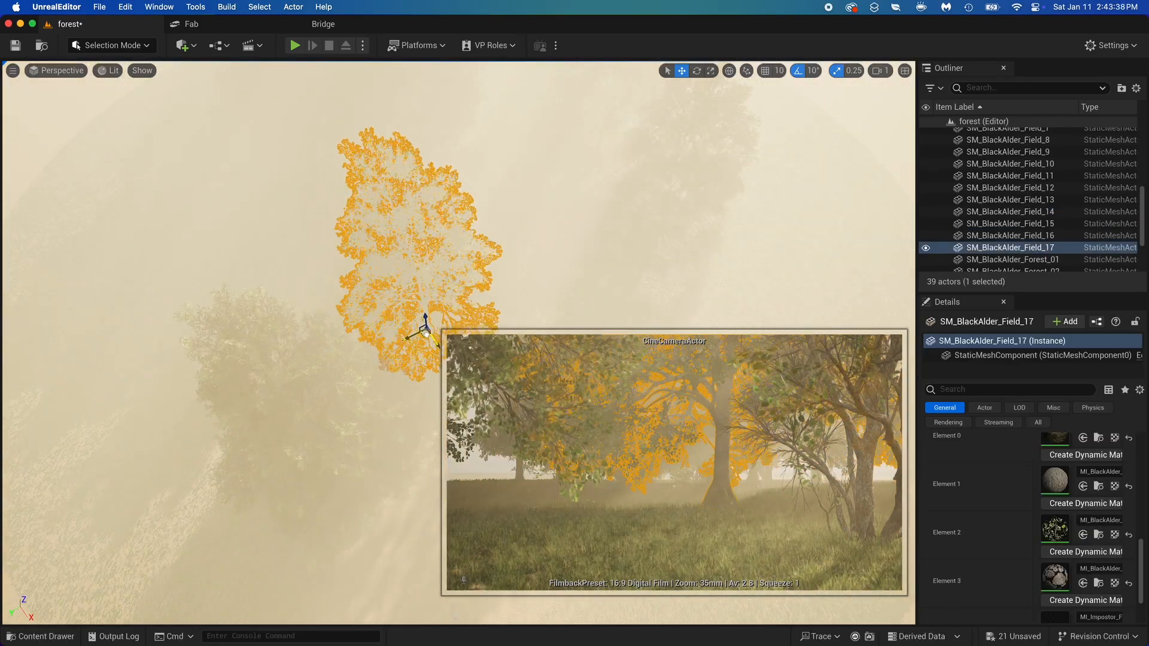
click(337, 204)
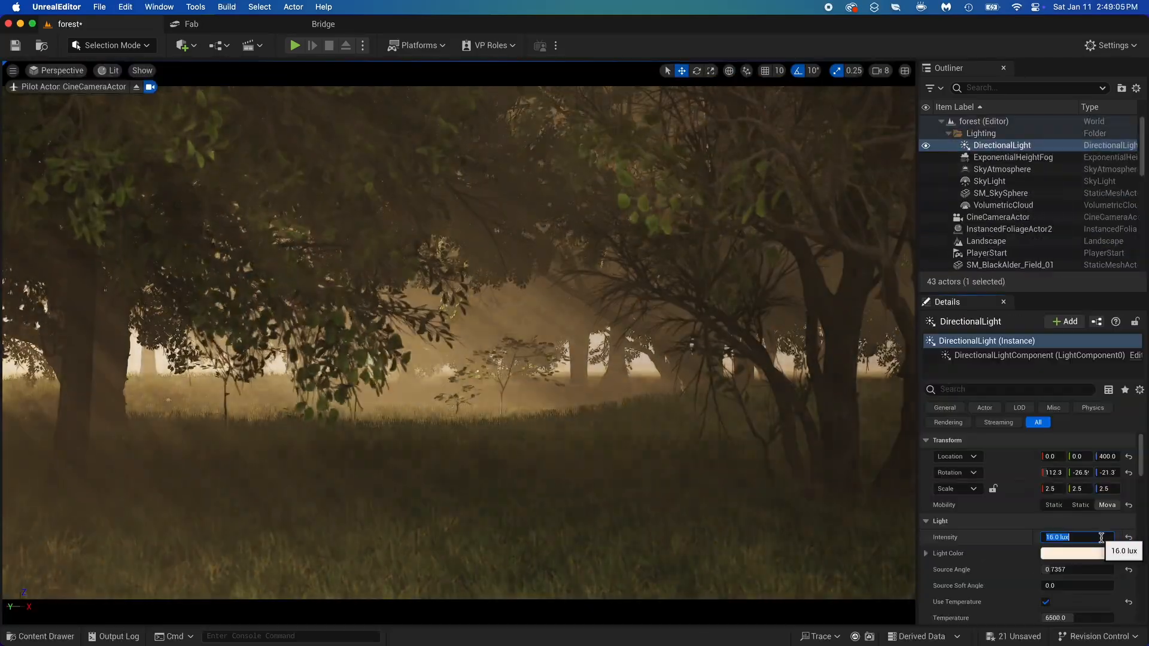
click(989, 181)
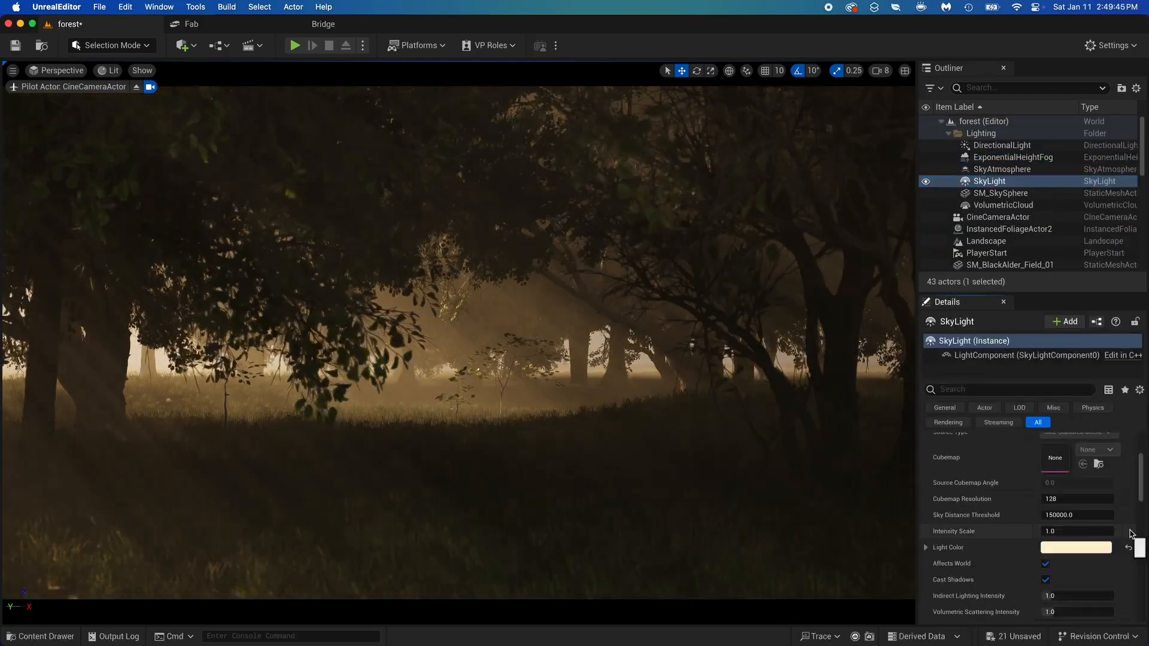